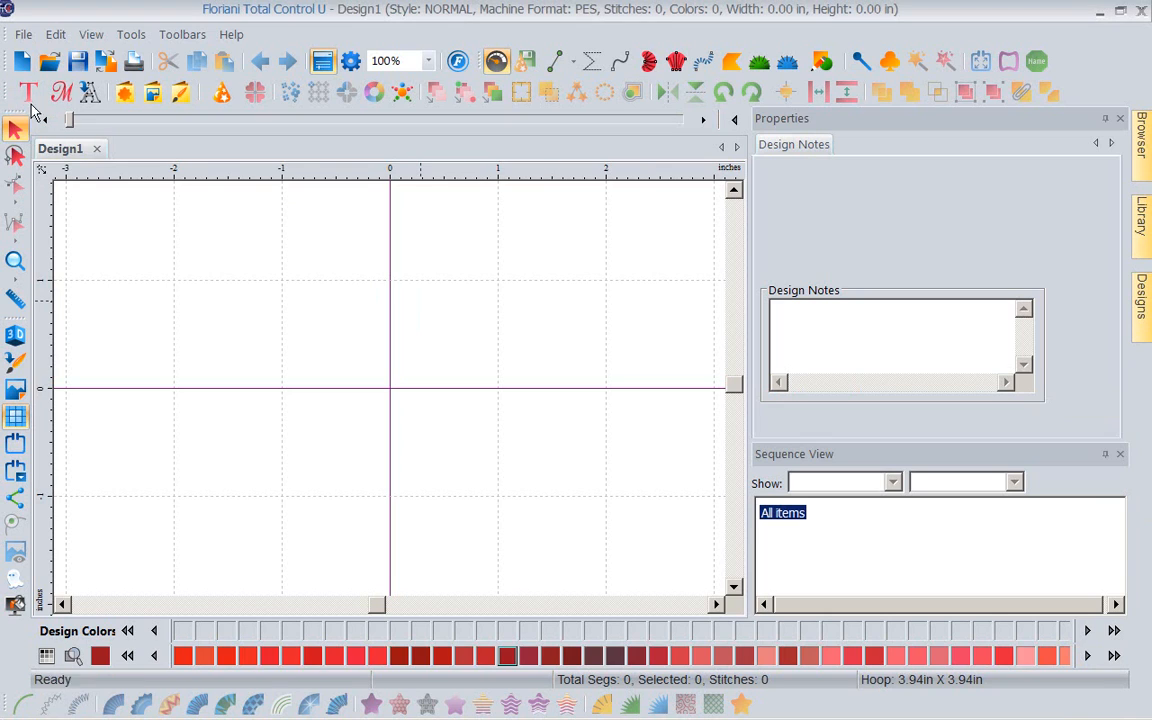
Step: Add a new lettering object and enter FUN as its text
{"action": "left_click", "coordinate": [28, 92]}
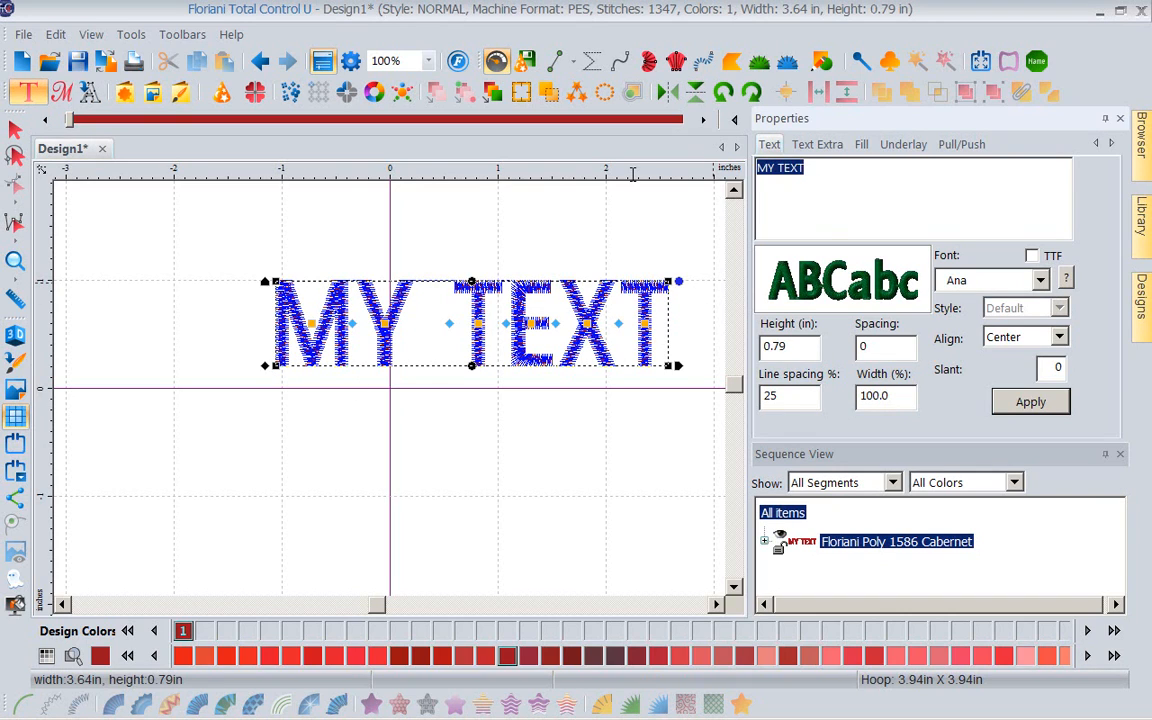
{"action": "type", "text": "FUN"}
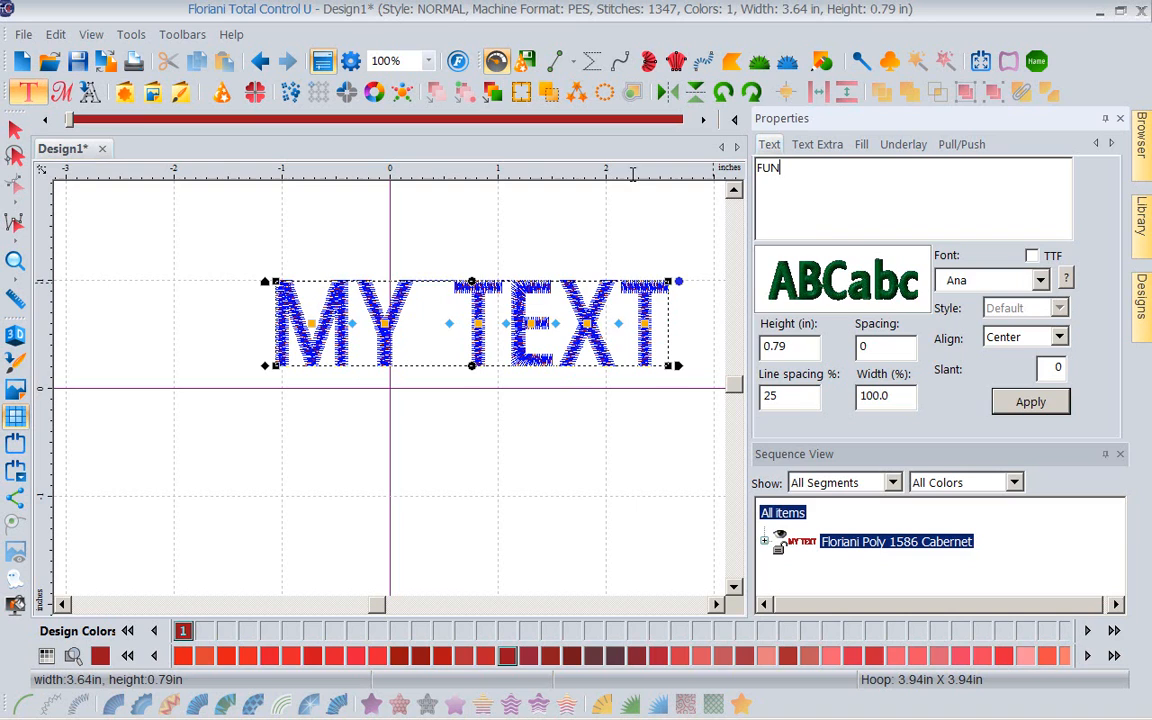
{"action": "left_click", "coordinate": [1040, 279]}
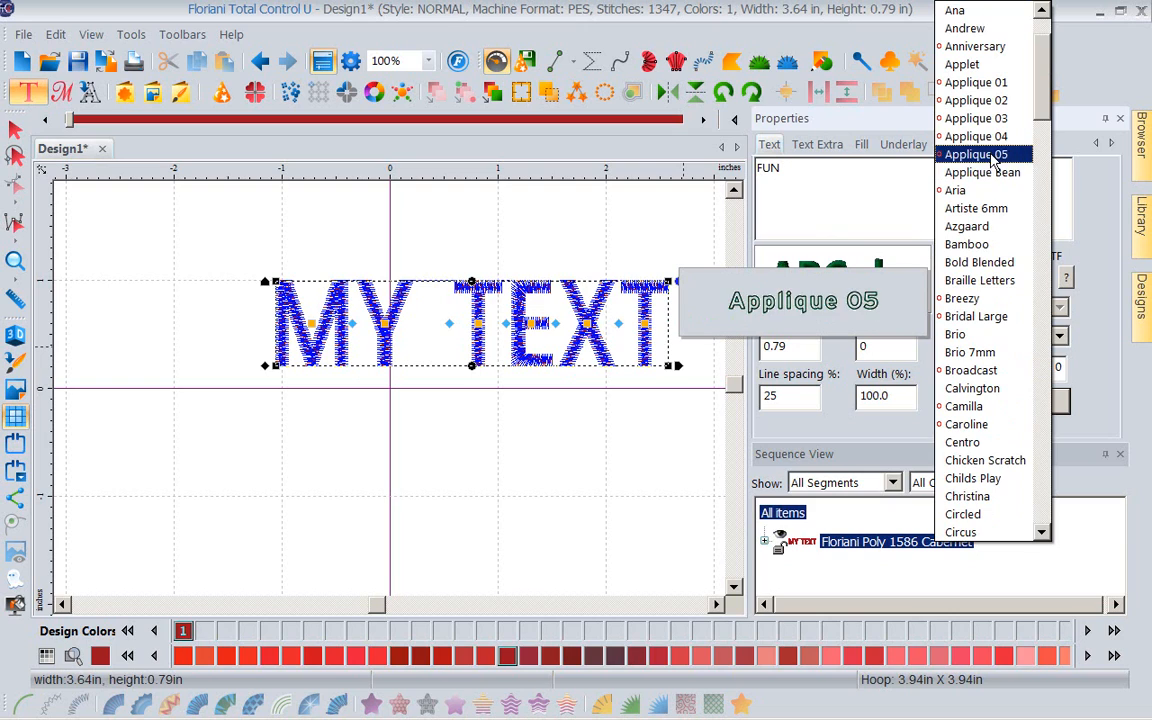
{"action": "mouse_move", "coordinate": [961, 298]}
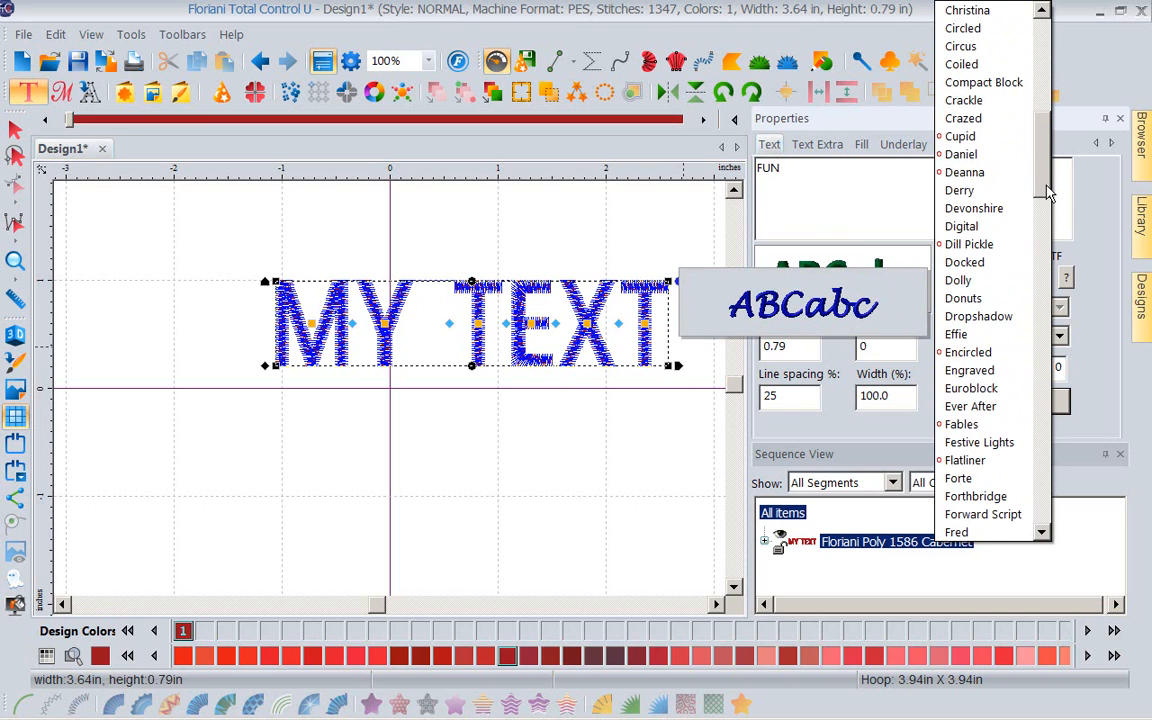
Step: Set the FUN lettering to the Holiday Spirit font at 1.5 inches tall
{"action": "scroll", "scroll_direction": "down", "scroll_amount": 3}
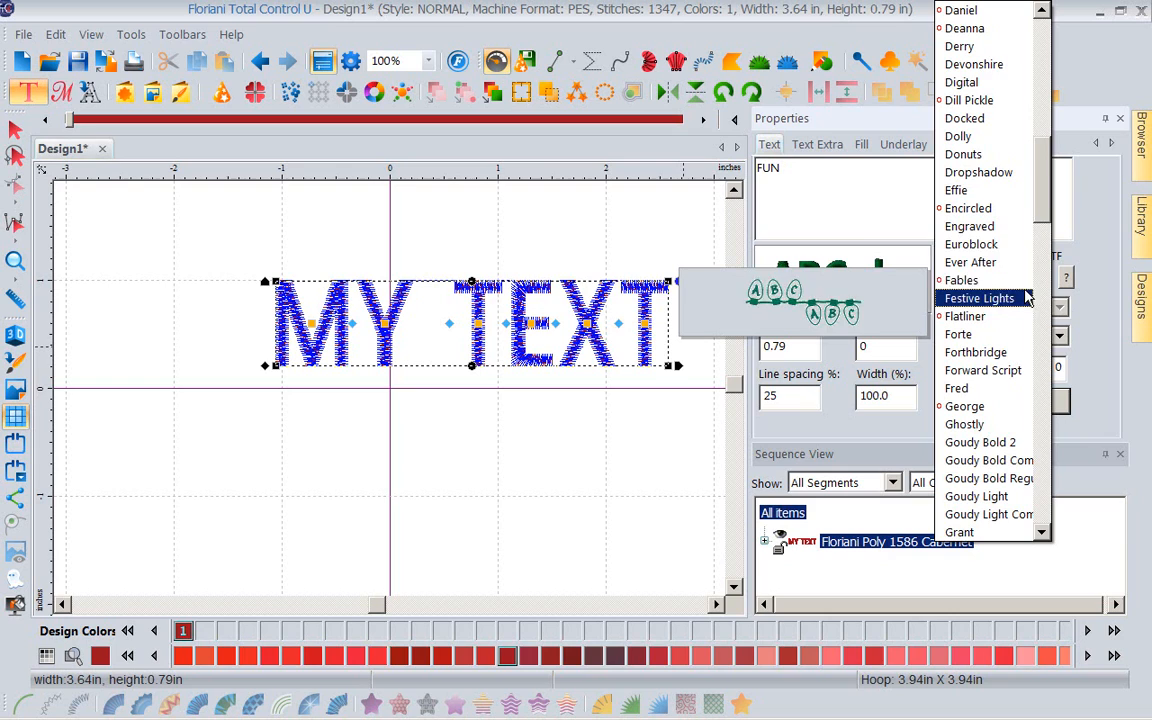
{"action": "mouse_move", "coordinate": [1003, 305]}
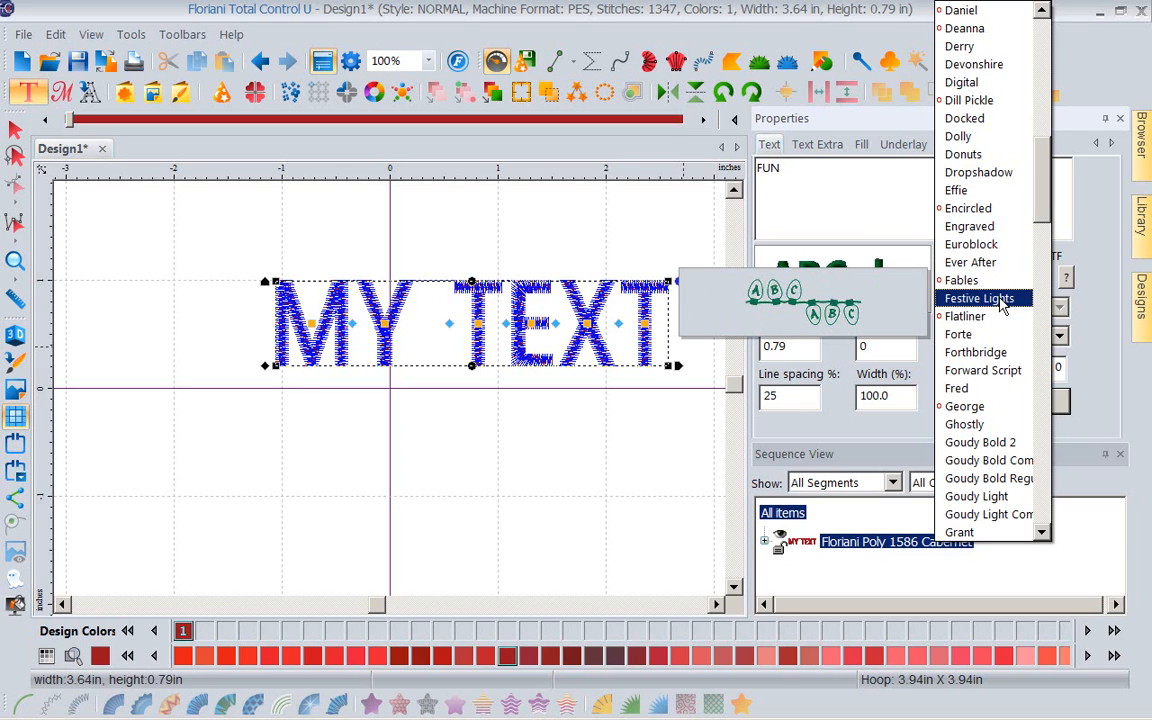
{"action": "mouse_move", "coordinate": [965, 316]}
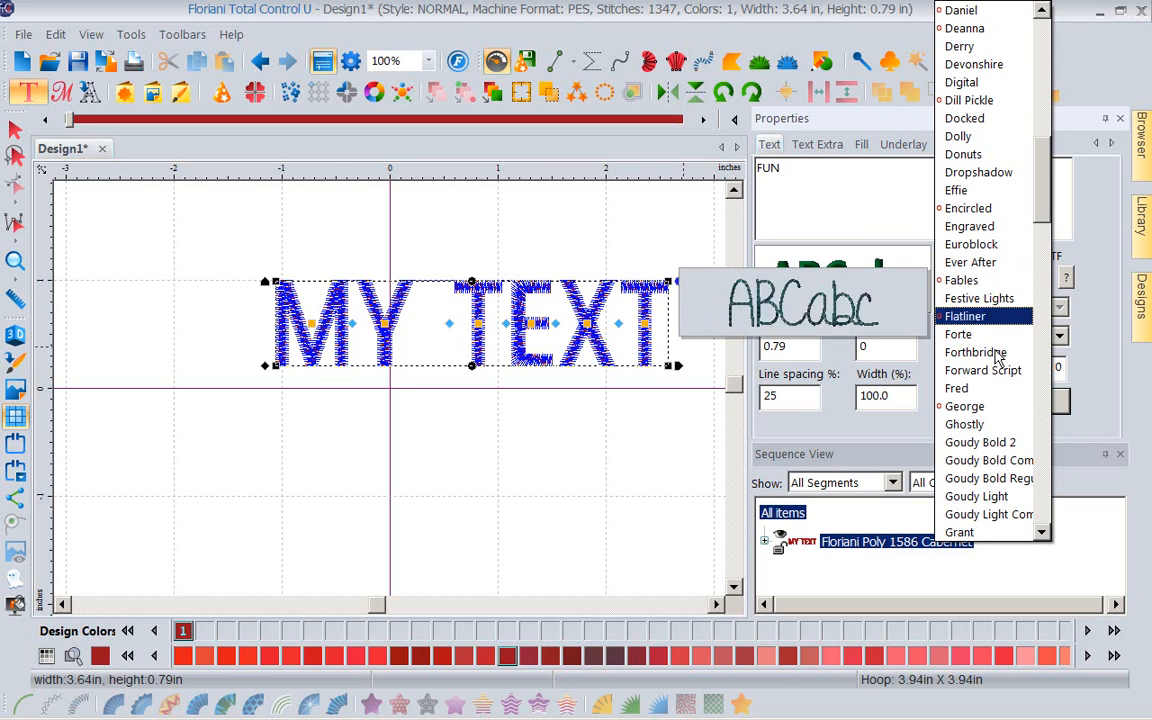
{"action": "scroll", "scroll_direction": "down", "scroll_amount": 3}
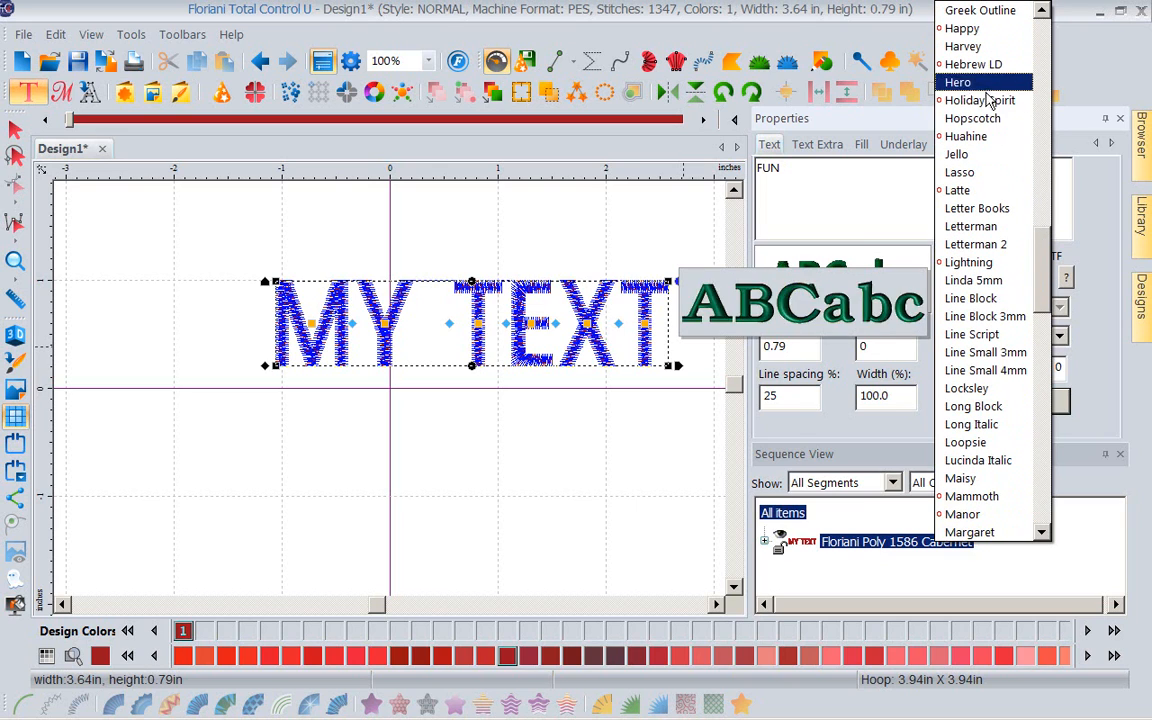
{"action": "left_click", "coordinate": [979, 100]}
{"action": "type", "text": "1.5"}
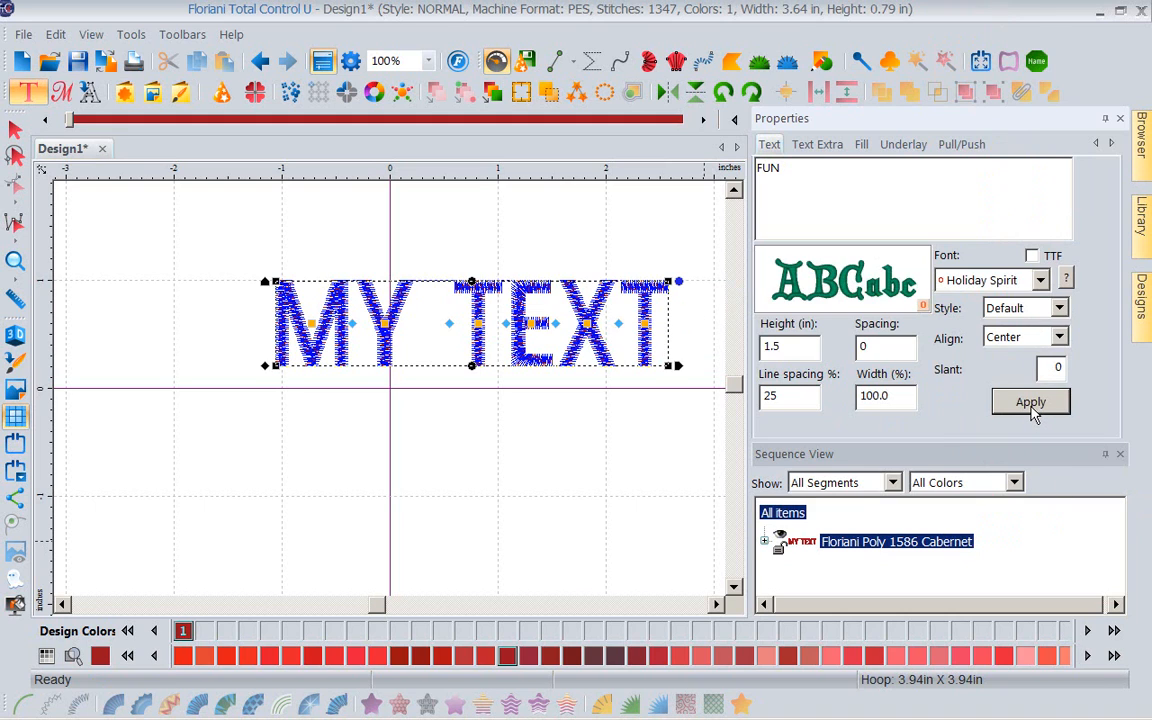
{"action": "left_click", "coordinate": [1030, 401]}
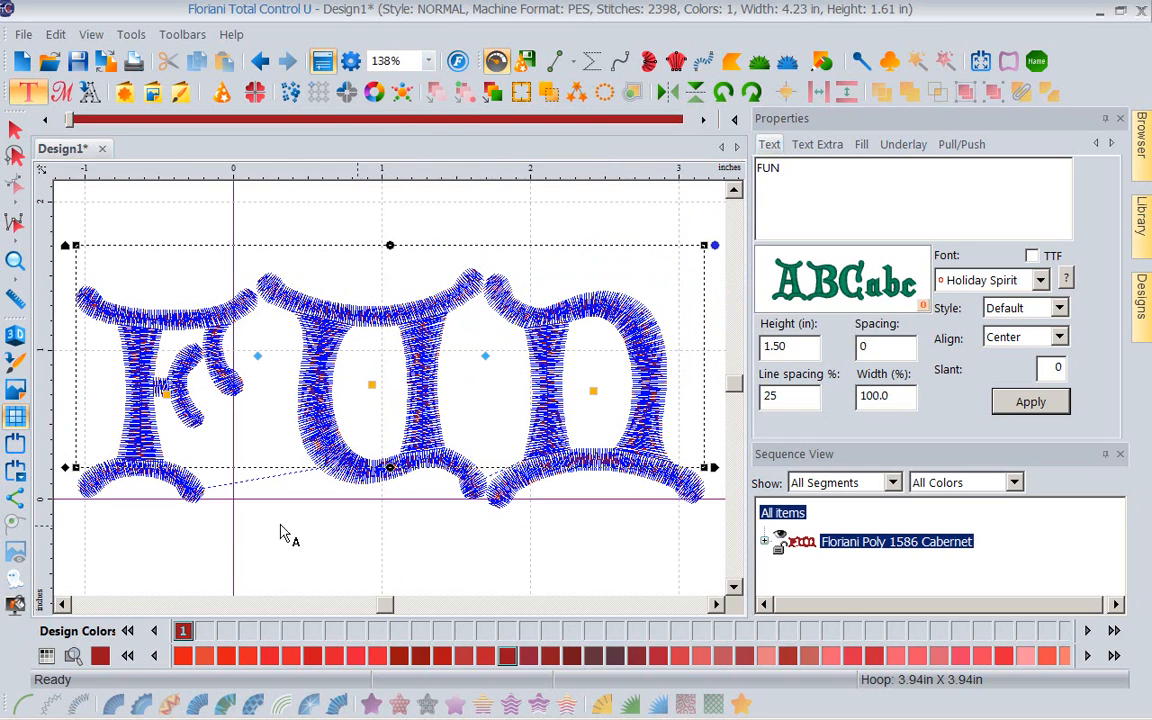
{"action": "mouse_move", "coordinate": [530, 530]}
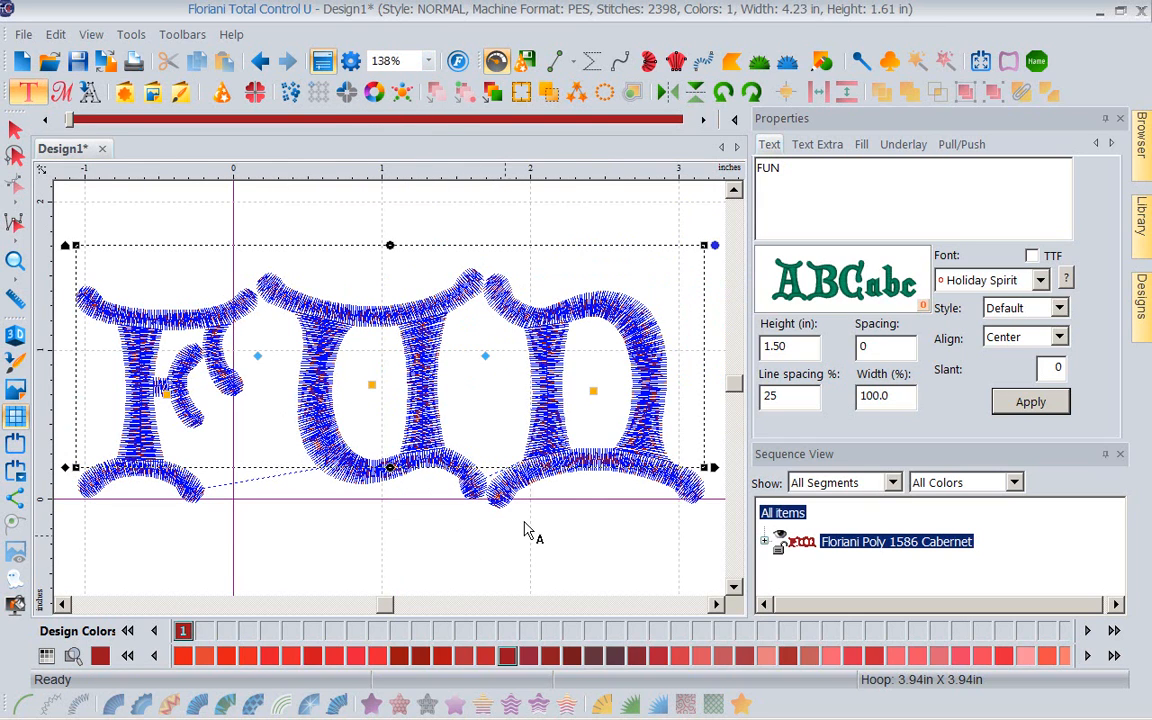
{"action": "mouse_move", "coordinate": [555, 600]}
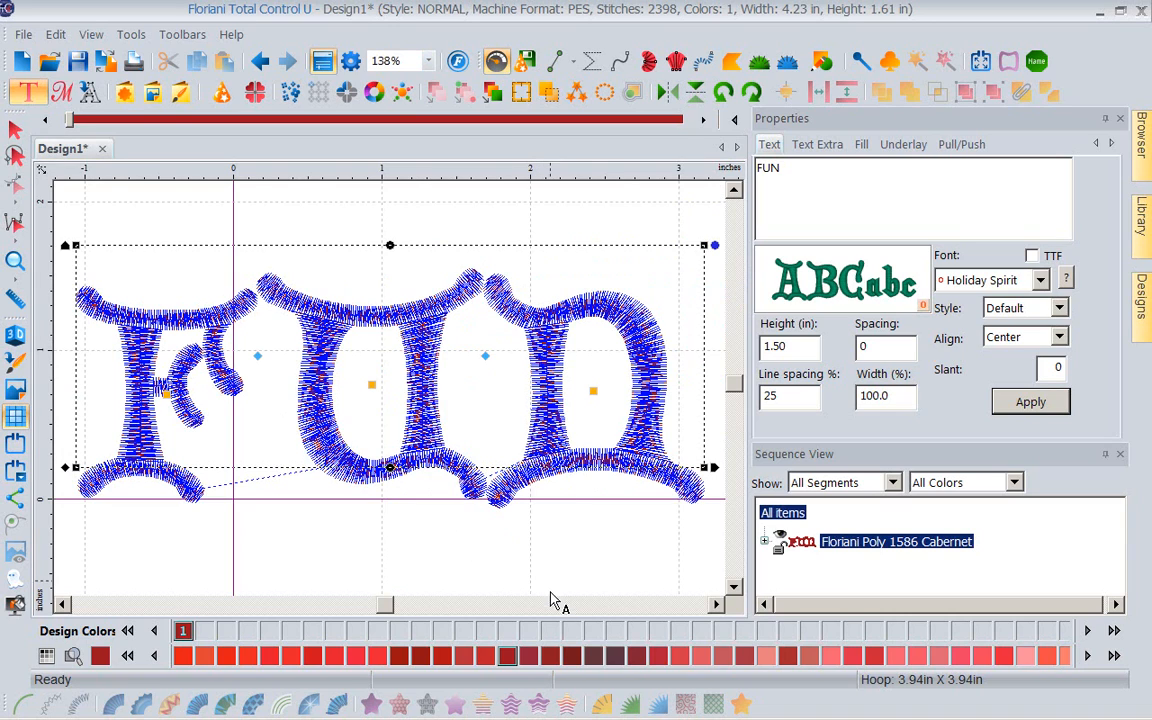
{"action": "mouse_move", "coordinate": [618, 553]}
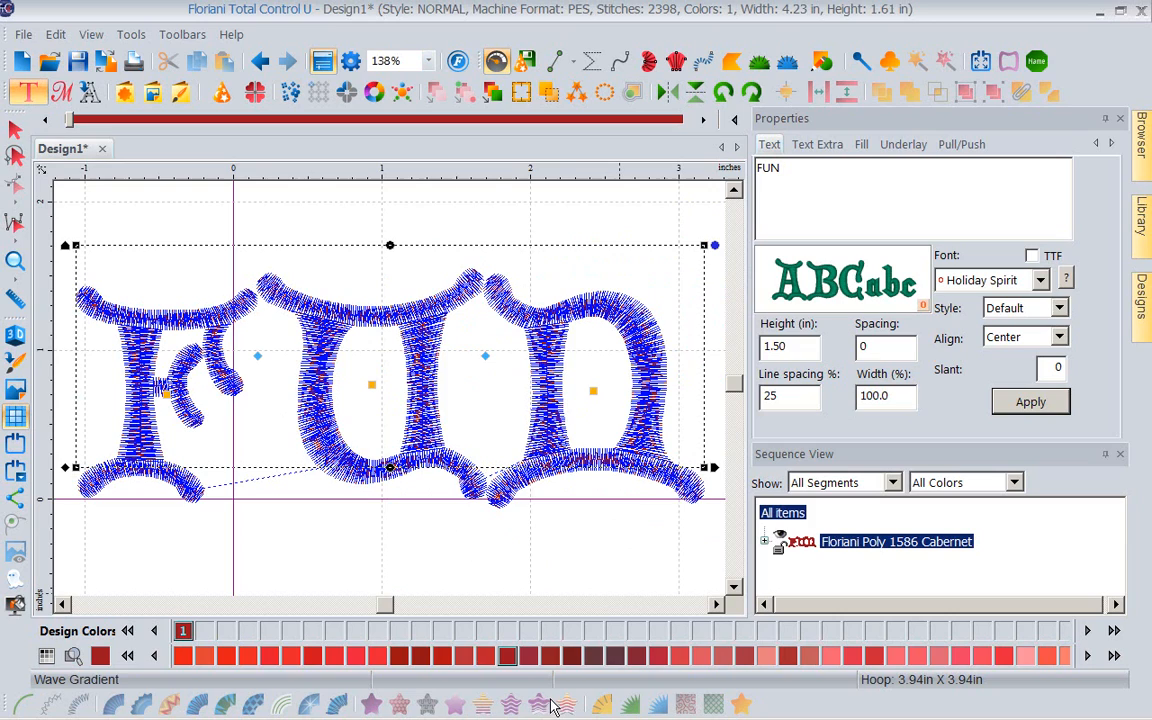
{"action": "mouse_move", "coordinate": [565, 705]}
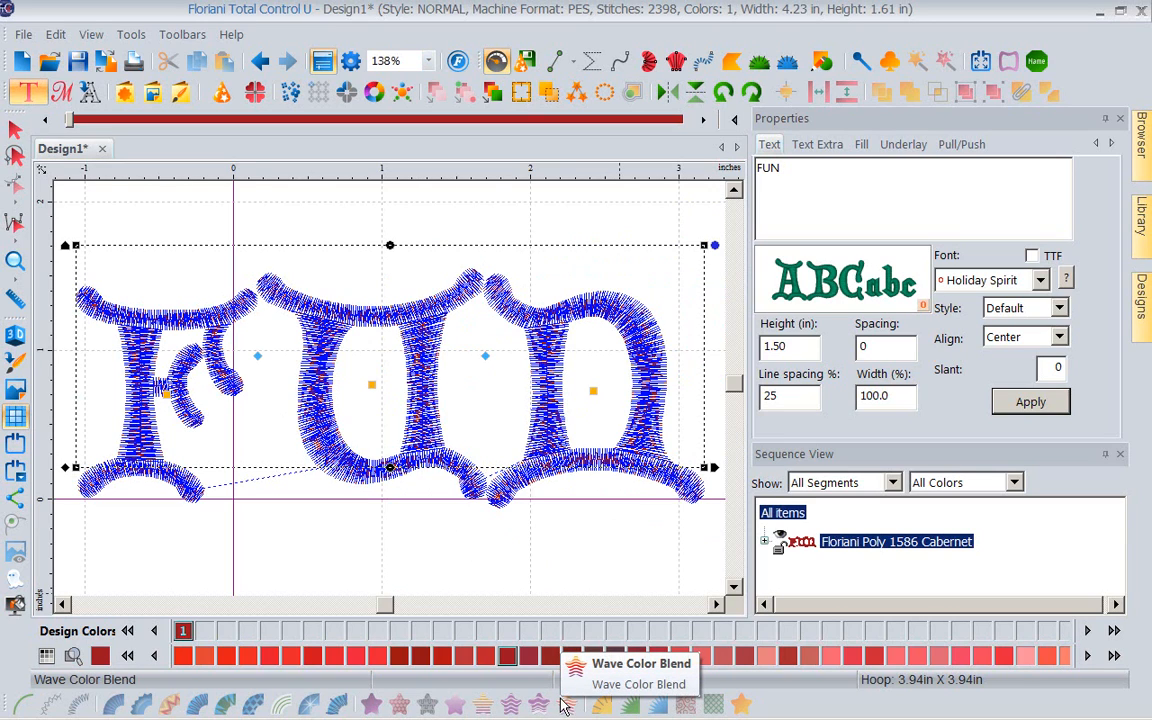
{"action": "mouse_move", "coordinate": [567, 704]}
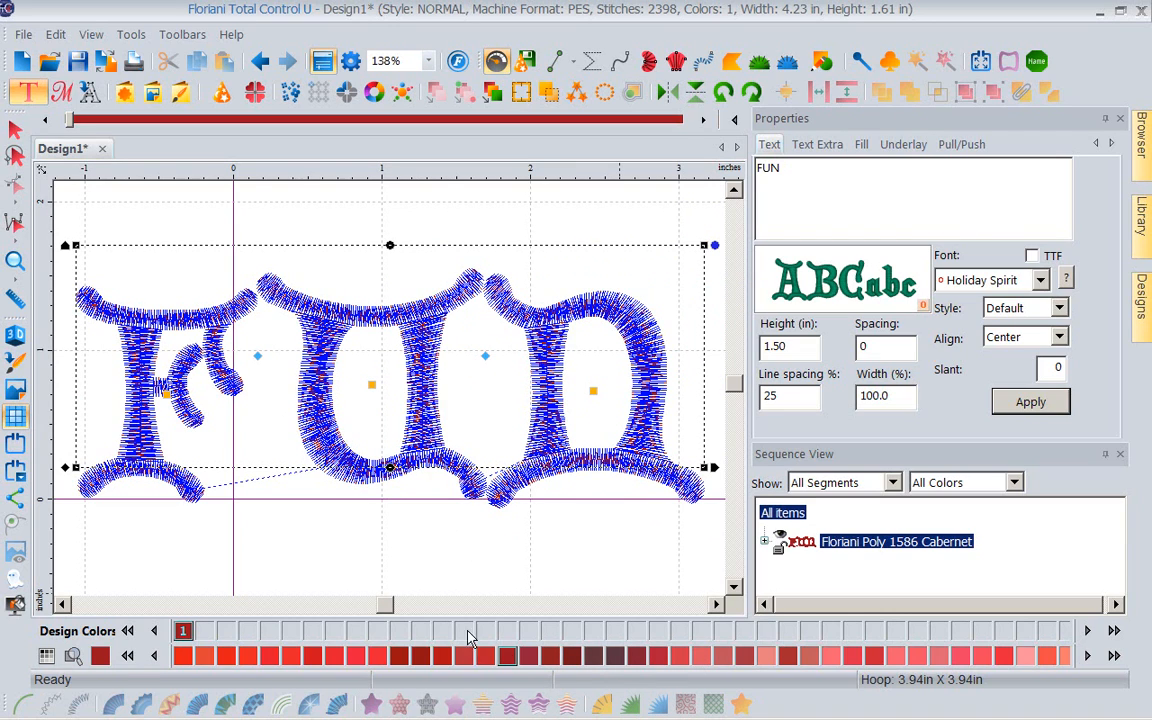
{"action": "mouse_move", "coordinate": [22, 62]}
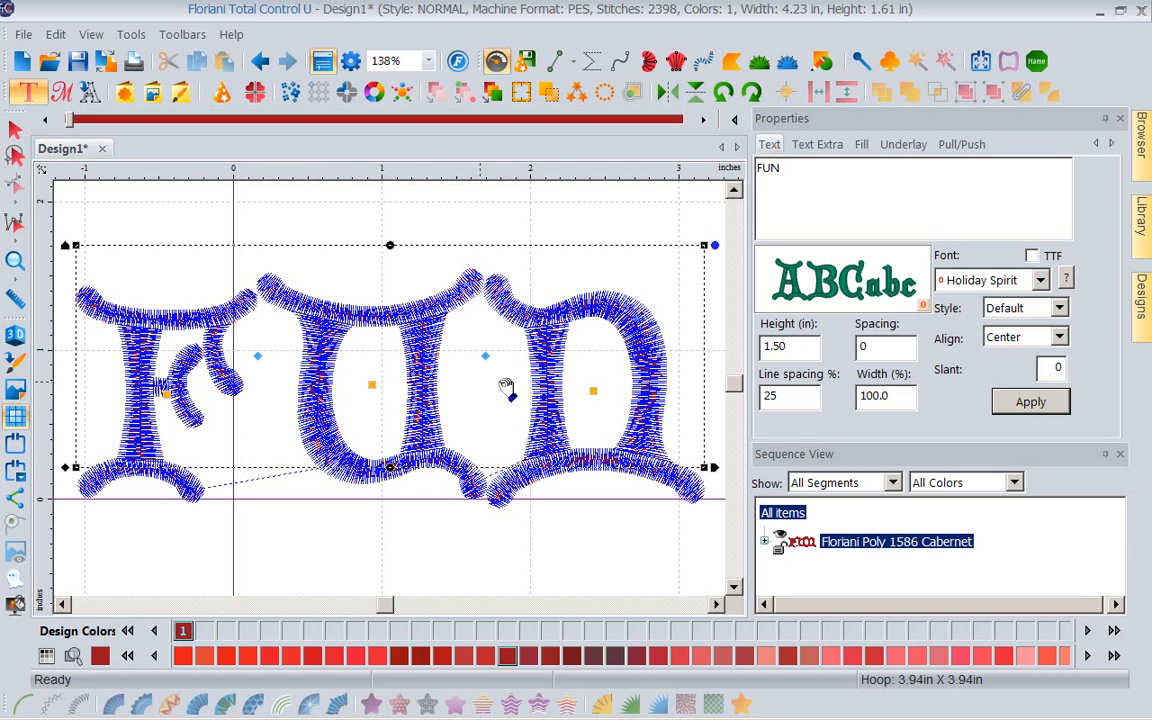
{"action": "mouse_move", "coordinate": [725, 338]}
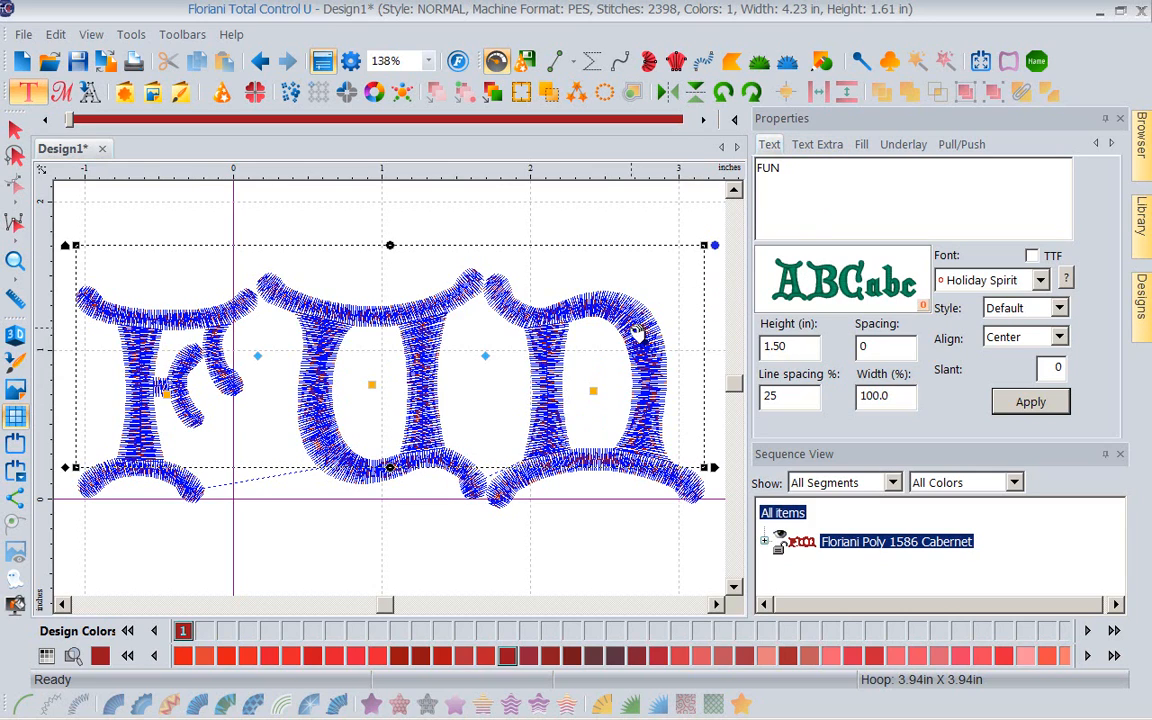
{"action": "mouse_move", "coordinate": [653, 328]}
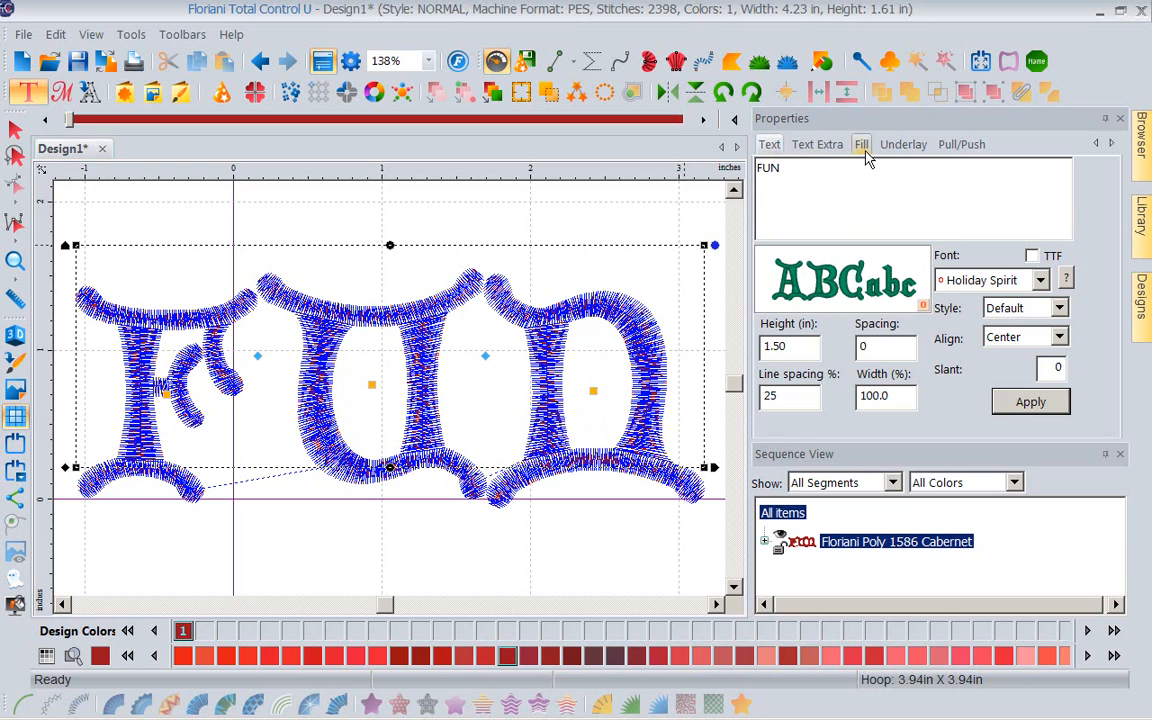
Step: Apply a standard Corn Row 2 fill to the FUN lettering
{"action": "left_click", "coordinate": [861, 144]}
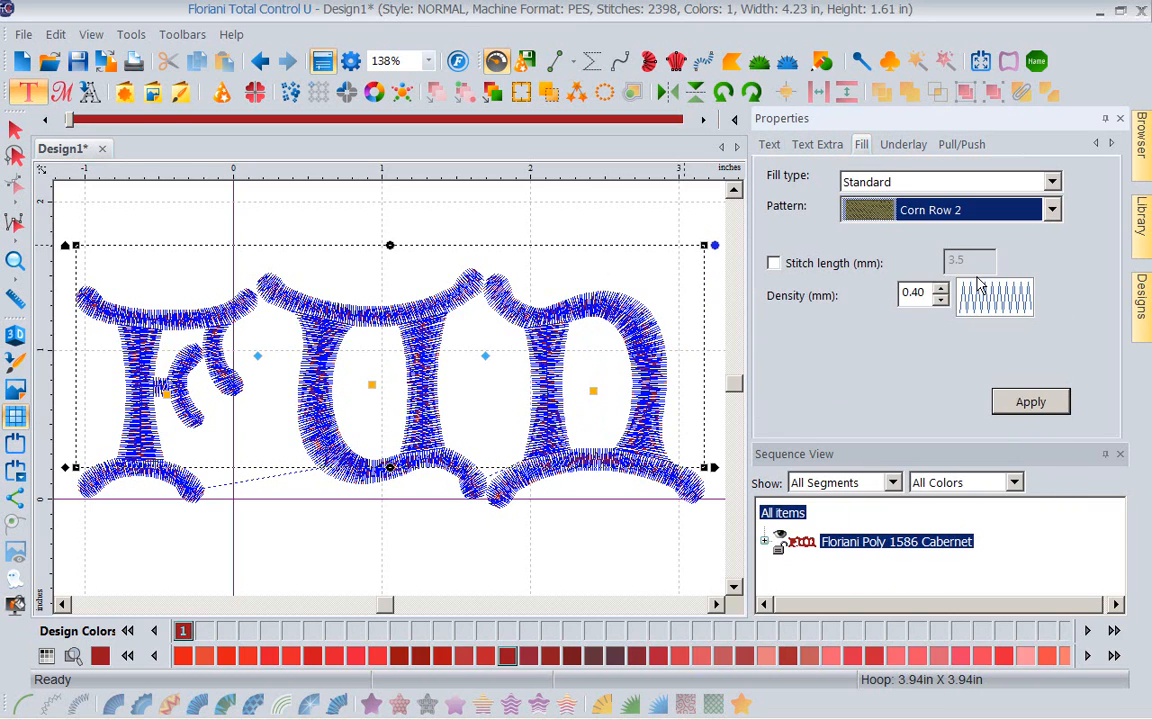
{"action": "left_click", "coordinate": [1030, 401]}
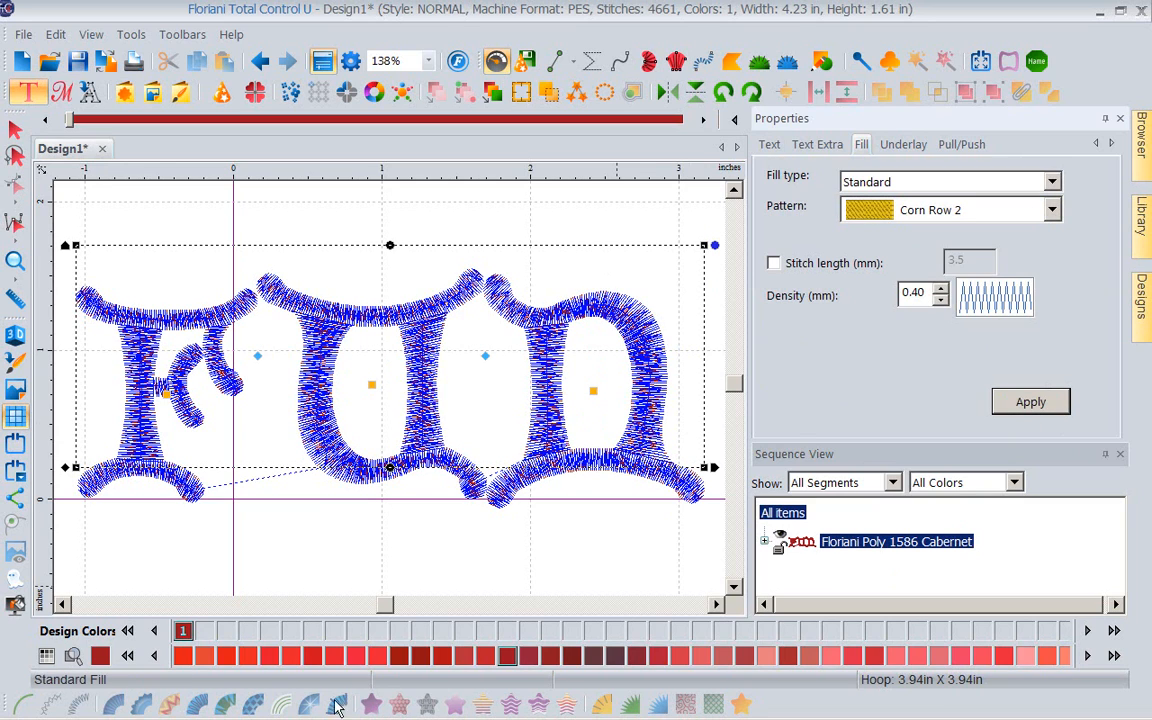
{"action": "left_click", "coordinate": [1030, 401]}
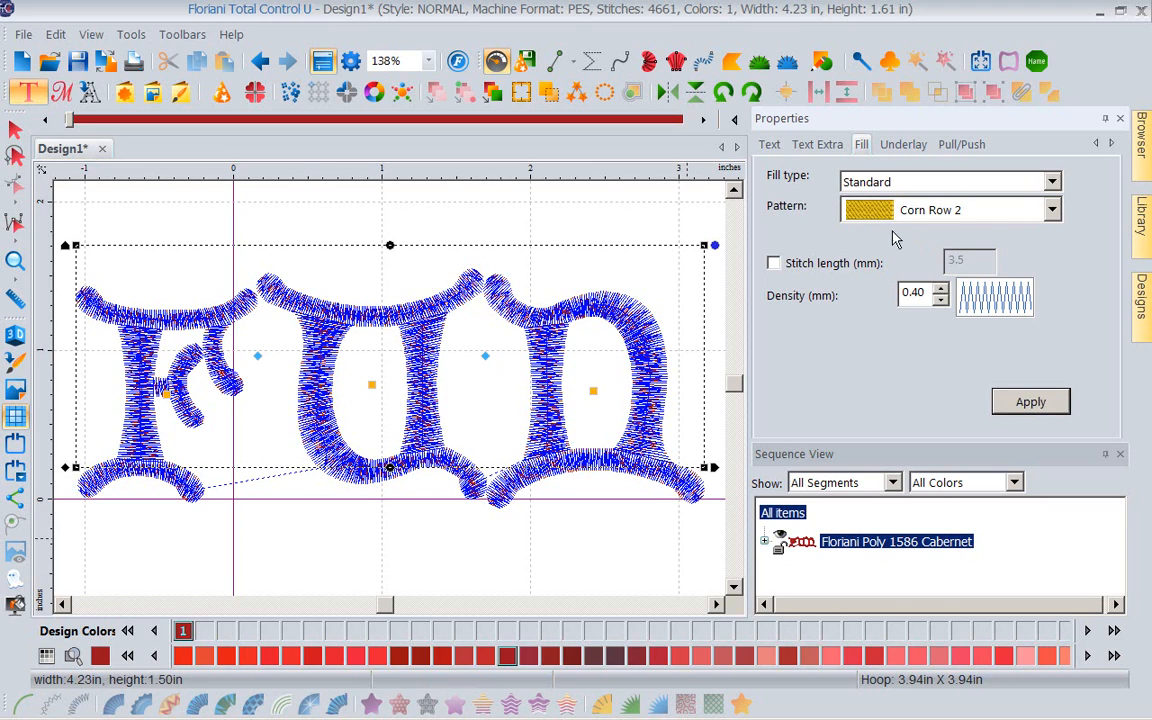
{"action": "mouse_move", "coordinate": [667, 435]}
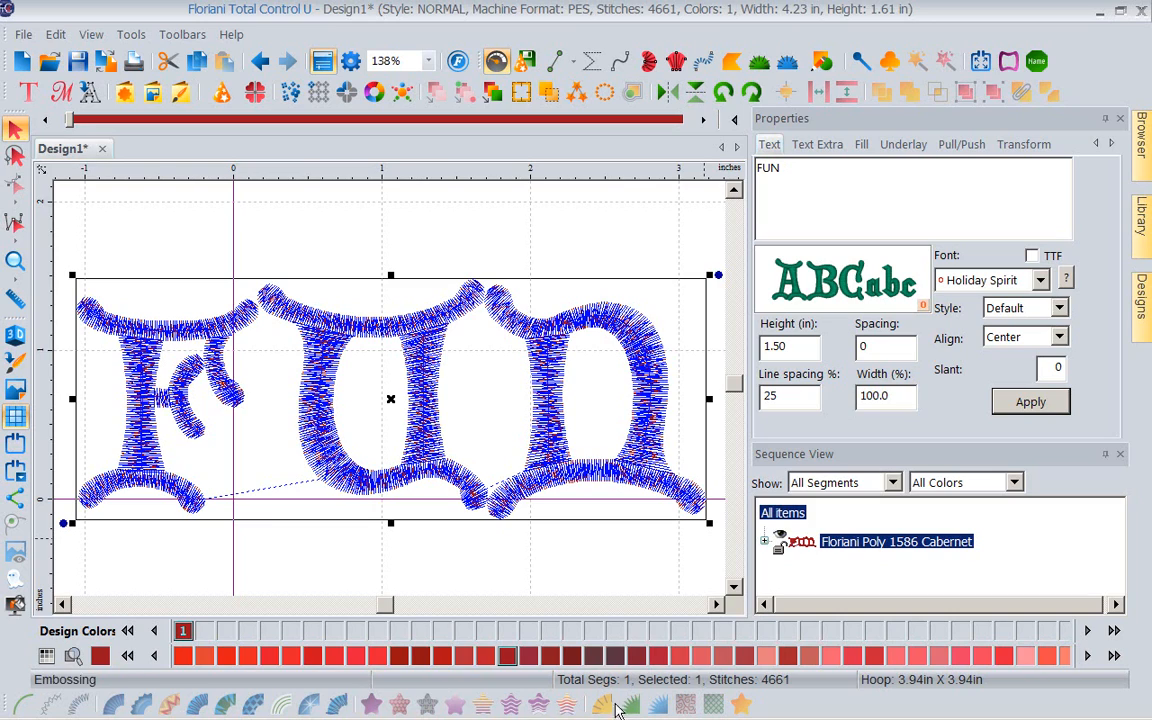
{"action": "mouse_move", "coordinate": [630, 705]}
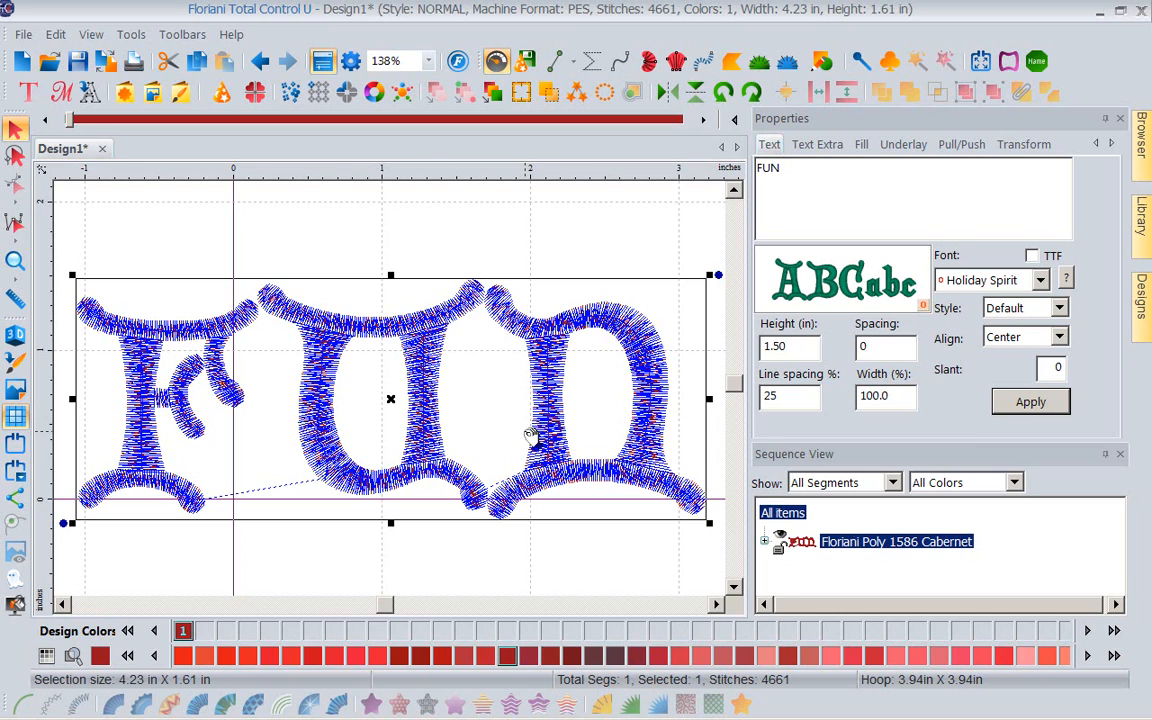
{"action": "mouse_move", "coordinate": [903, 568]}
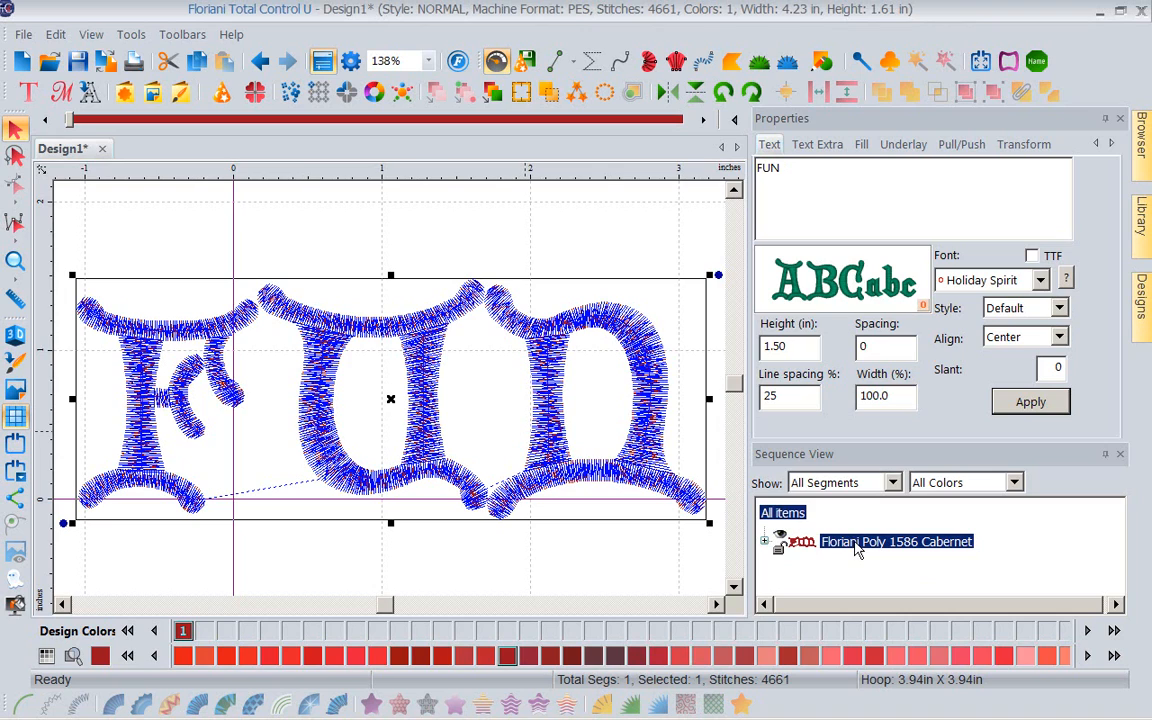
Step: Use Breakup Text in Sequence View to split FUN into 15 segments
{"action": "right_click", "coordinate": [895, 541]}
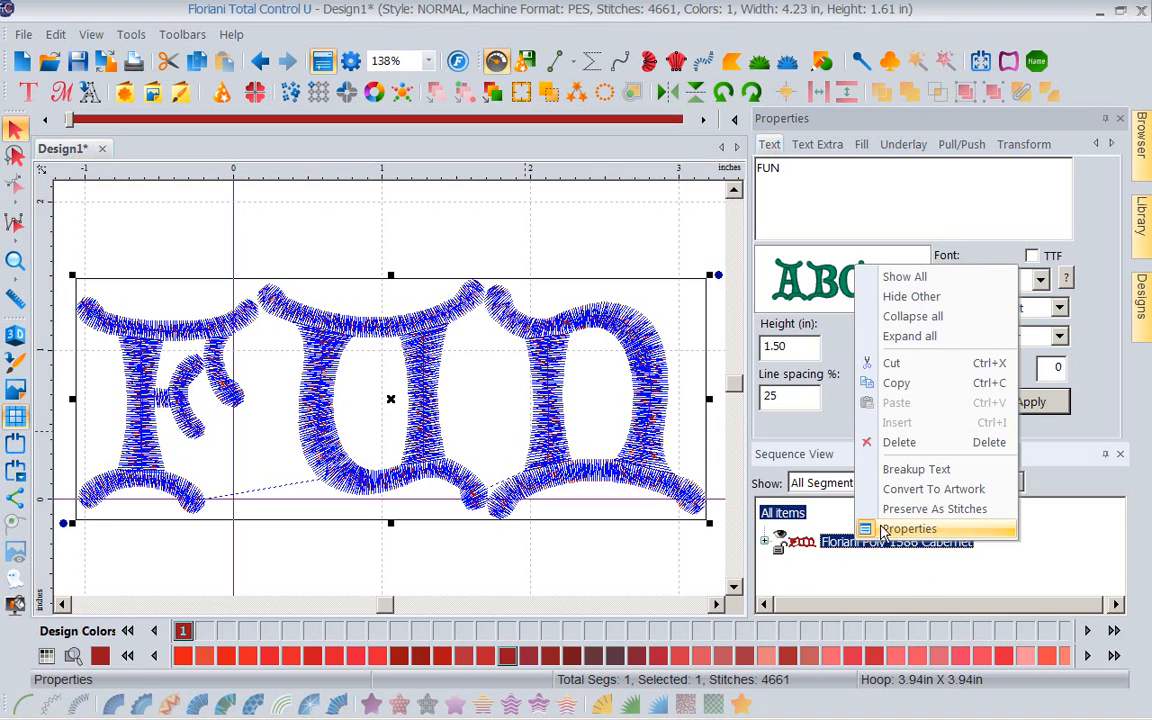
{"action": "mouse_move", "coordinate": [916, 469]}
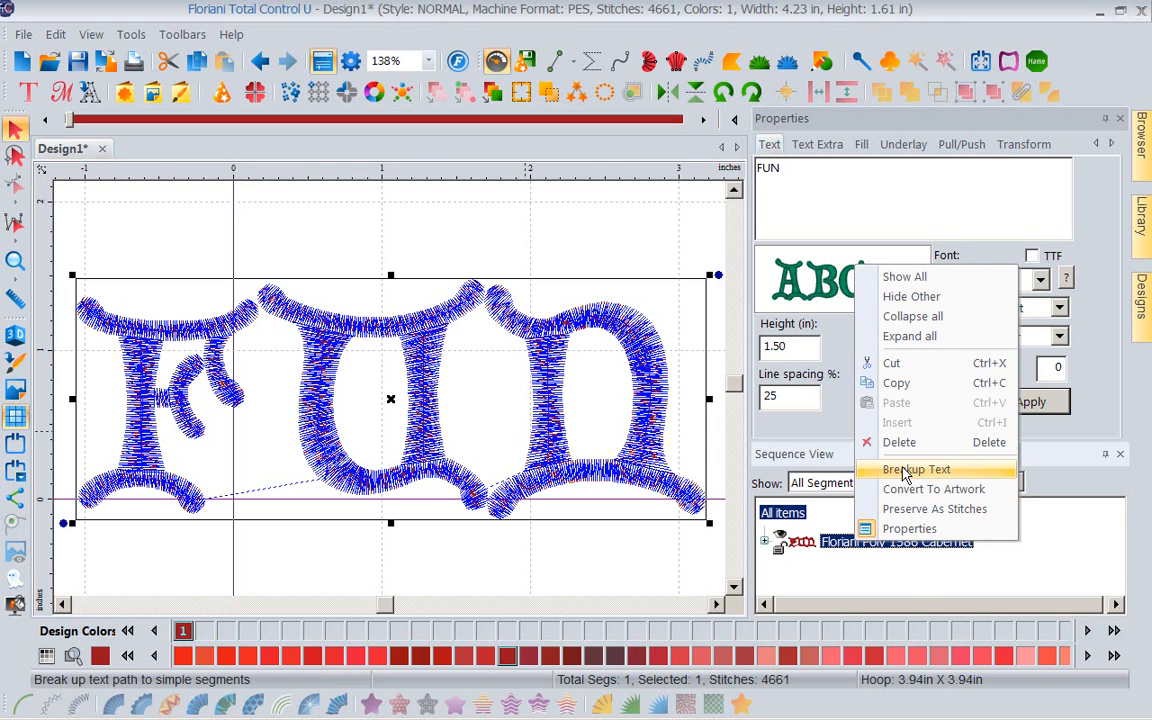
{"action": "left_click", "coordinate": [916, 469]}
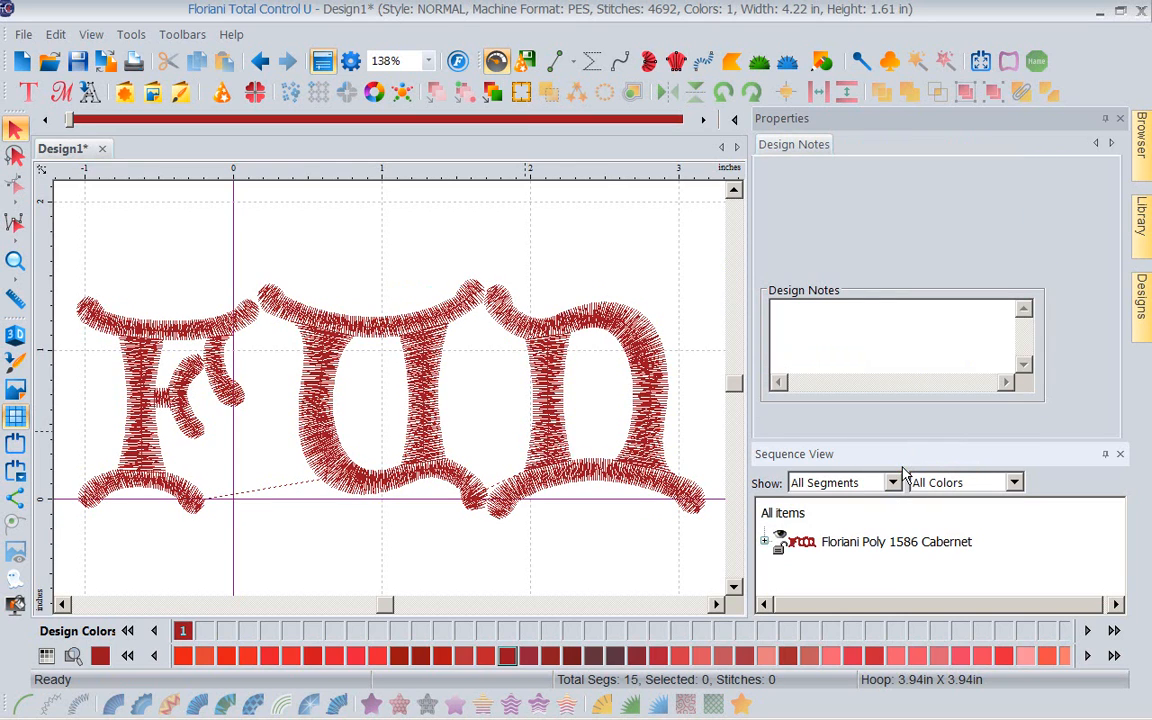
{"action": "mouse_move", "coordinate": [650, 518]}
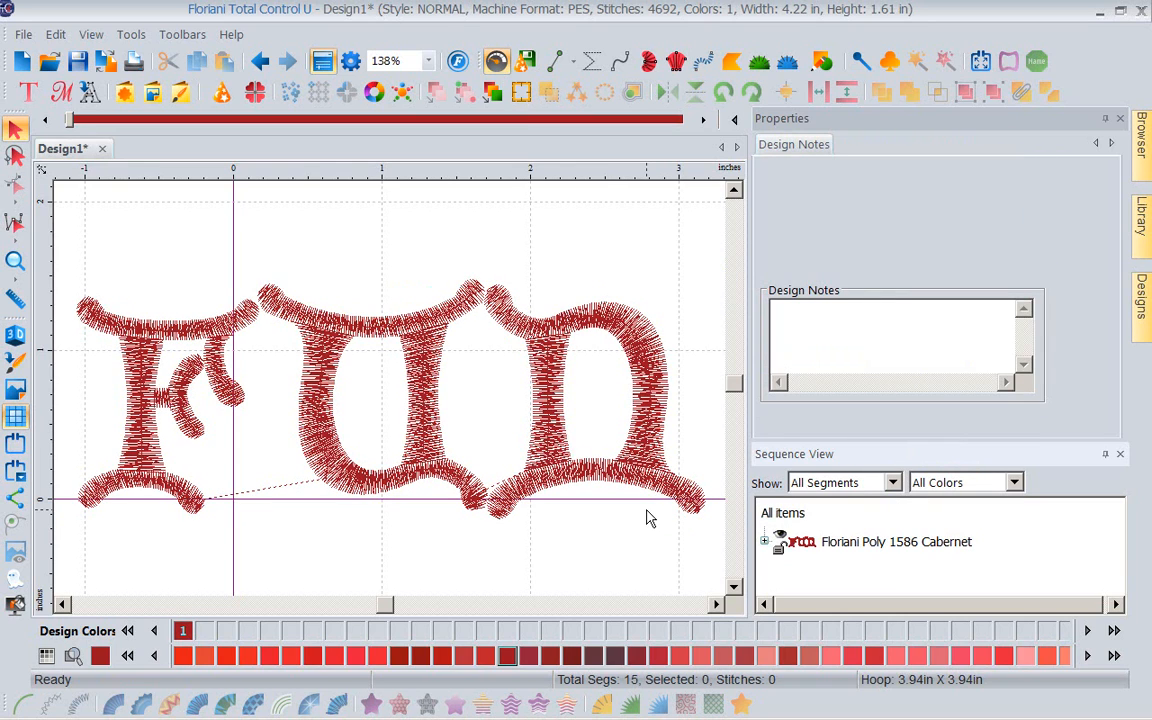
{"action": "mouse_move", "coordinate": [420, 268]}
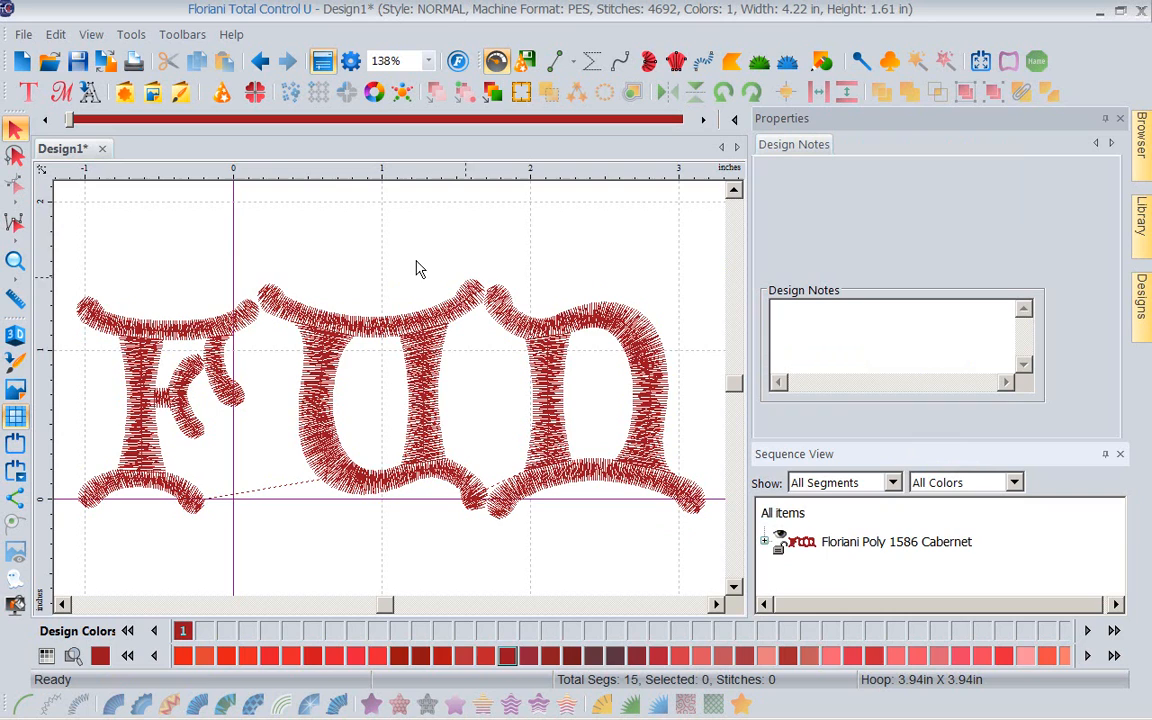
{"action": "mouse_move", "coordinate": [180, 327]}
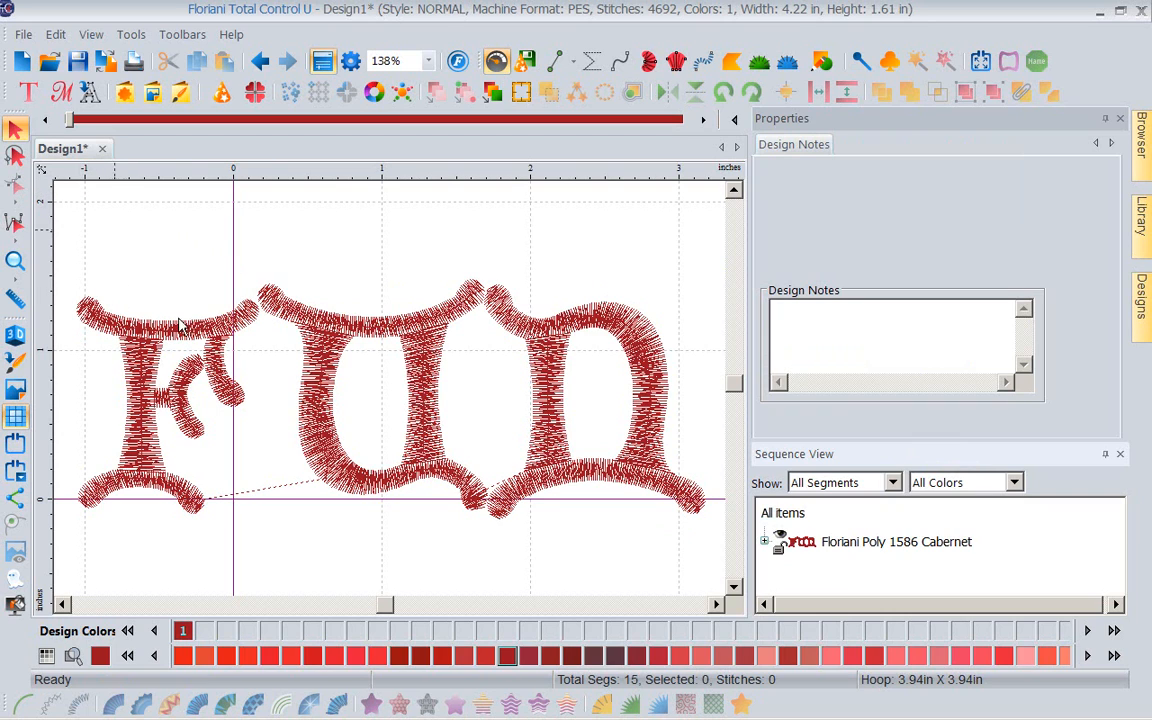
{"action": "mouse_move", "coordinate": [167, 345]}
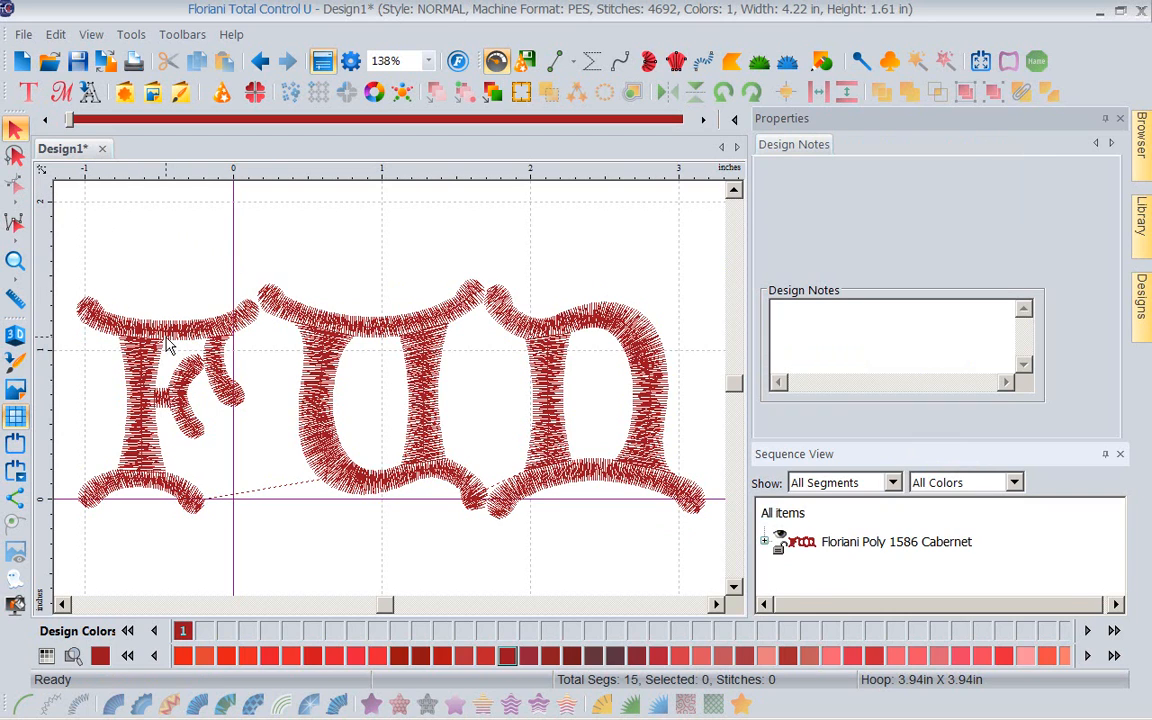
Step: Select one fill segment of the broken-up lettering
{"action": "left_click", "coordinate": [167, 315]}
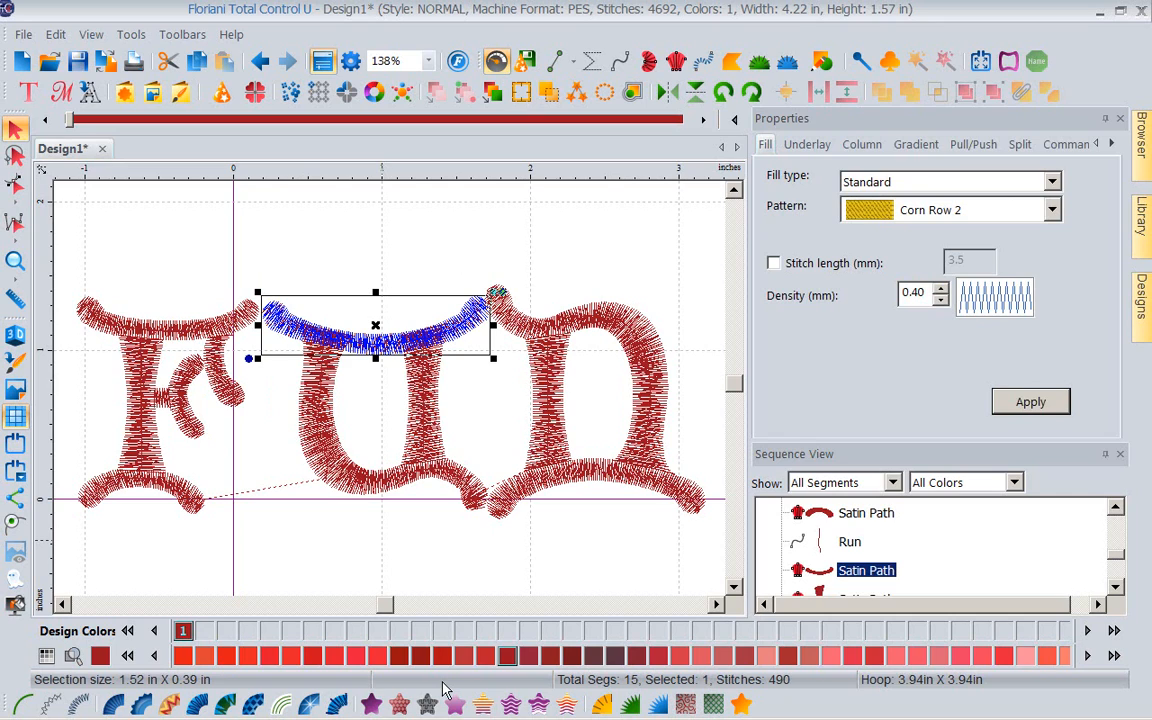
{"action": "mouse_move", "coordinate": [428, 575]}
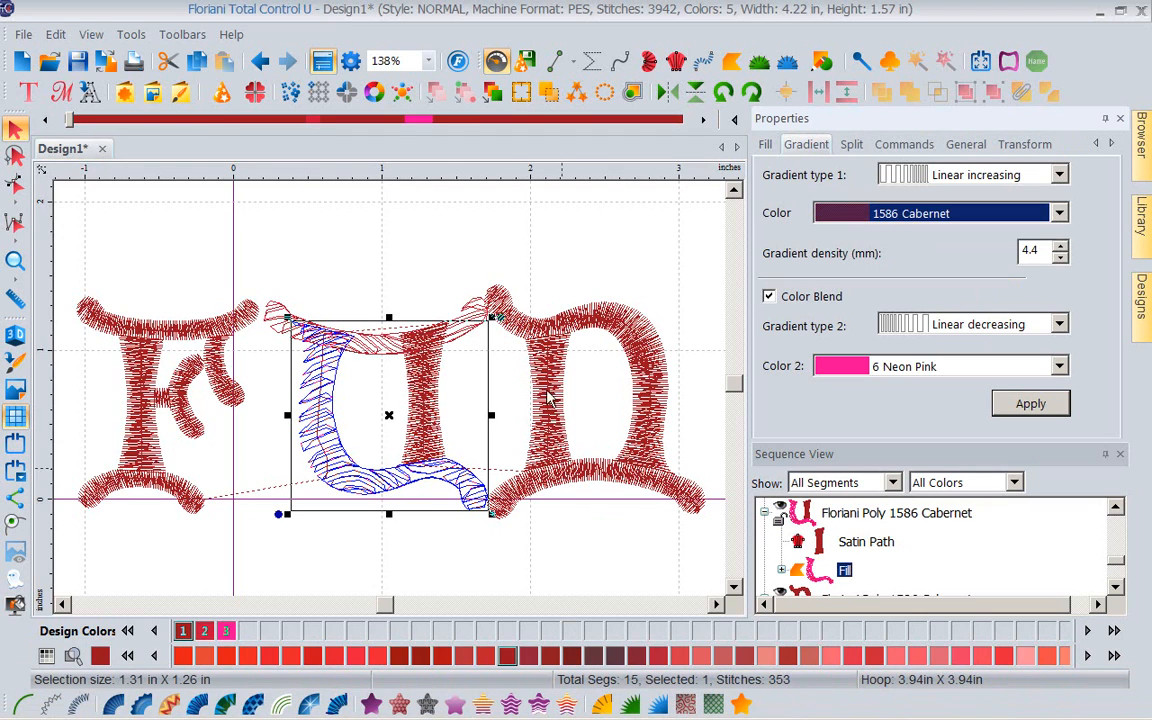
{"action": "mouse_move", "coordinate": [497, 267]}
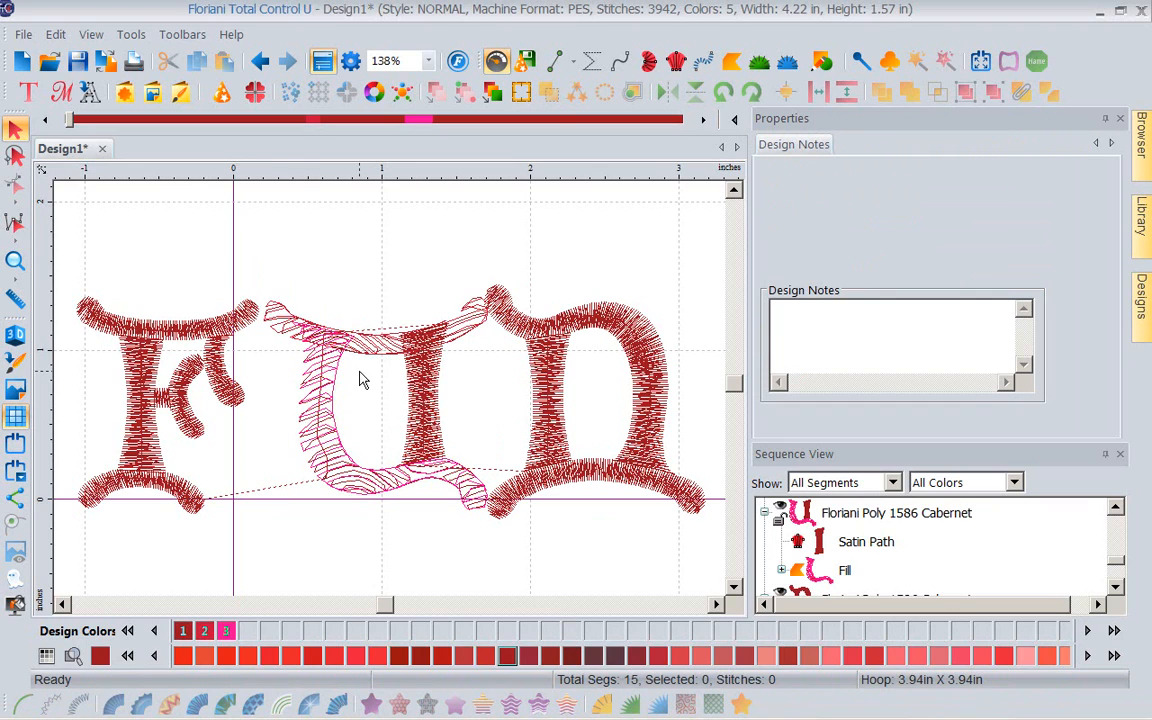
{"action": "mouse_move", "coordinate": [347, 378]}
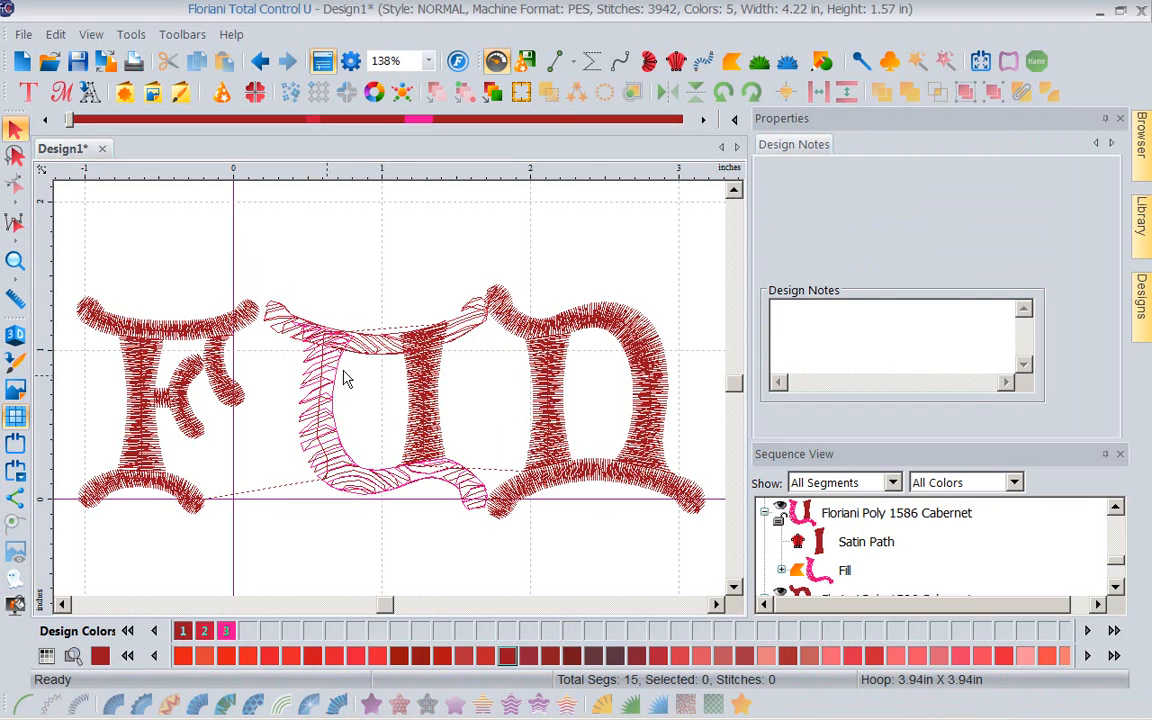
{"action": "mouse_move", "coordinate": [465, 370]}
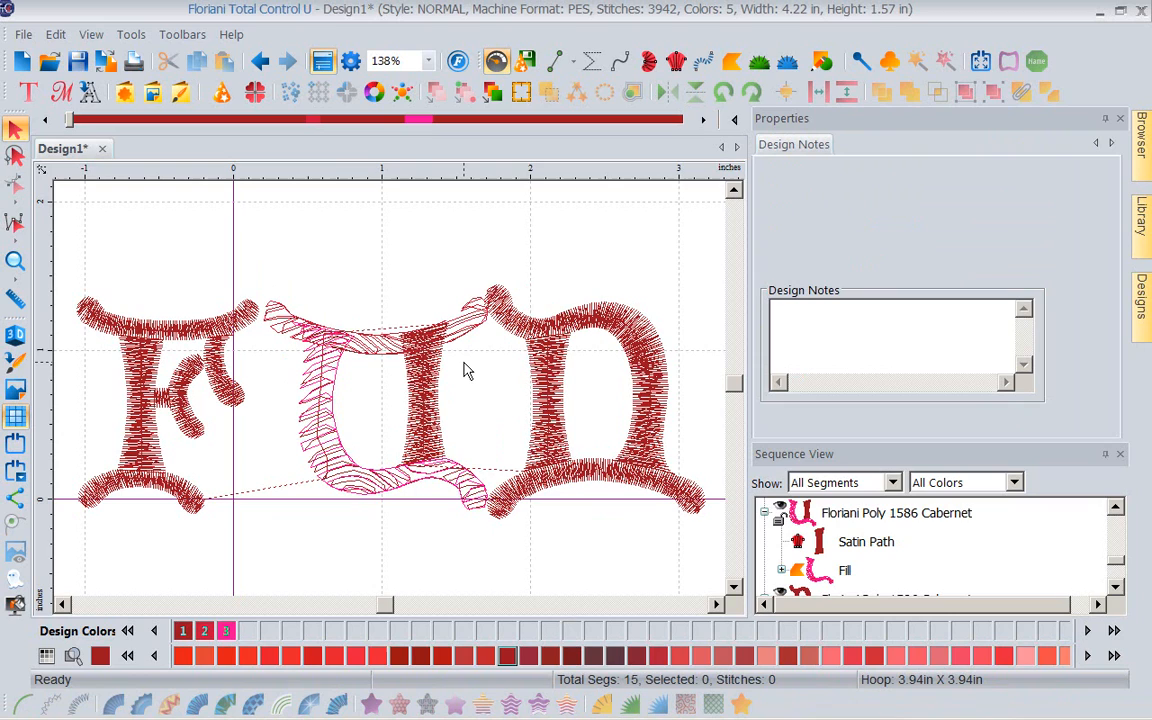
{"action": "mouse_move", "coordinate": [475, 300]}
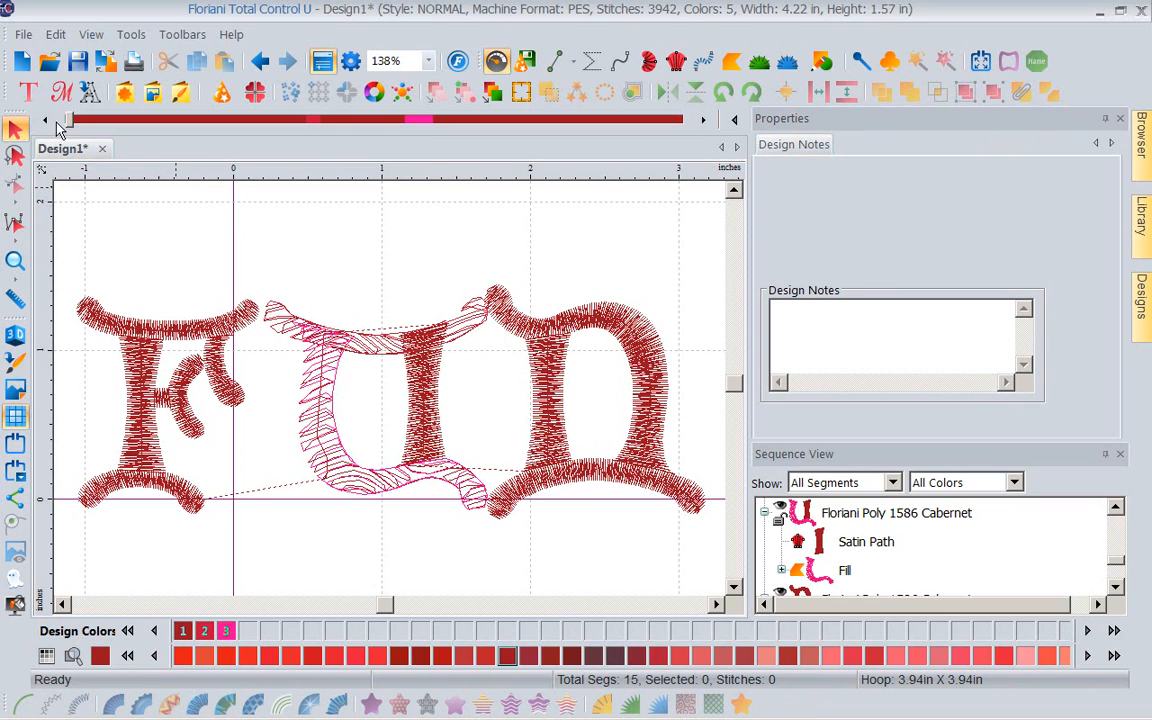
{"action": "mouse_move", "coordinate": [23, 62]}
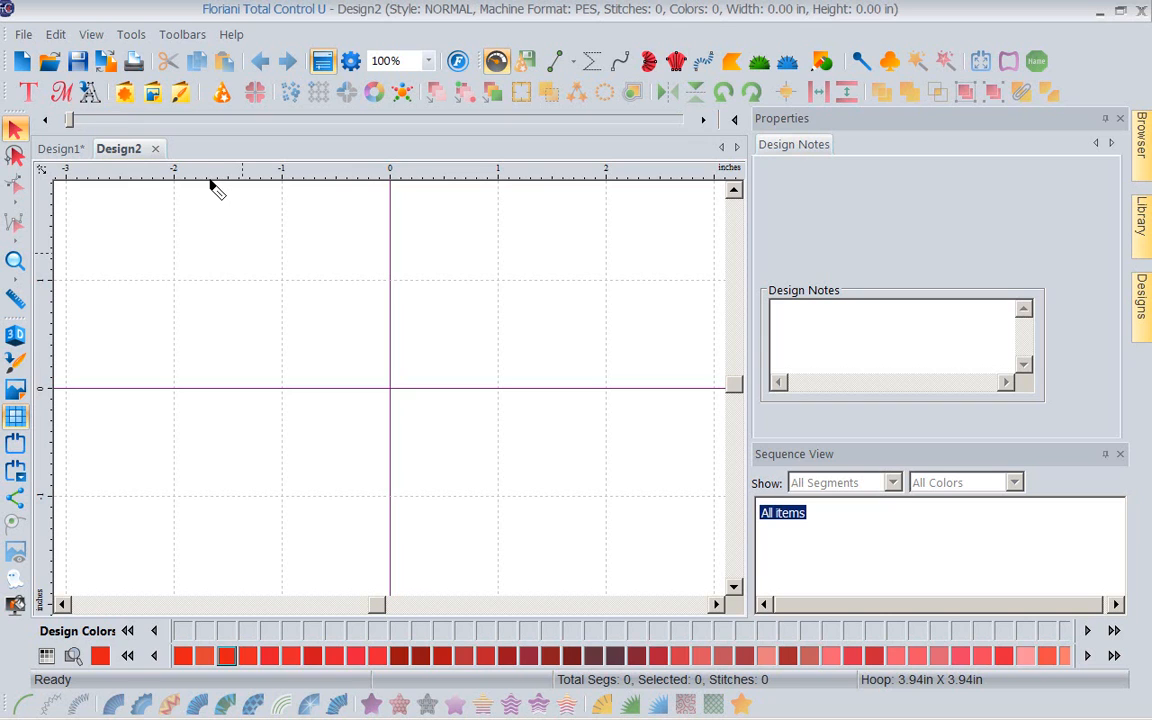
Step: Set up a TrueType artwork import of FUN in Copperplate Gothic Light
{"action": "left_click", "coordinate": [90, 92]}
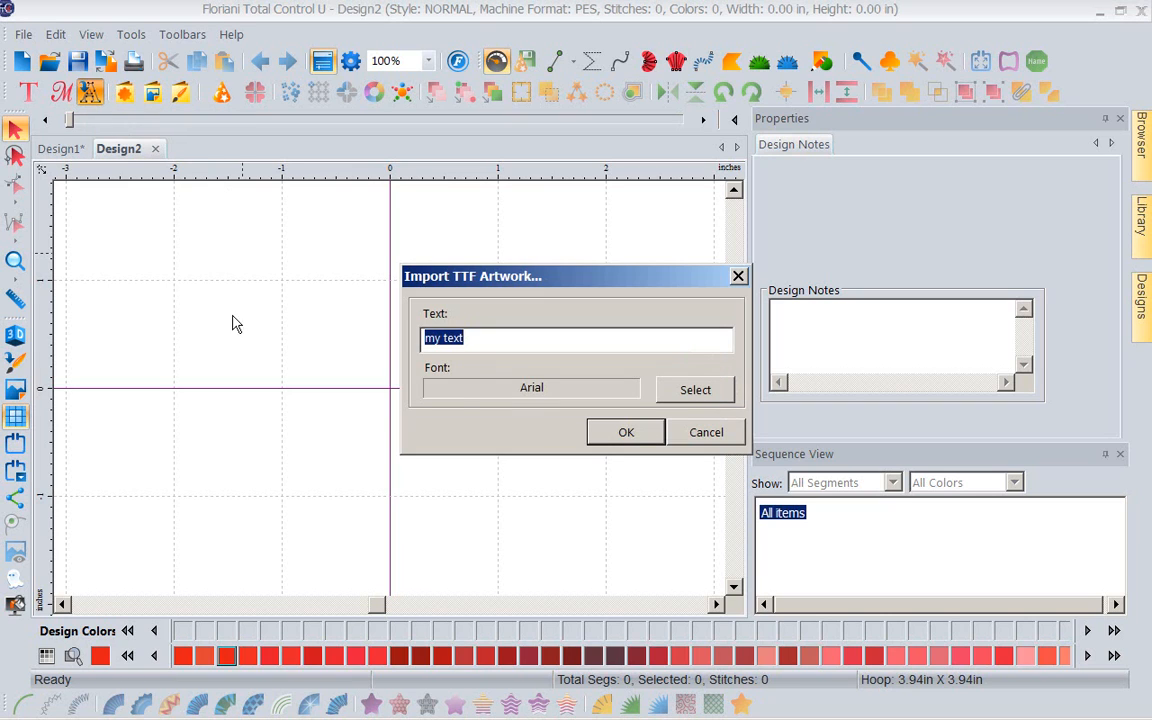
{"action": "type", "text": "F"}
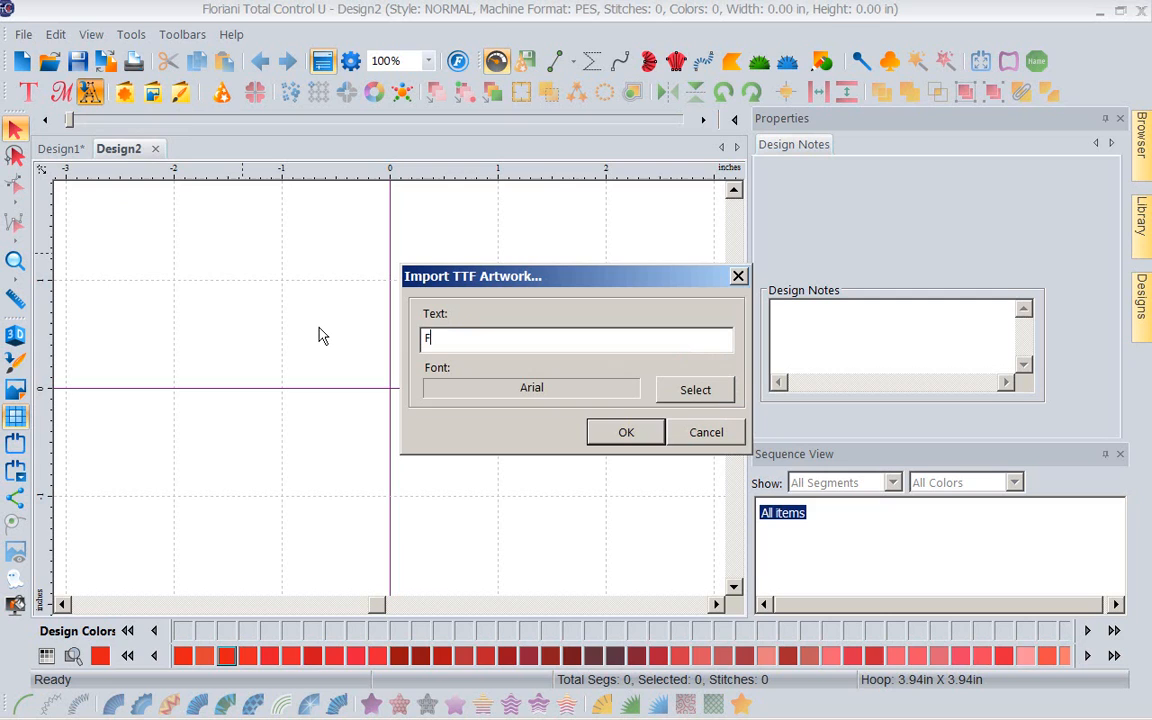
{"action": "type", "text": "UN"}
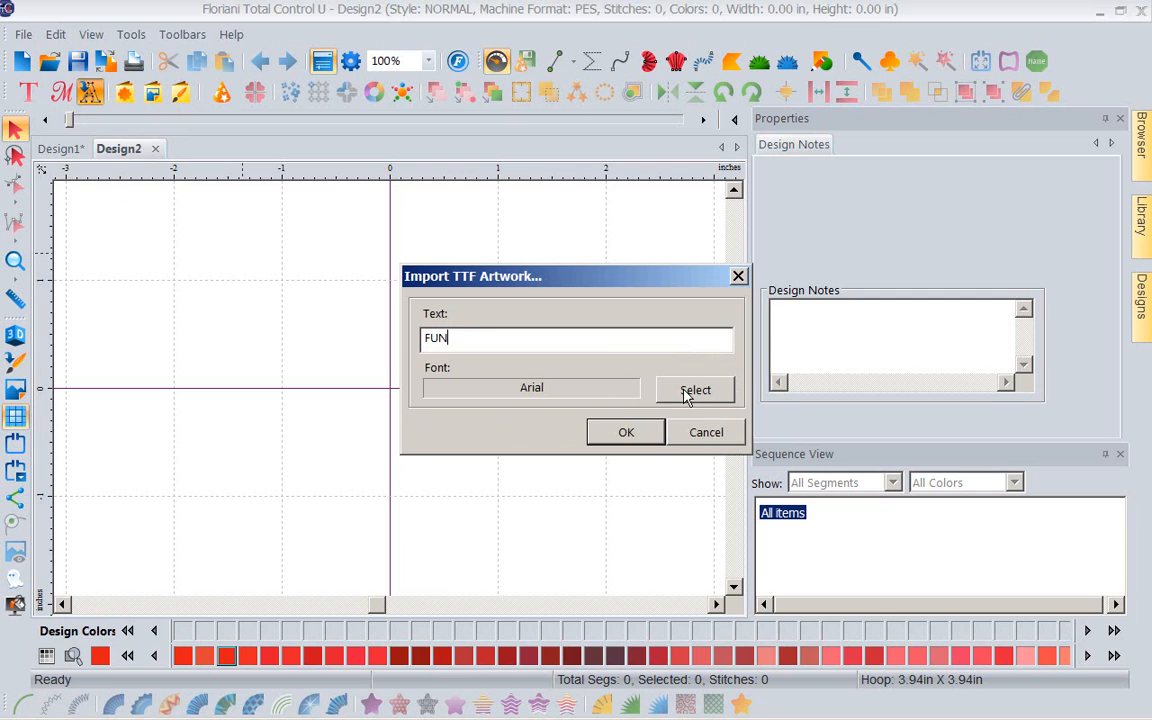
{"action": "left_click", "coordinate": [695, 390]}
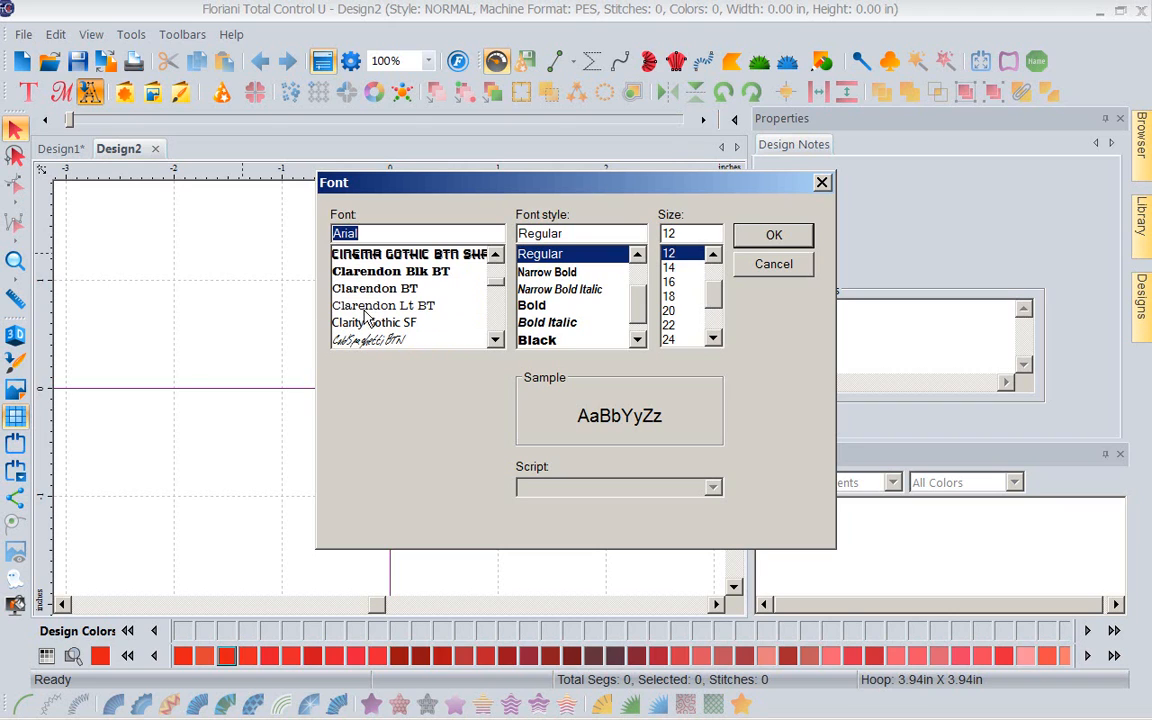
{"action": "mouse_move", "coordinate": [444, 305]}
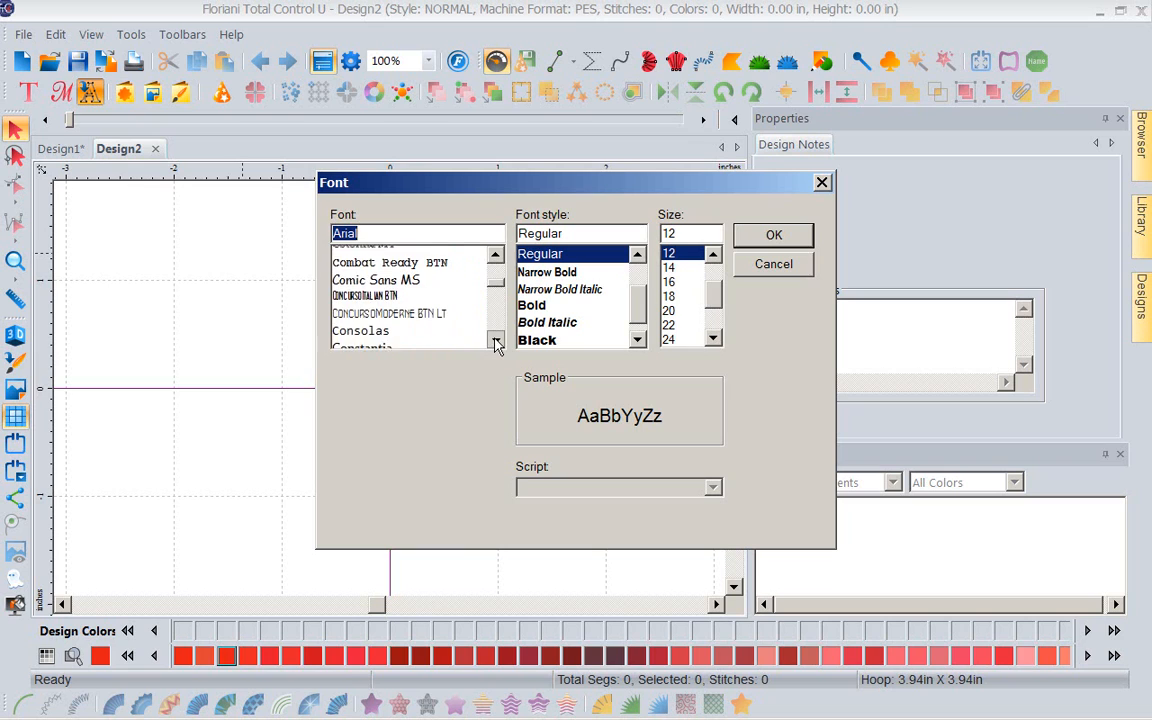
{"action": "left_click", "coordinate": [495, 340]}
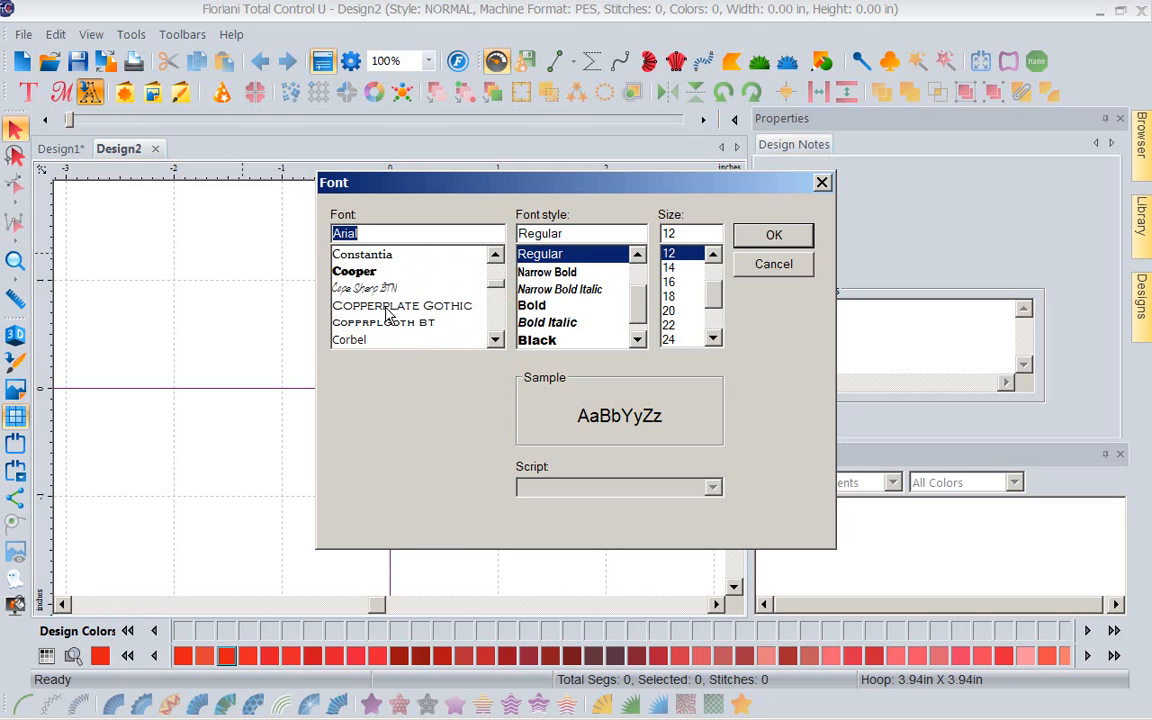
{"action": "left_click", "coordinate": [401, 305]}
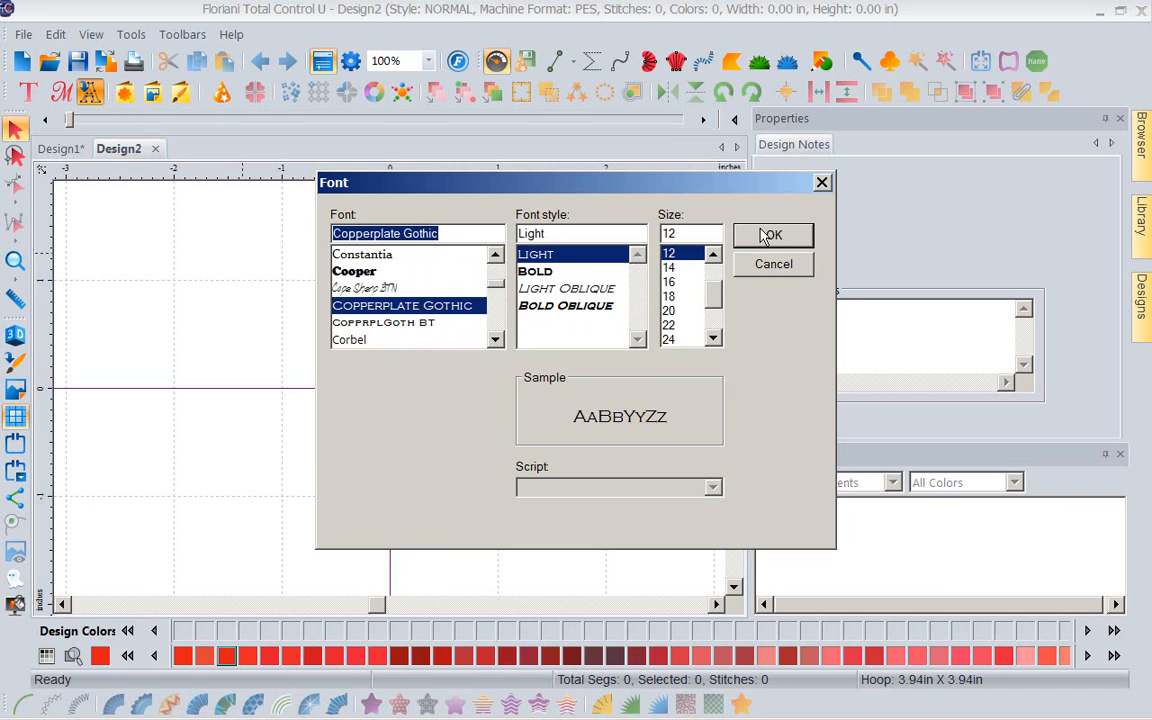
{"action": "left_click", "coordinate": [772, 234]}
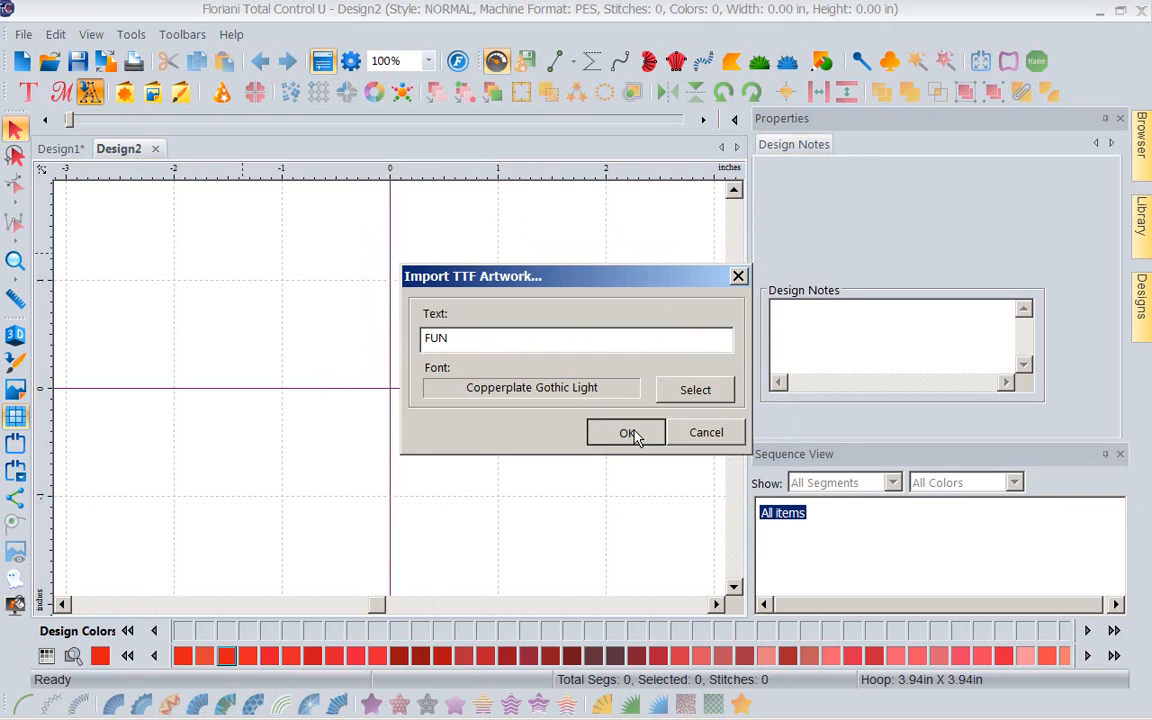
Step: Import the FUN artwork and enlarge it to 360% (6.21 by 2.00 inches)
{"action": "left_click", "coordinate": [627, 432]}
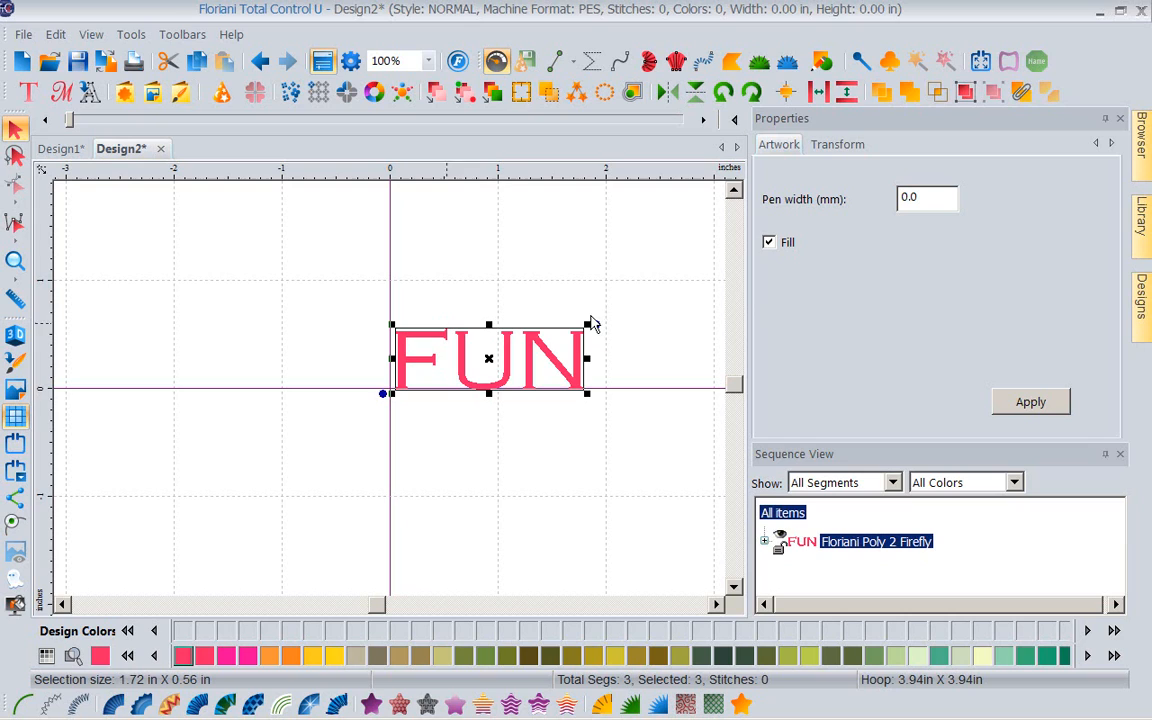
{"action": "left_click", "coordinate": [837, 144]}
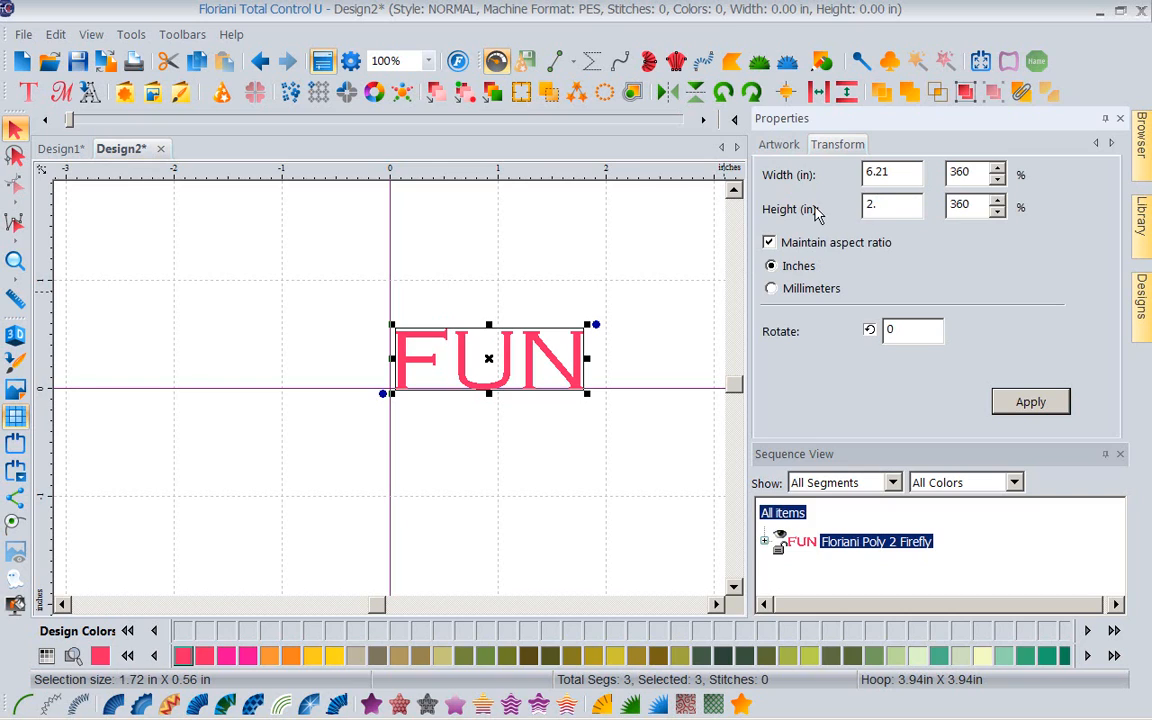
{"action": "left_click", "coordinate": [1030, 401]}
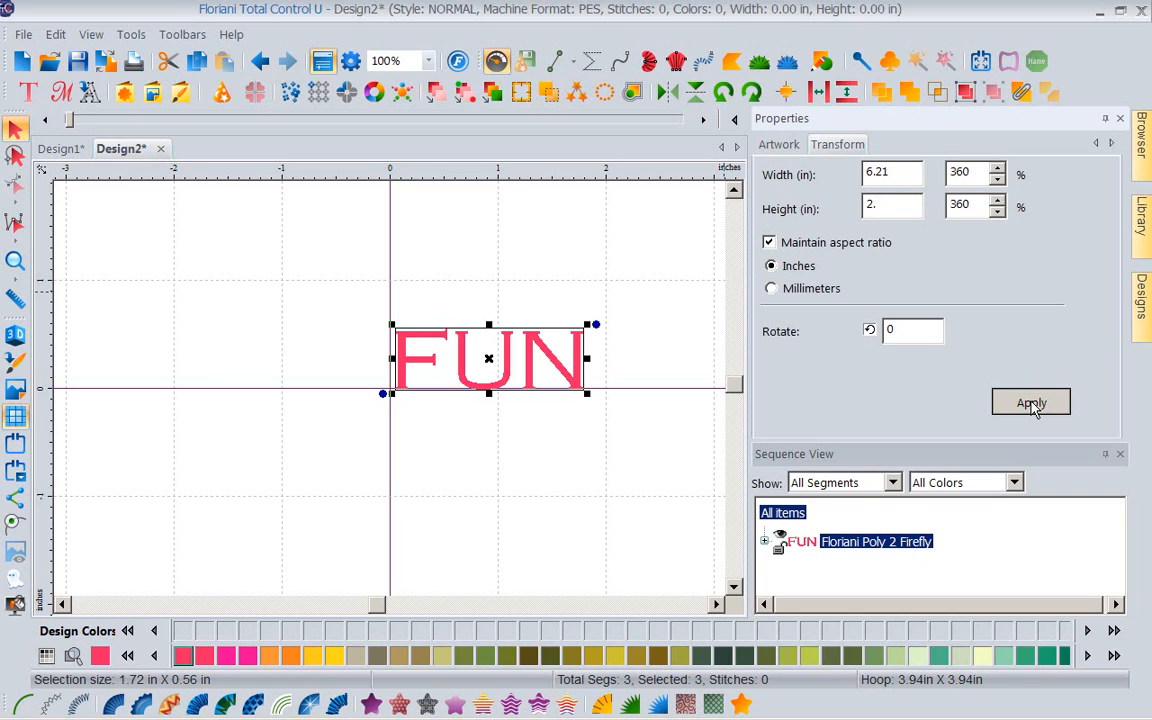
{"action": "left_click", "coordinate": [1031, 402]}
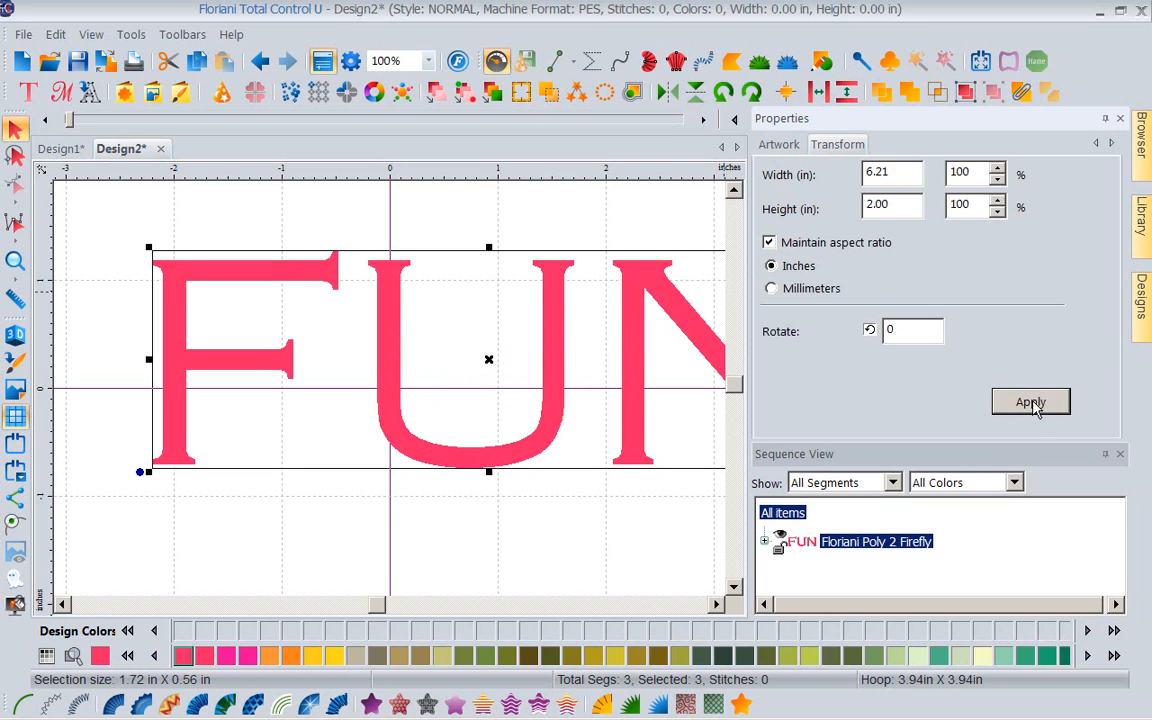
Step: Zoom the view To Fit so the whole design shows
{"action": "left_click", "coordinate": [424, 61]}
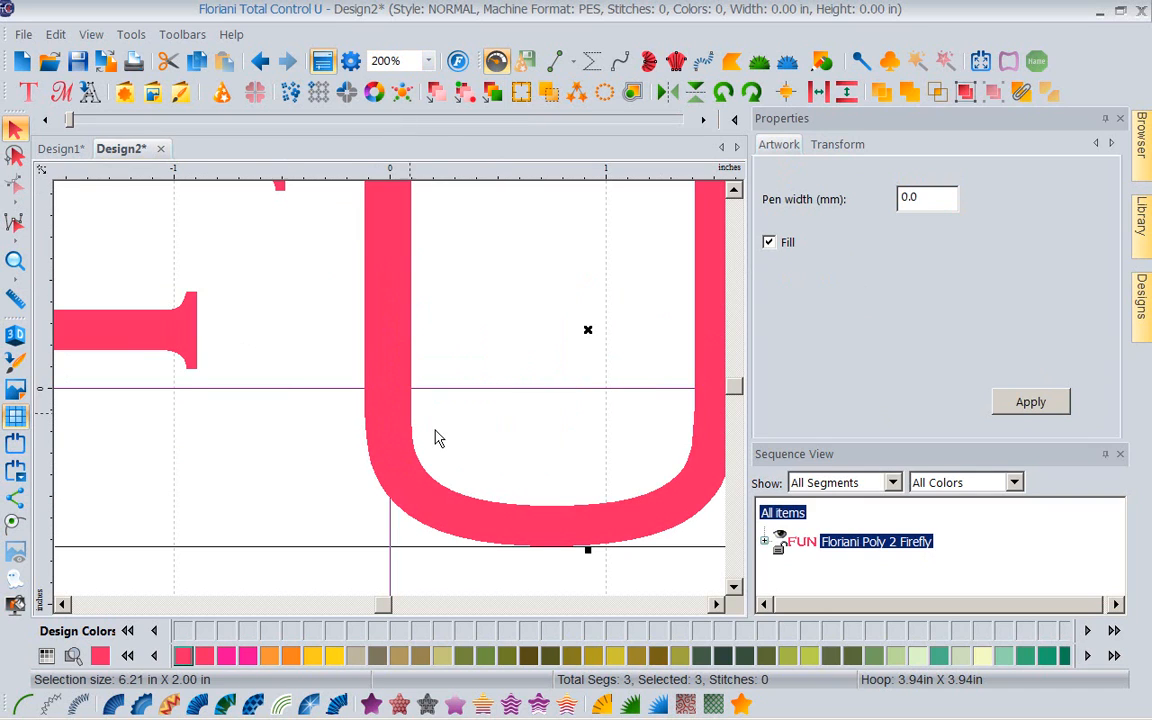
{"action": "left_click", "coordinate": [420, 61]}
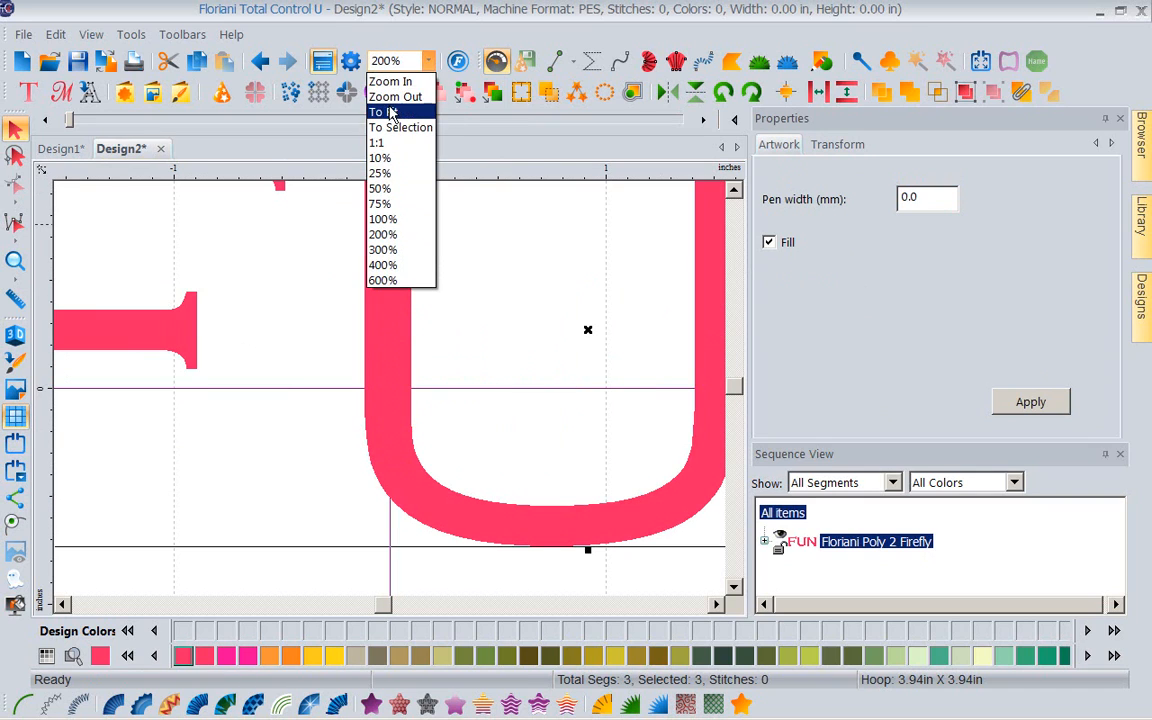
{"action": "left_click", "coordinate": [400, 127]}
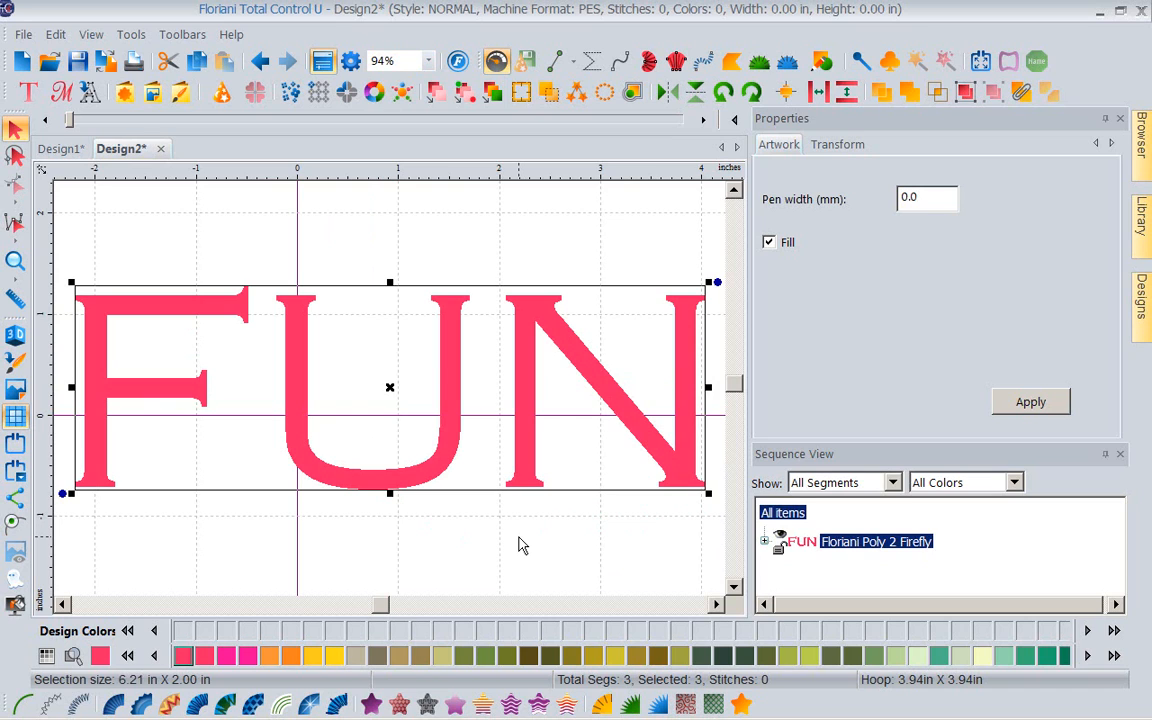
{"action": "mouse_move", "coordinate": [135, 525]}
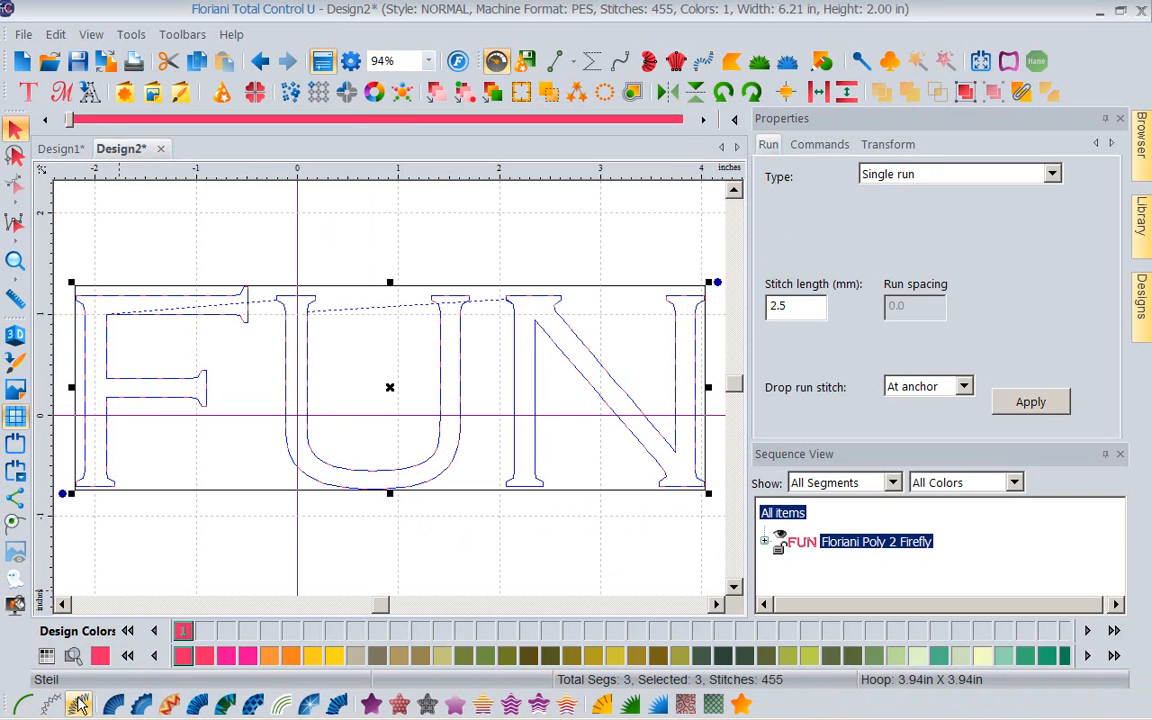
Step: Convert the FUN artwork outlines to a steil border
{"action": "left_click", "coordinate": [78, 705]}
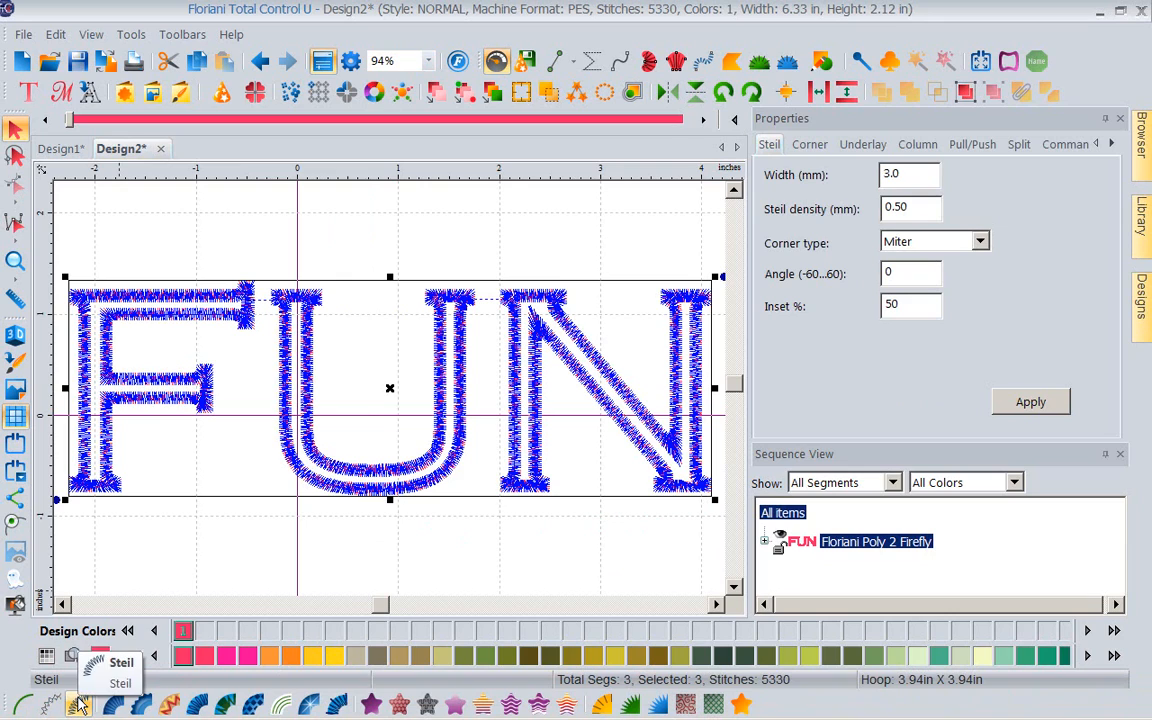
{"action": "mouse_move", "coordinate": [340, 533]}
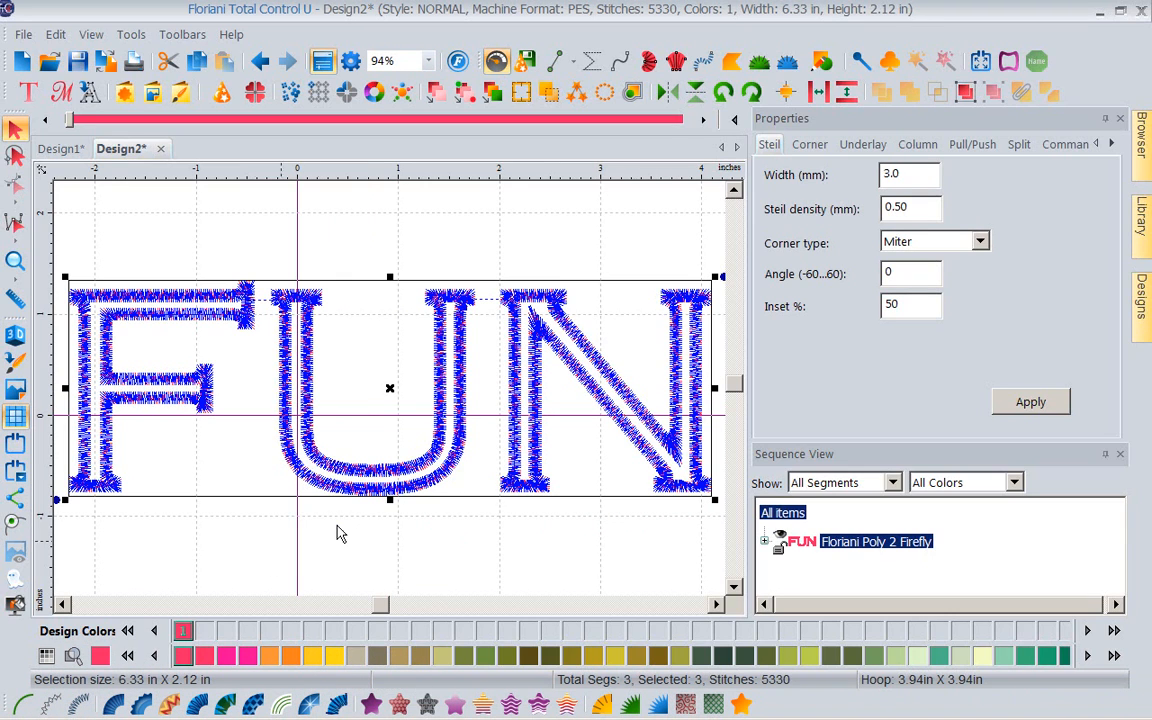
{"action": "mouse_move", "coordinate": [567, 703]}
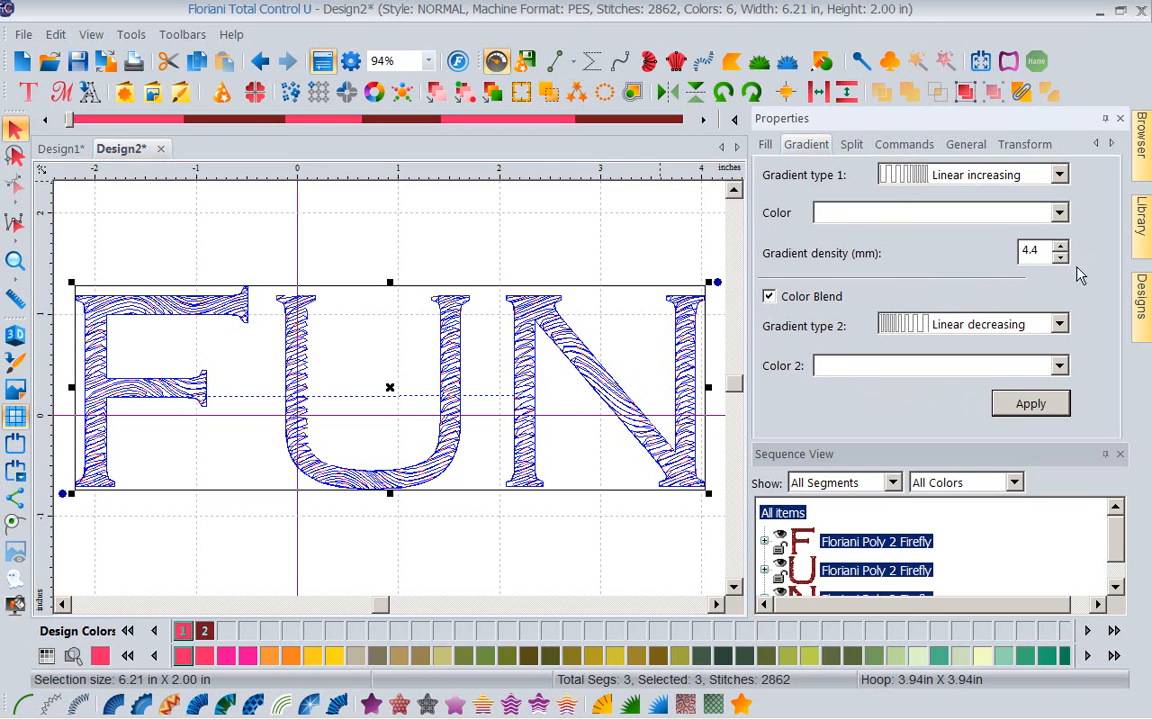
{"action": "mouse_move", "coordinate": [951, 174]}
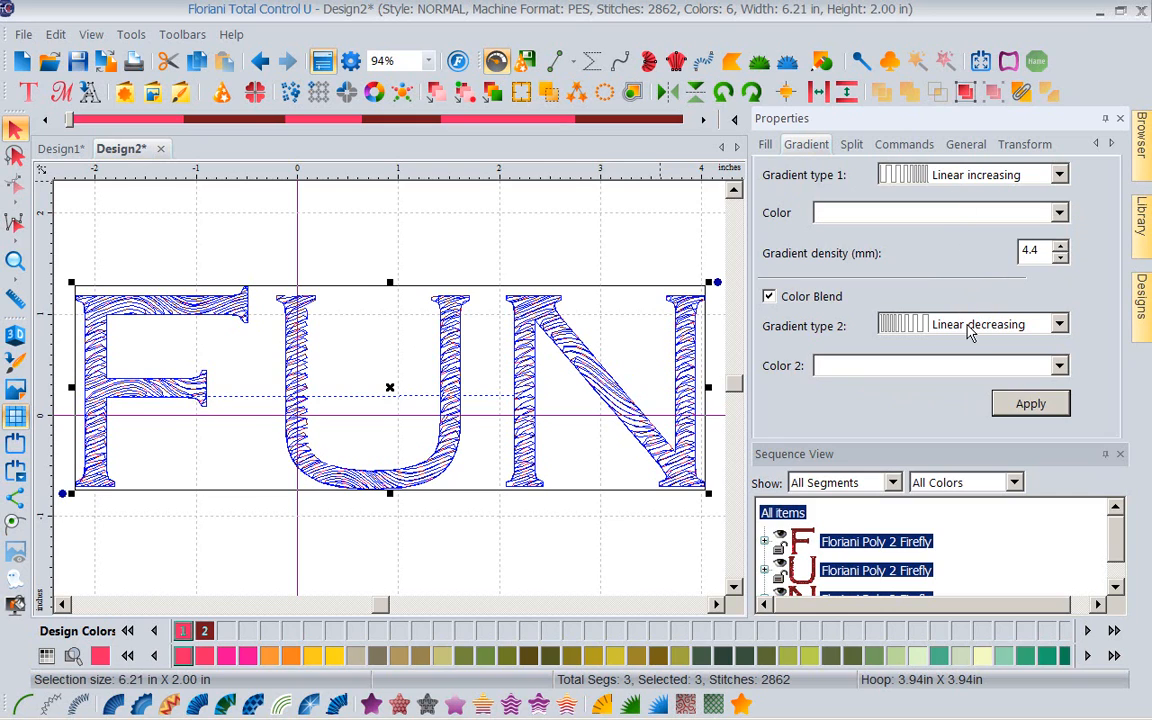
Step: Keep Linear Increasing as the first gradient type in the Gradient tab
{"action": "left_click", "coordinate": [1058, 174]}
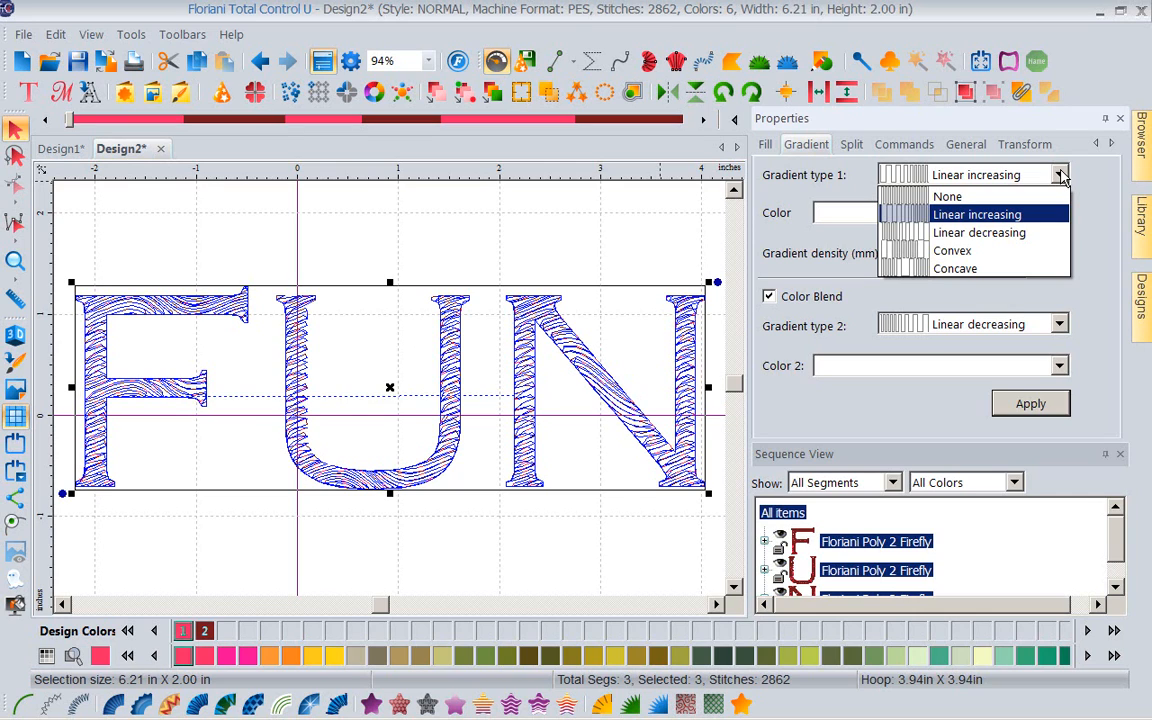
{"action": "left_click", "coordinate": [975, 214]}
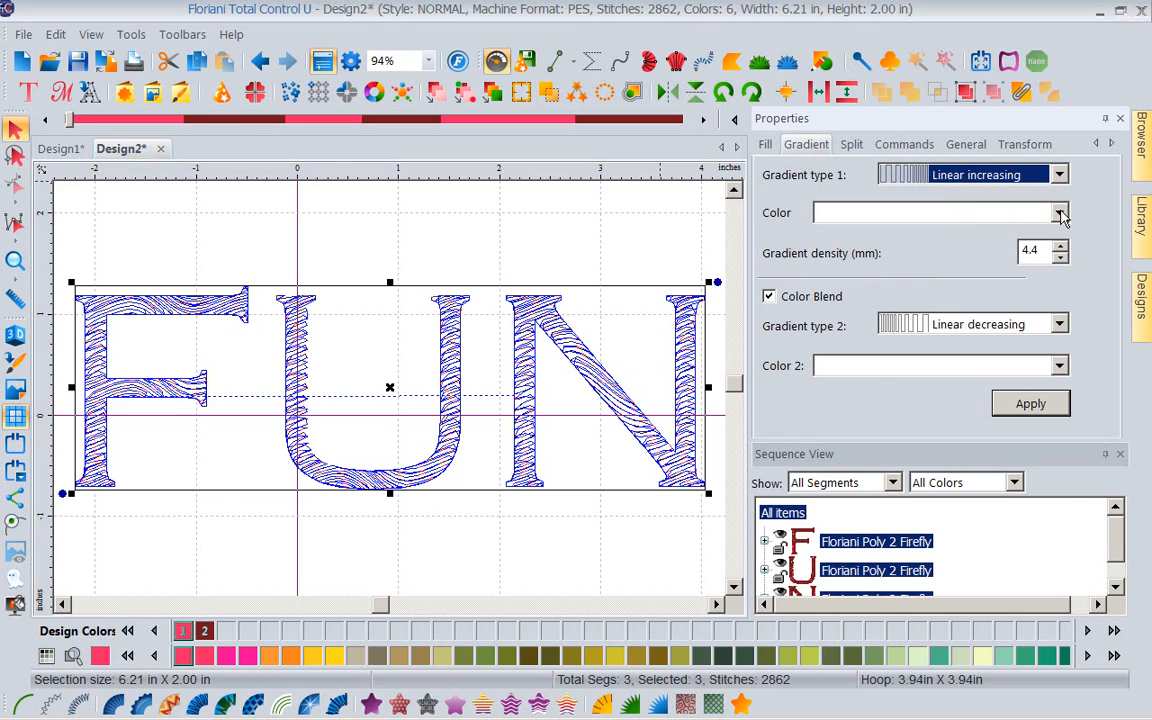
Step: Set the gradient colours to 700 Mars Red and 533 Apricot
{"action": "left_click", "coordinate": [1059, 212]}
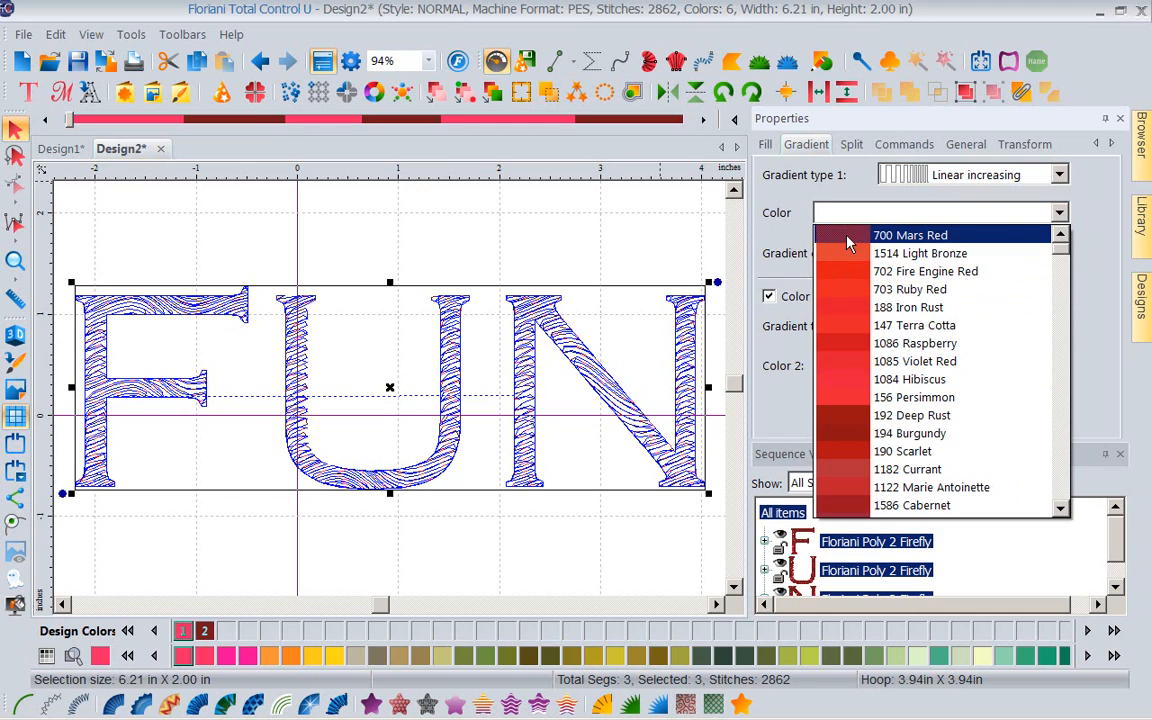
{"action": "left_click", "coordinate": [910, 234]}
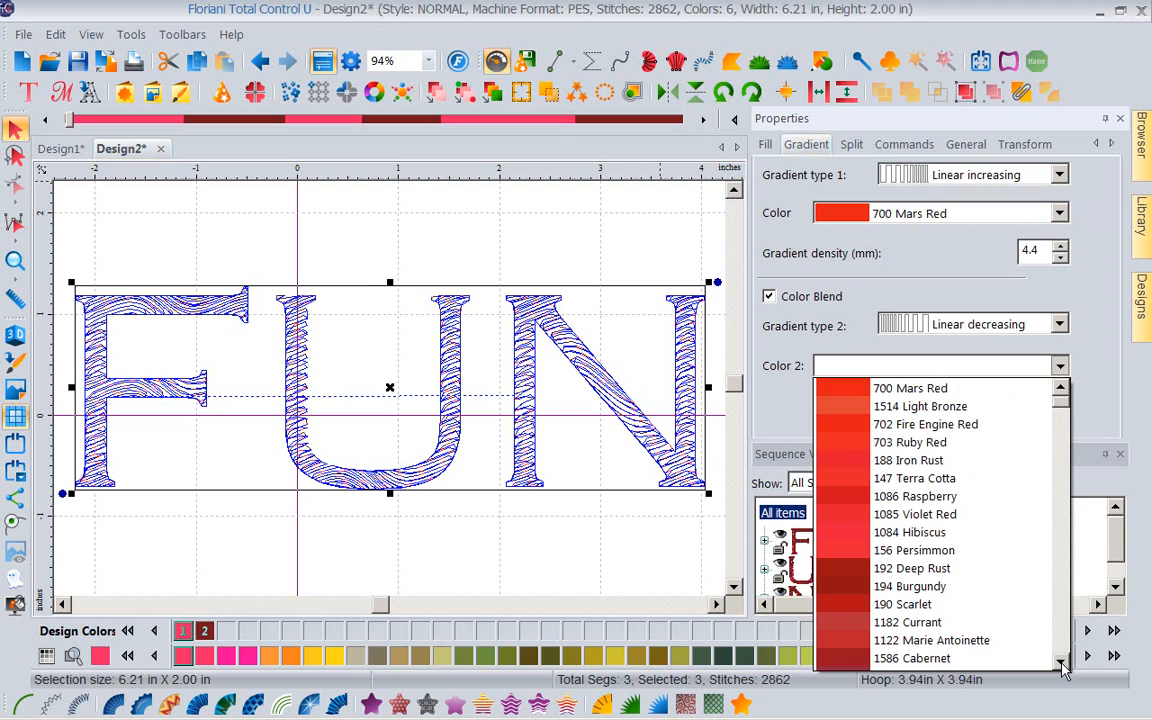
{"action": "scroll", "scroll_direction": "down", "scroll_amount": 3}
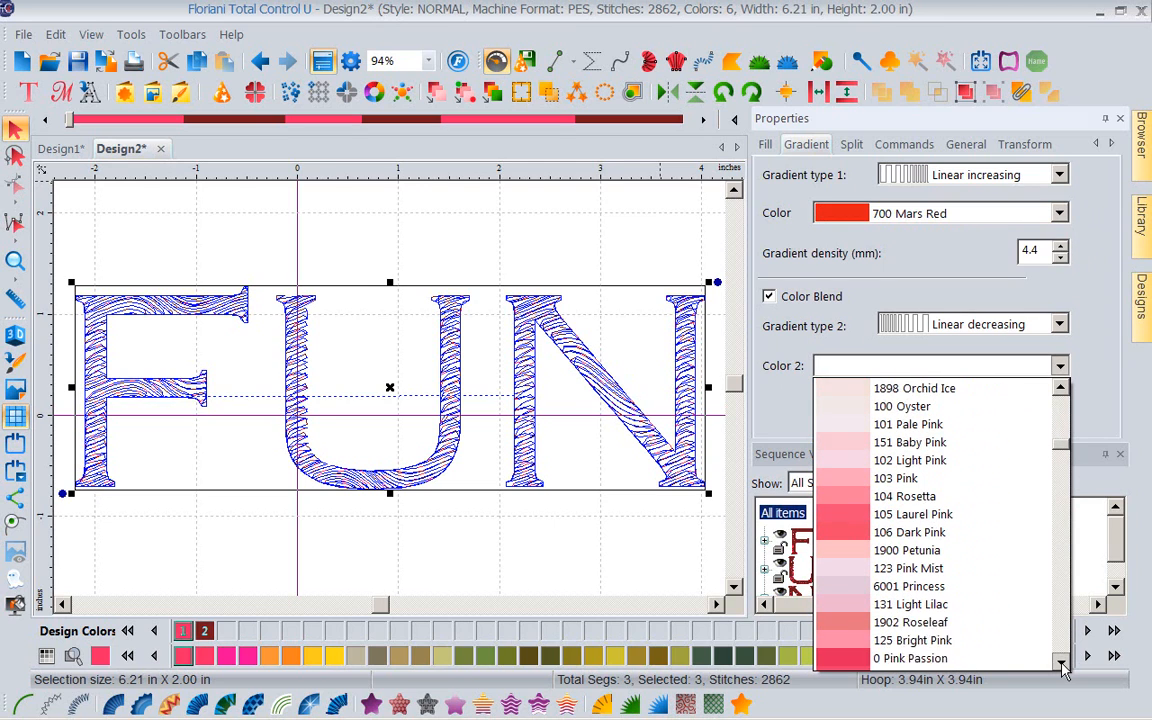
{"action": "scroll", "scroll_direction": "down", "scroll_amount": 3}
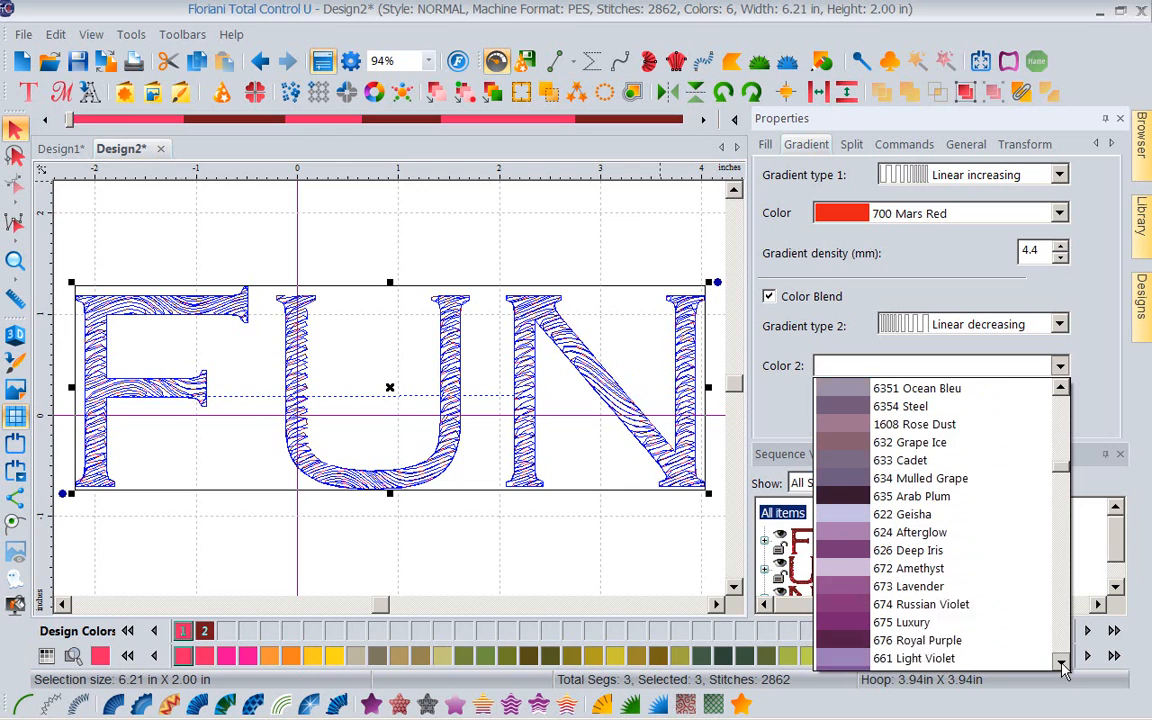
{"action": "scroll", "scroll_direction": "down", "scroll_amount": 3}
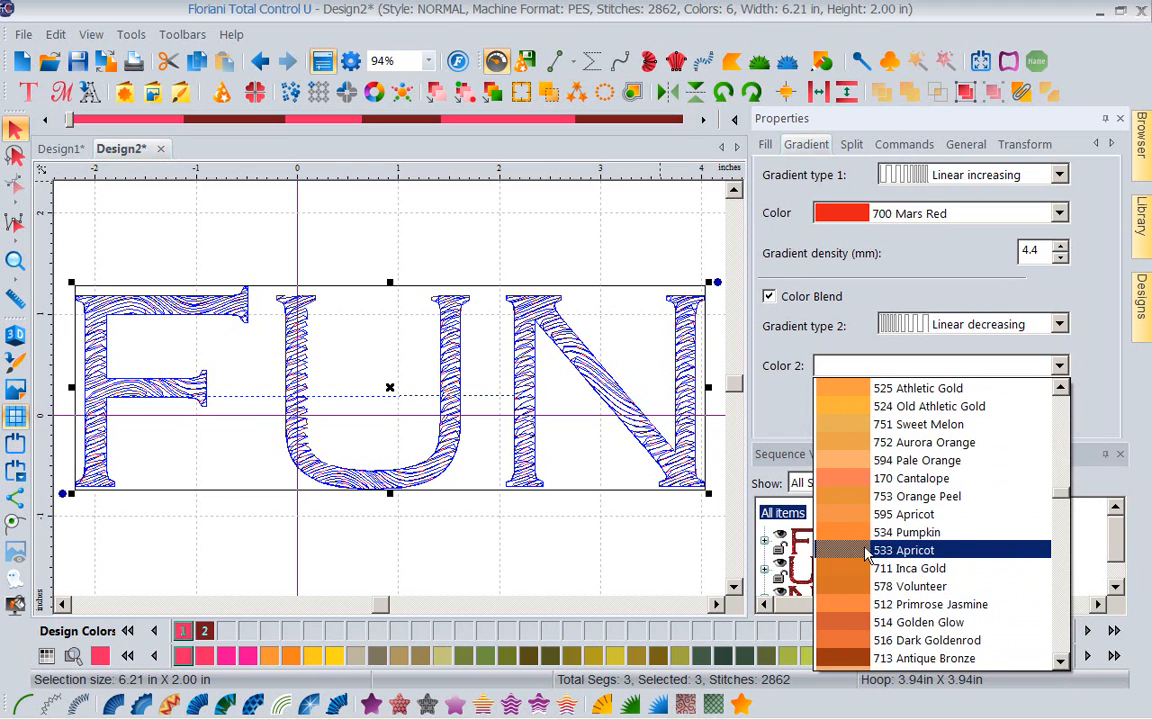
{"action": "left_click", "coordinate": [903, 550]}
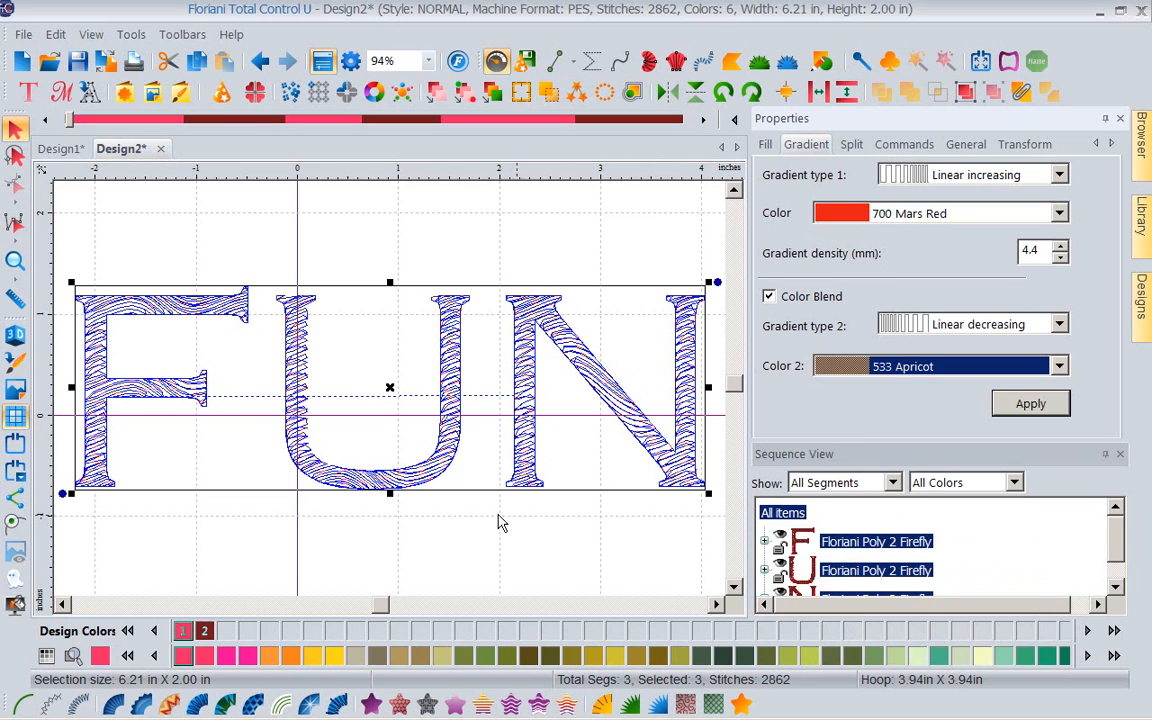
{"action": "mouse_move", "coordinate": [1113, 112]}
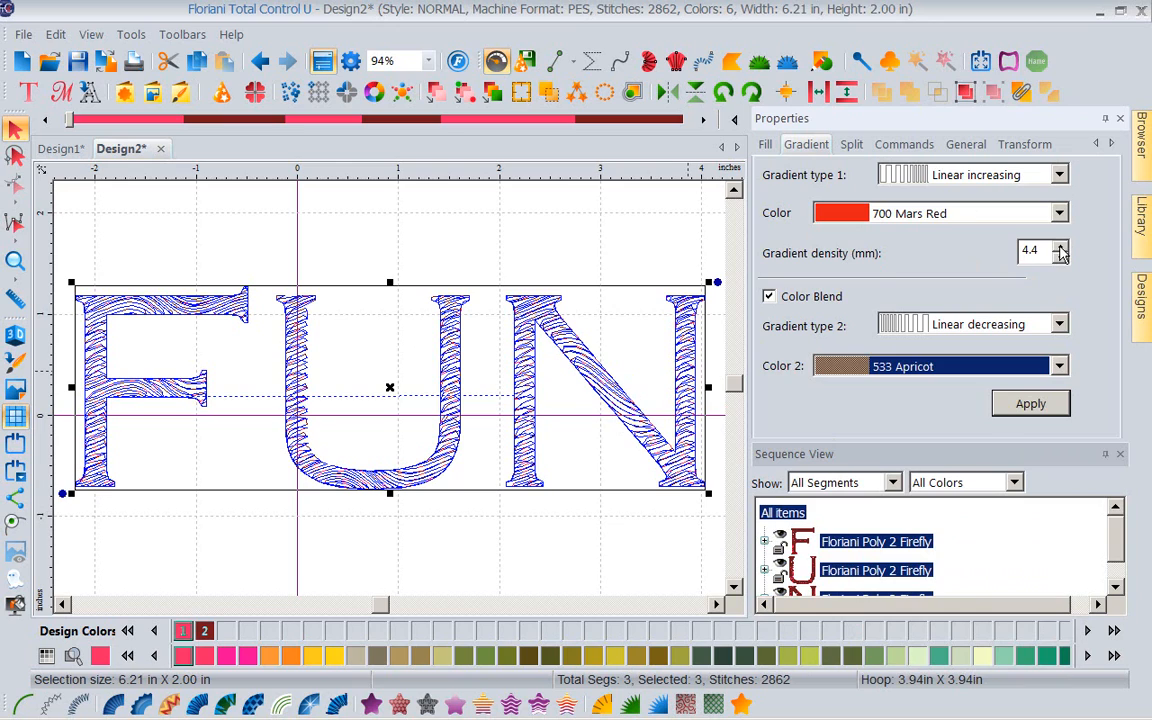
{"action": "mouse_move", "coordinate": [945, 265]}
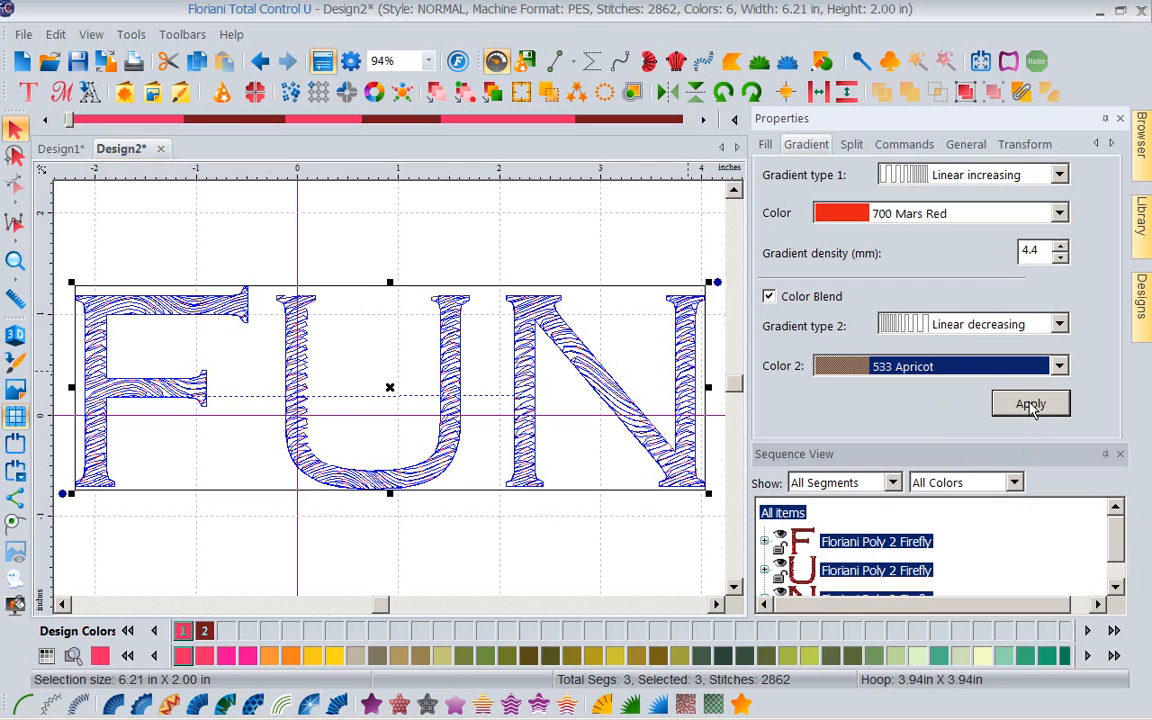
Step: Apply the Mars Red to Apricot gradient blend to the FUN letters
{"action": "left_click", "coordinate": [1030, 404]}
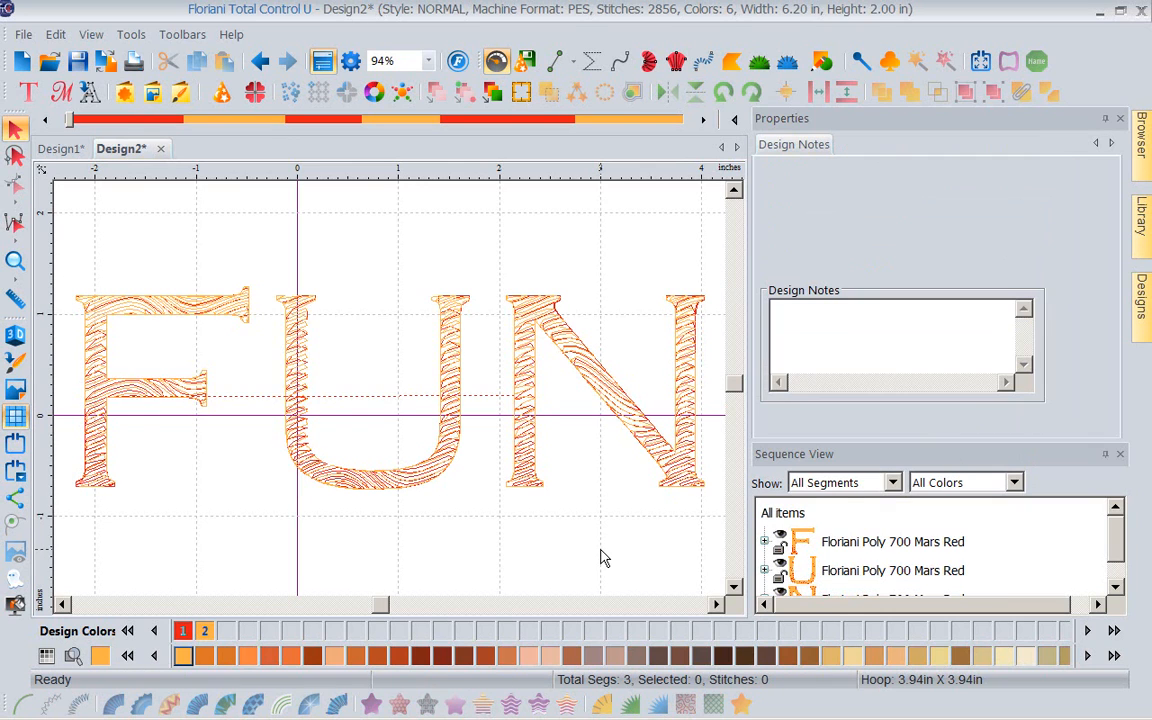
{"action": "mouse_move", "coordinate": [365, 483]}
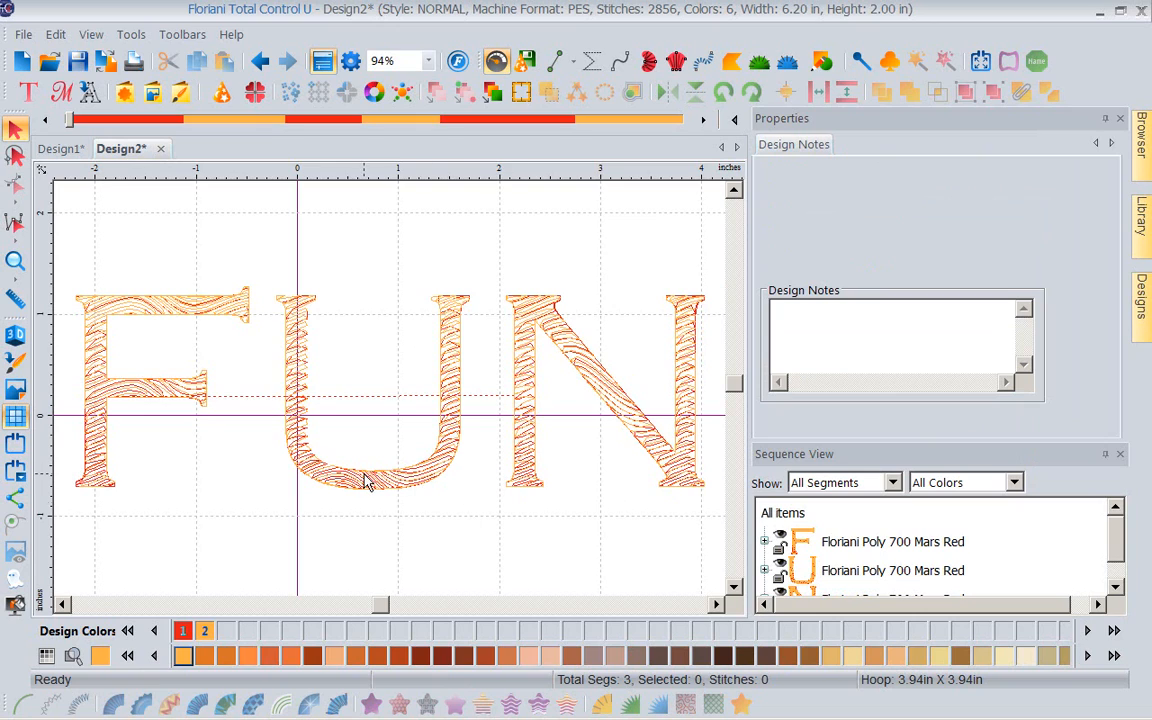
{"action": "mouse_move", "coordinate": [530, 559]}
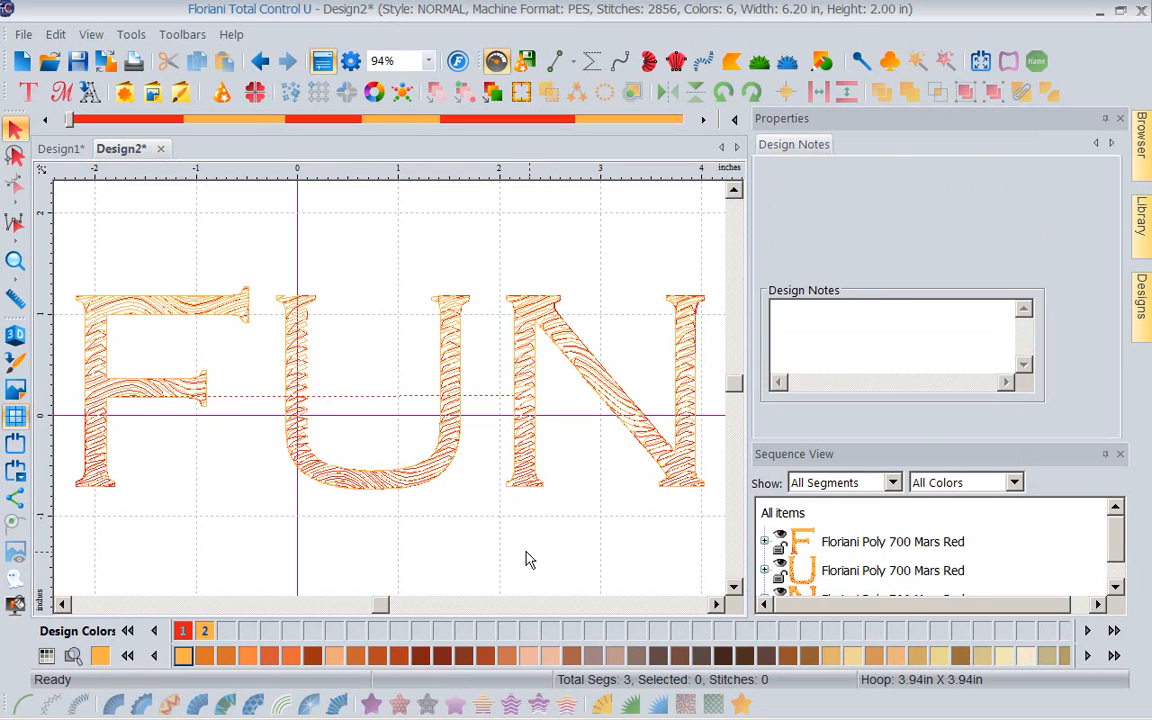
{"action": "mouse_move", "coordinate": [457, 537]}
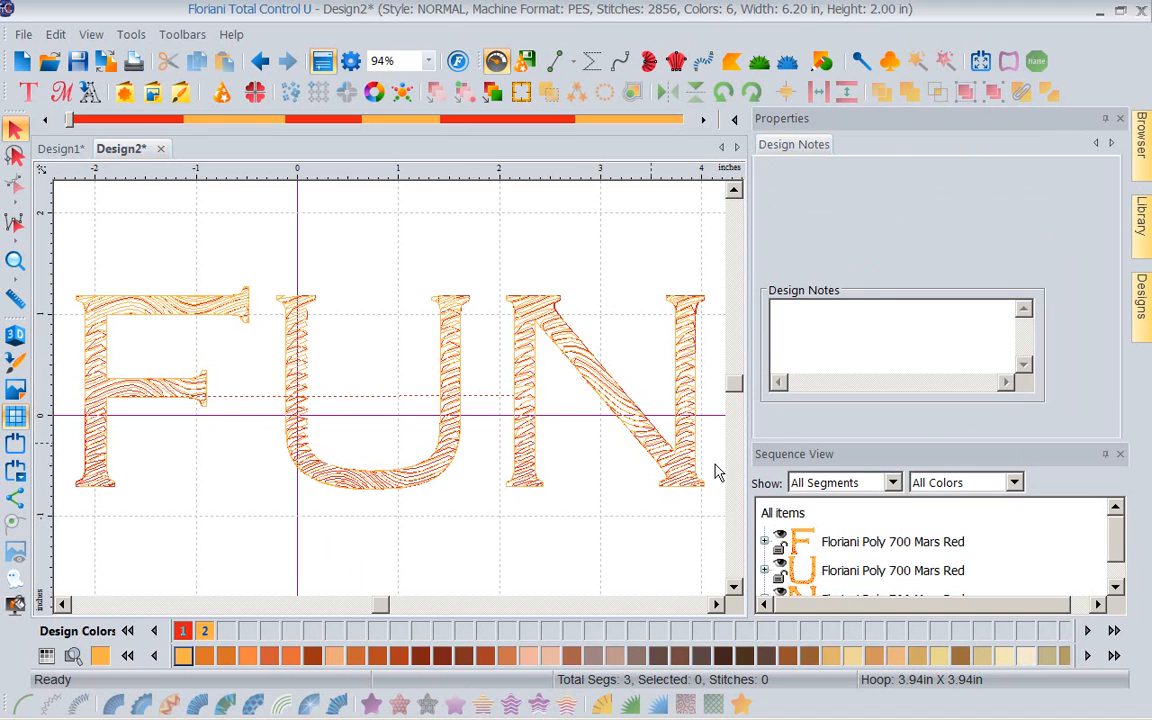
{"action": "mouse_move", "coordinate": [780, 488]}
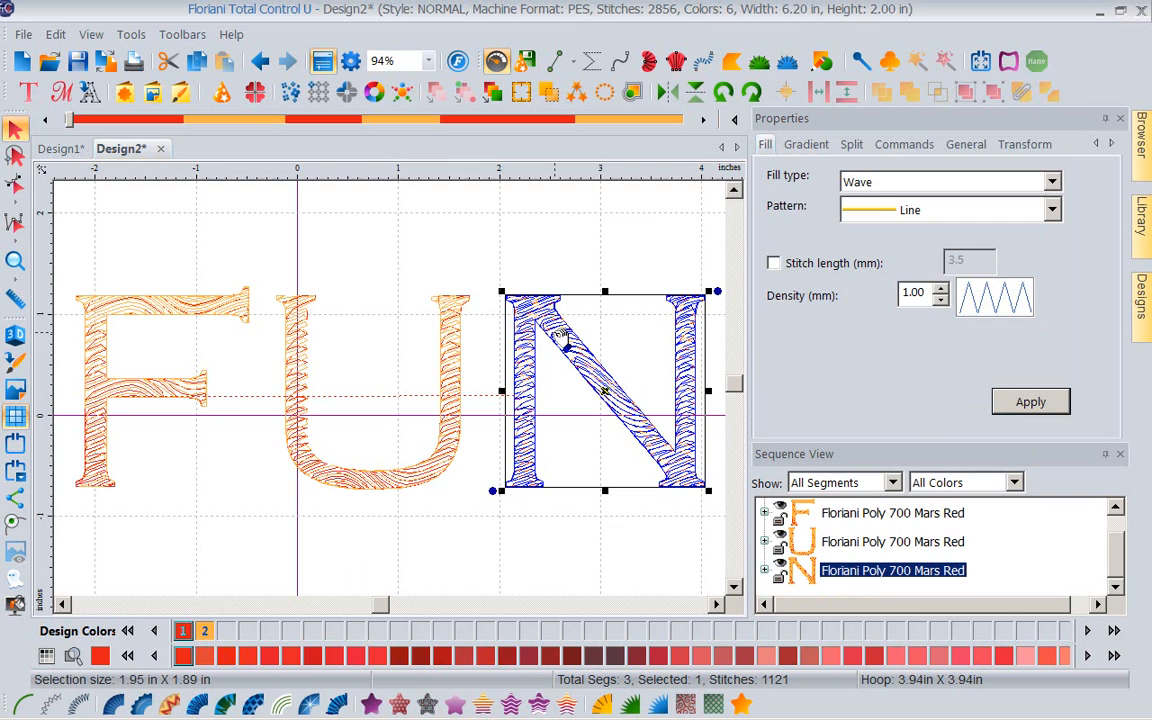
{"action": "mouse_move", "coordinate": [640, 358]}
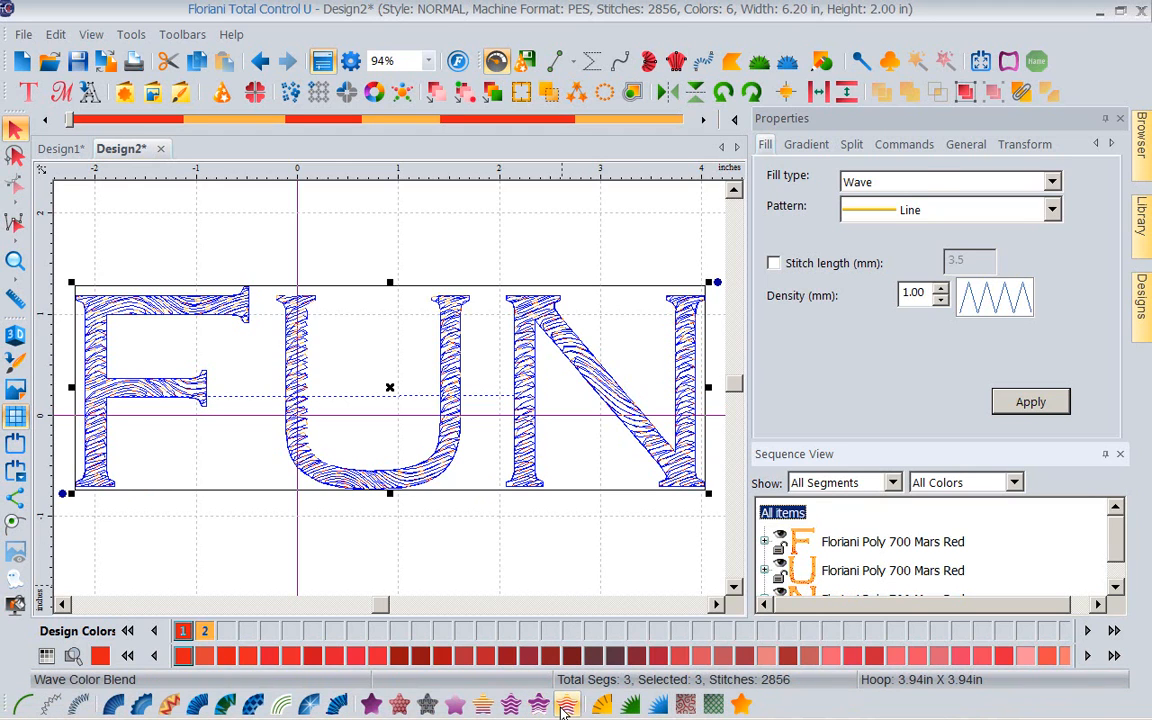
Step: Give FUN a wave blend from 700 Mars Red to 542 Cockatoo at density 6, and apply it
{"action": "left_click", "coordinate": [806, 144]}
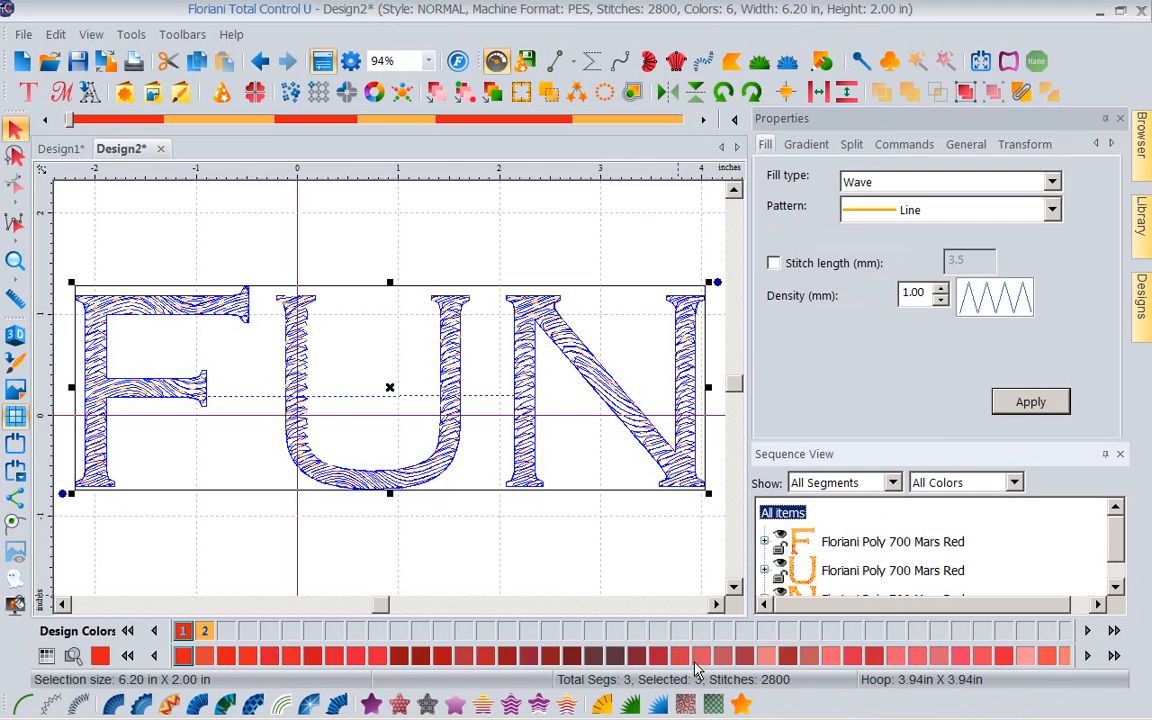
{"action": "left_click", "coordinate": [806, 144]}
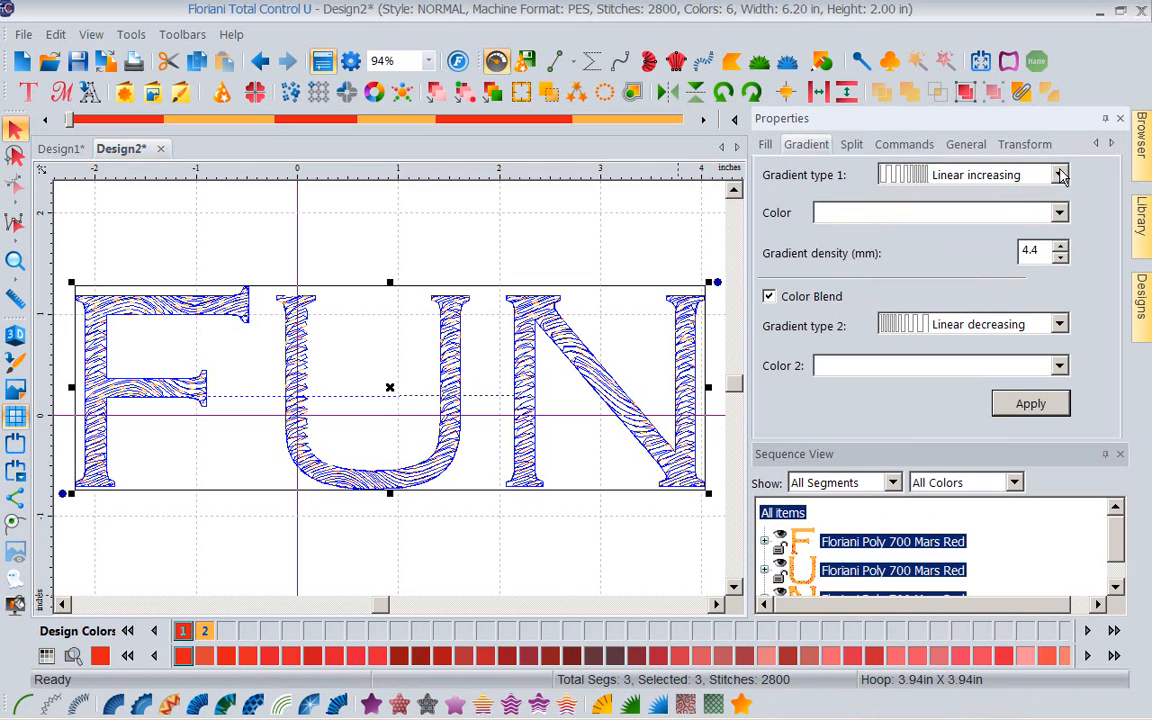
{"action": "left_click", "coordinate": [1058, 212]}
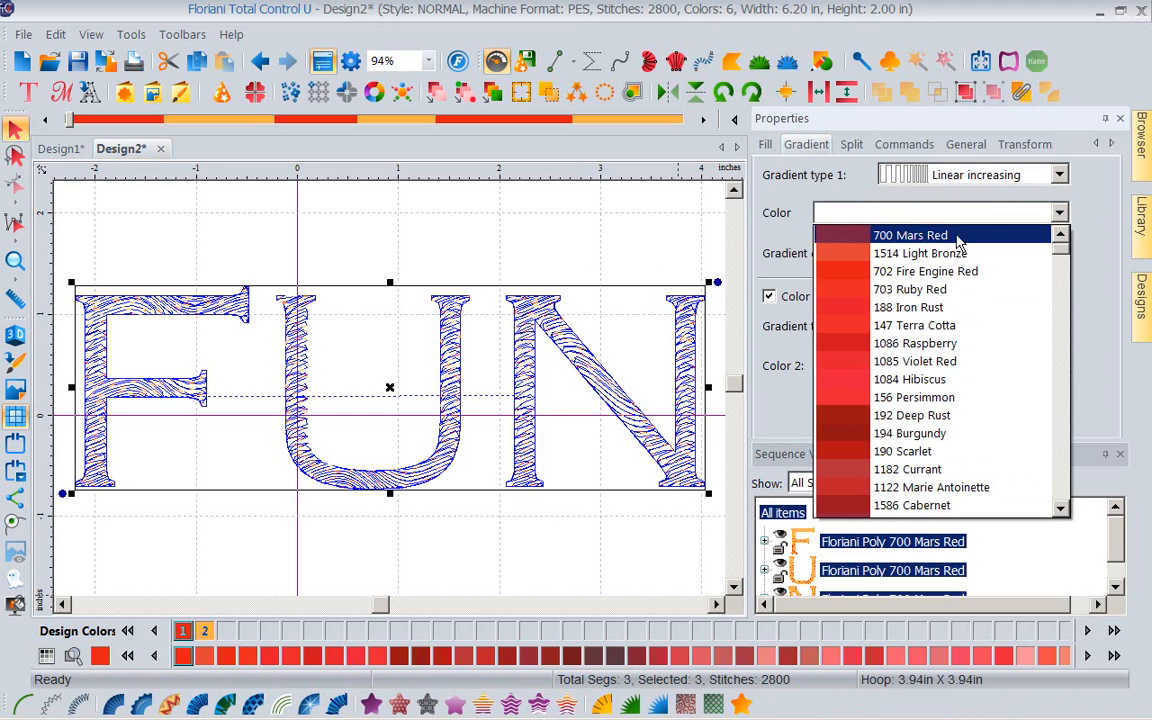
{"action": "left_click", "coordinate": [909, 234]}
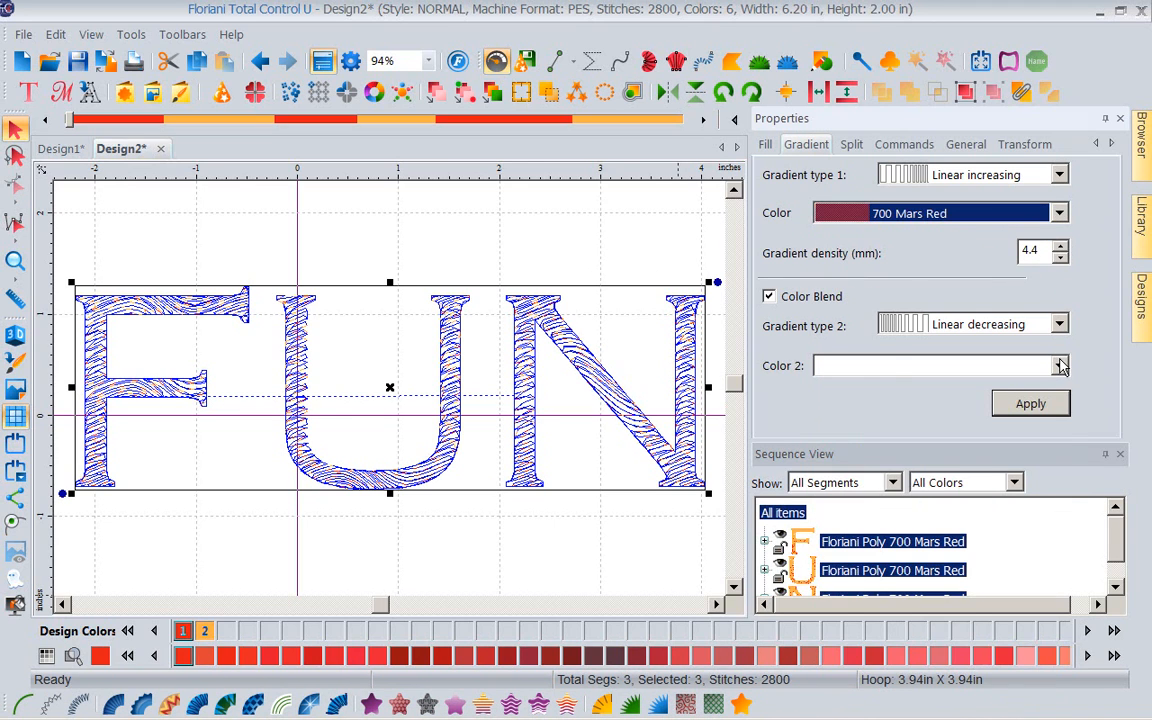
{"action": "left_click", "coordinate": [1059, 365]}
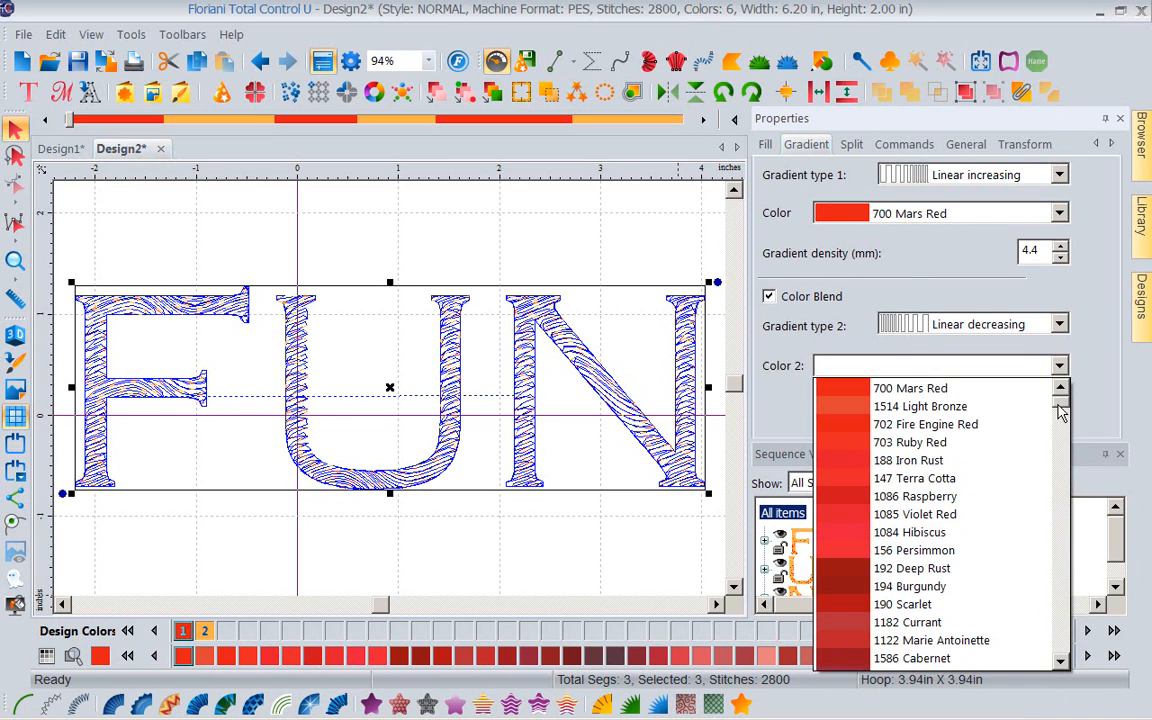
{"action": "scroll", "scroll_direction": "down", "scroll_amount": 3}
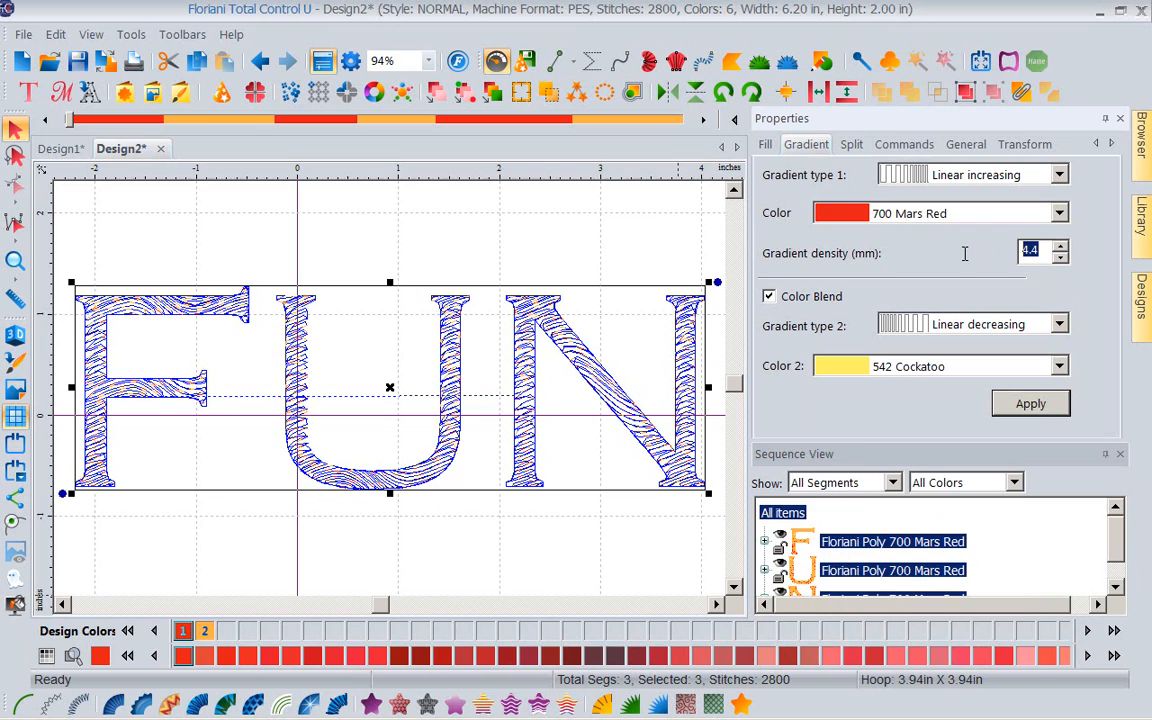
{"action": "type", "text": "6"}
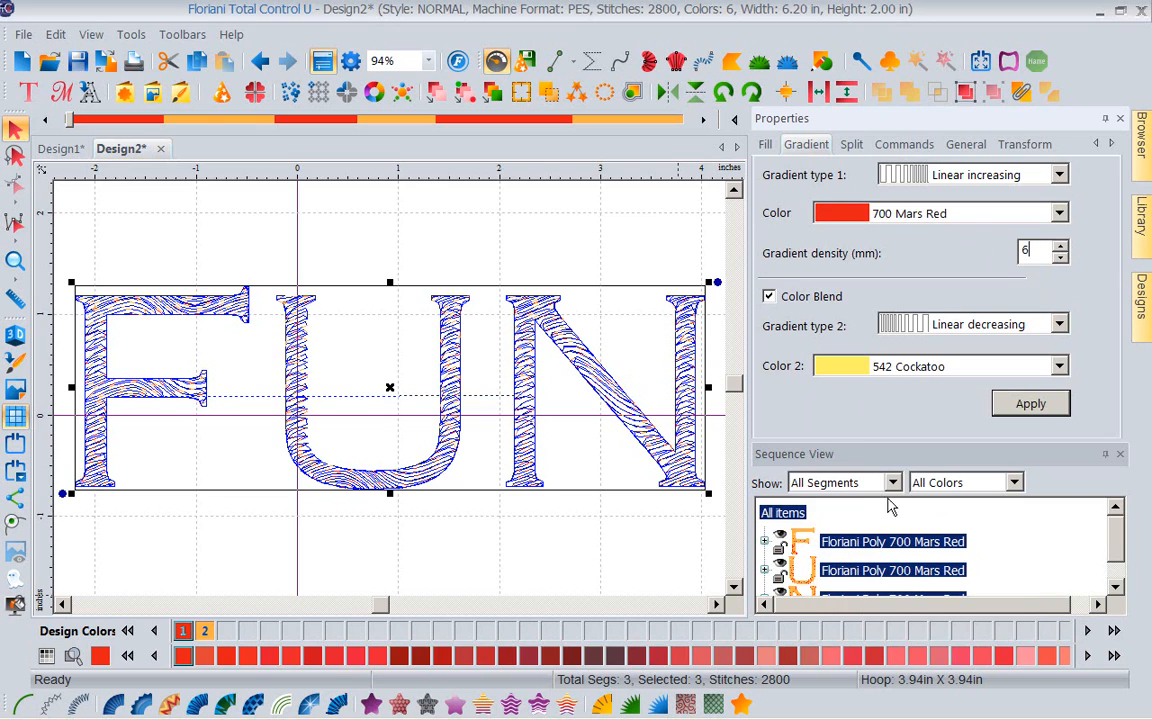
{"action": "mouse_move", "coordinate": [748, 301]}
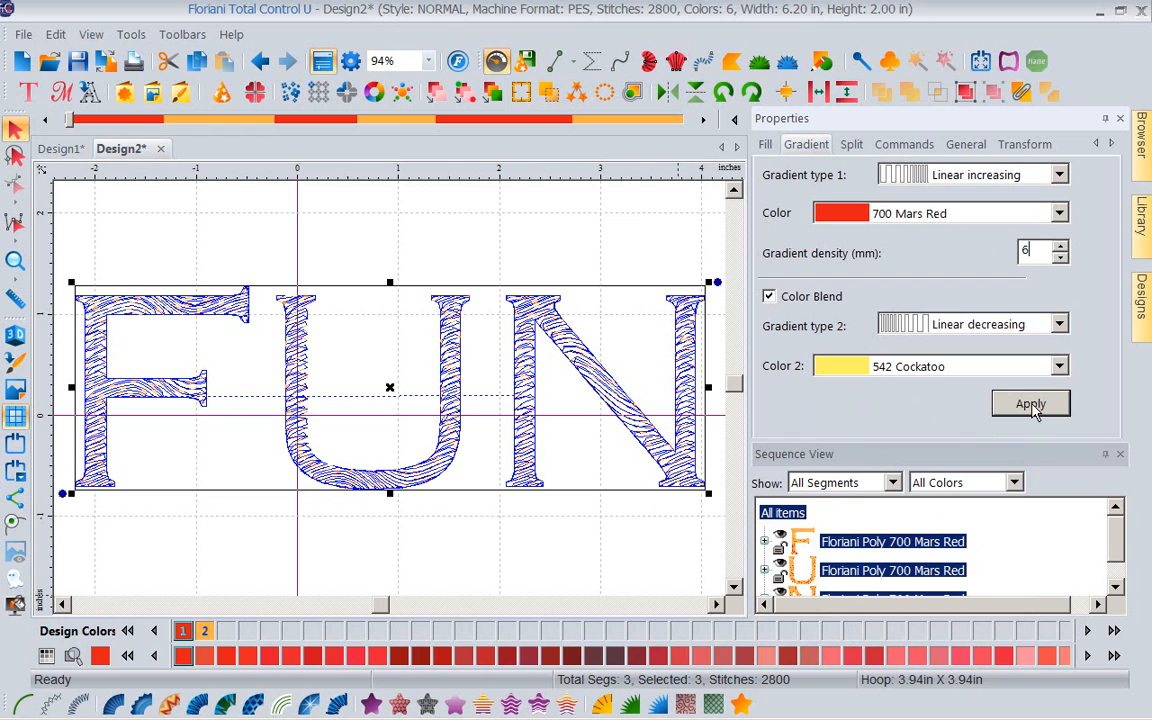
{"action": "left_click", "coordinate": [1030, 403]}
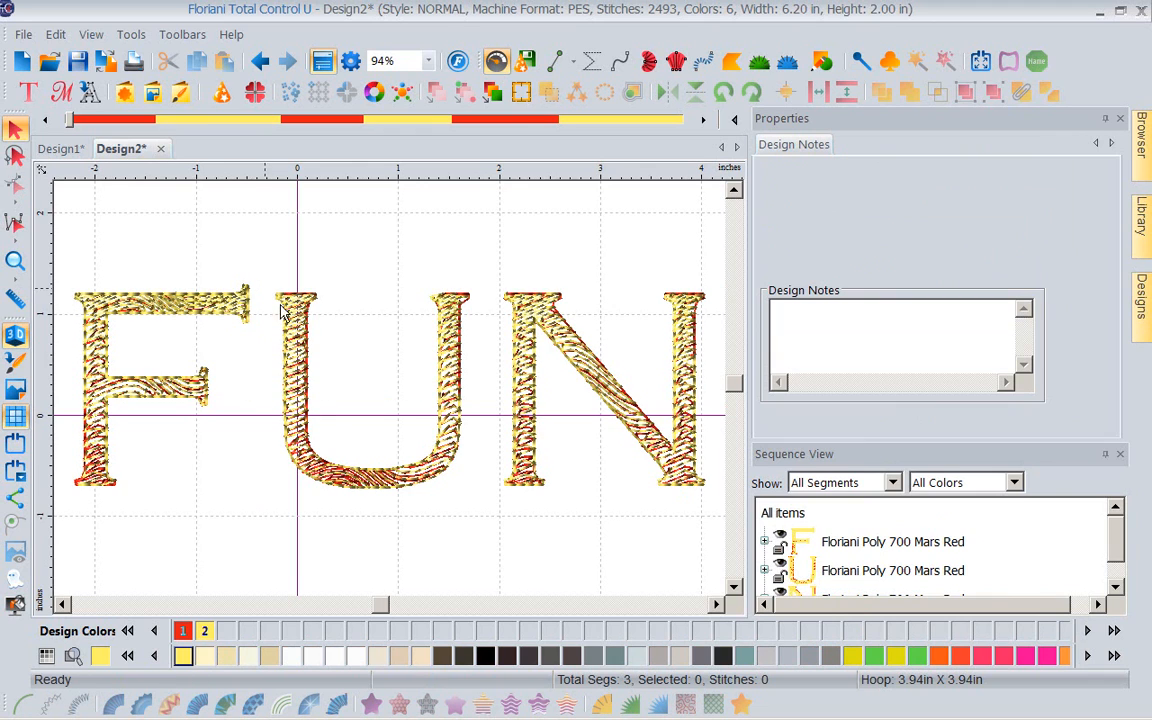
{"action": "mouse_move", "coordinate": [417, 480]}
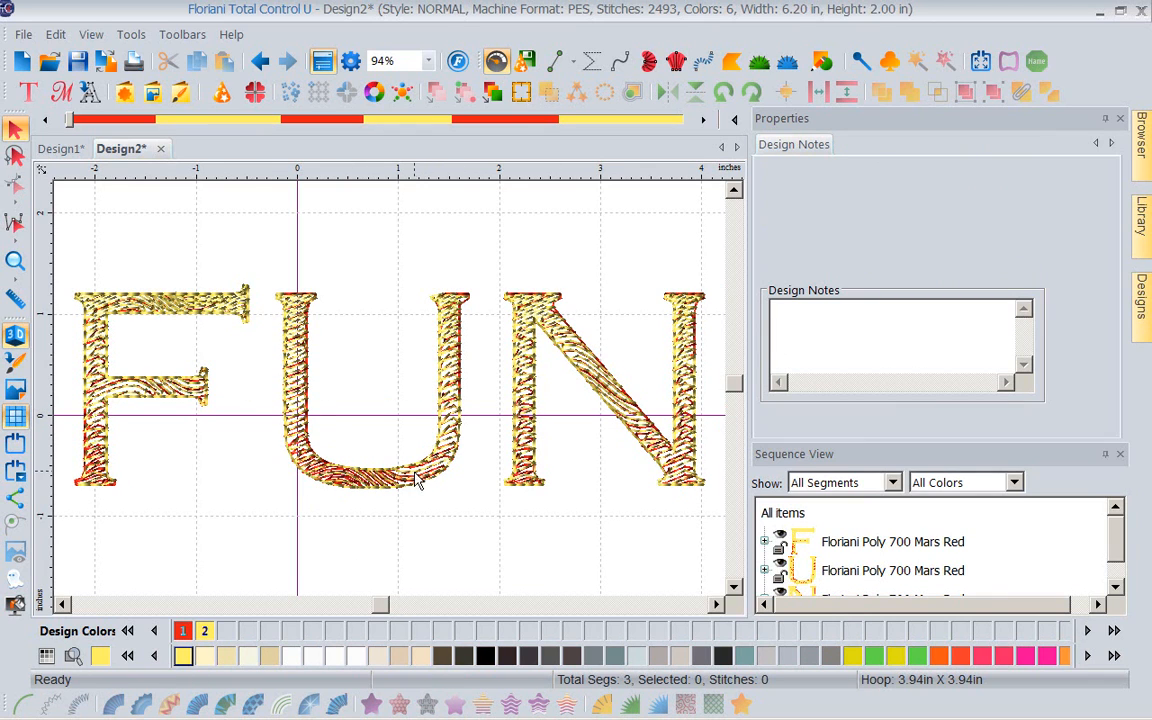
{"action": "mouse_move", "coordinate": [448, 332]}
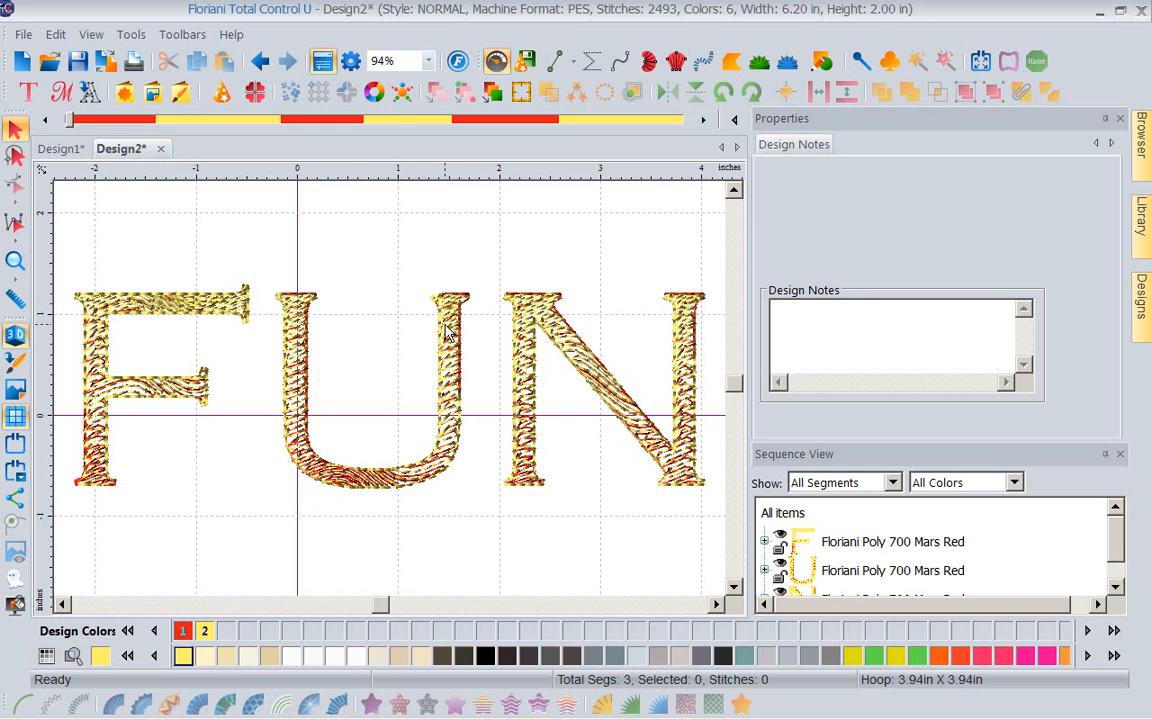
Step: Select the letter F on its own
{"action": "left_click", "coordinate": [150, 350]}
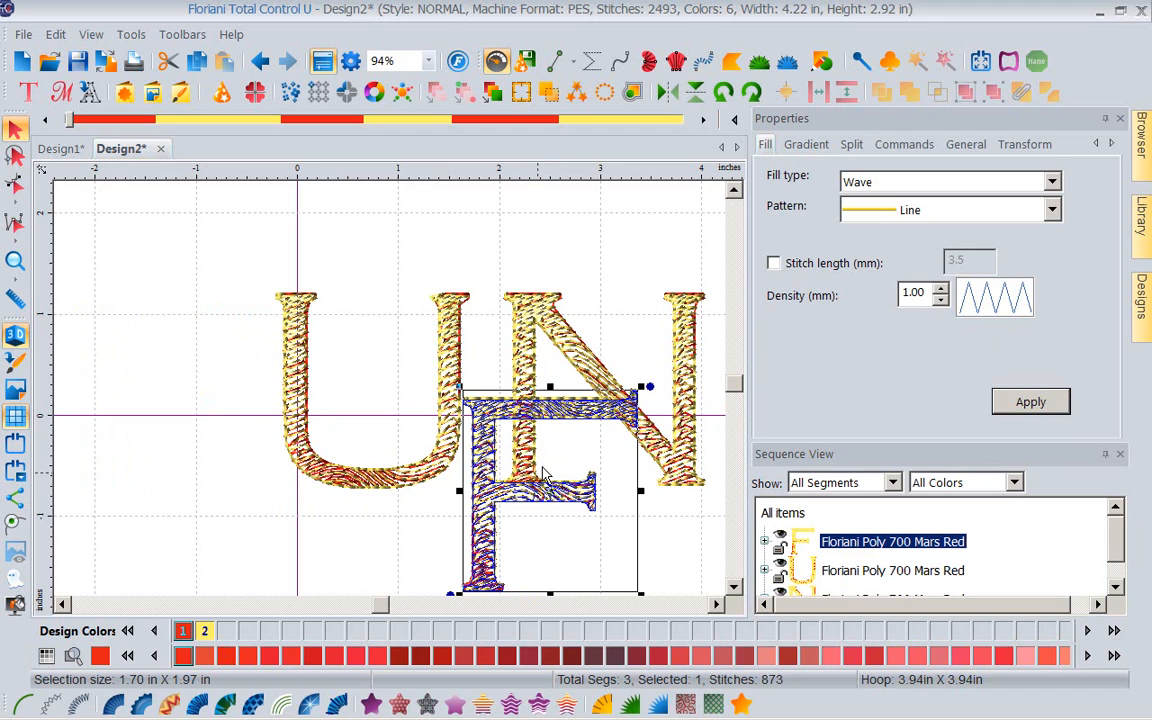
Step: Move the F back in line with U and N and reapply the red-yellow gradient
{"action": "left_click_drag", "start_coordinate": [545, 475], "coordinate": [185, 400]}
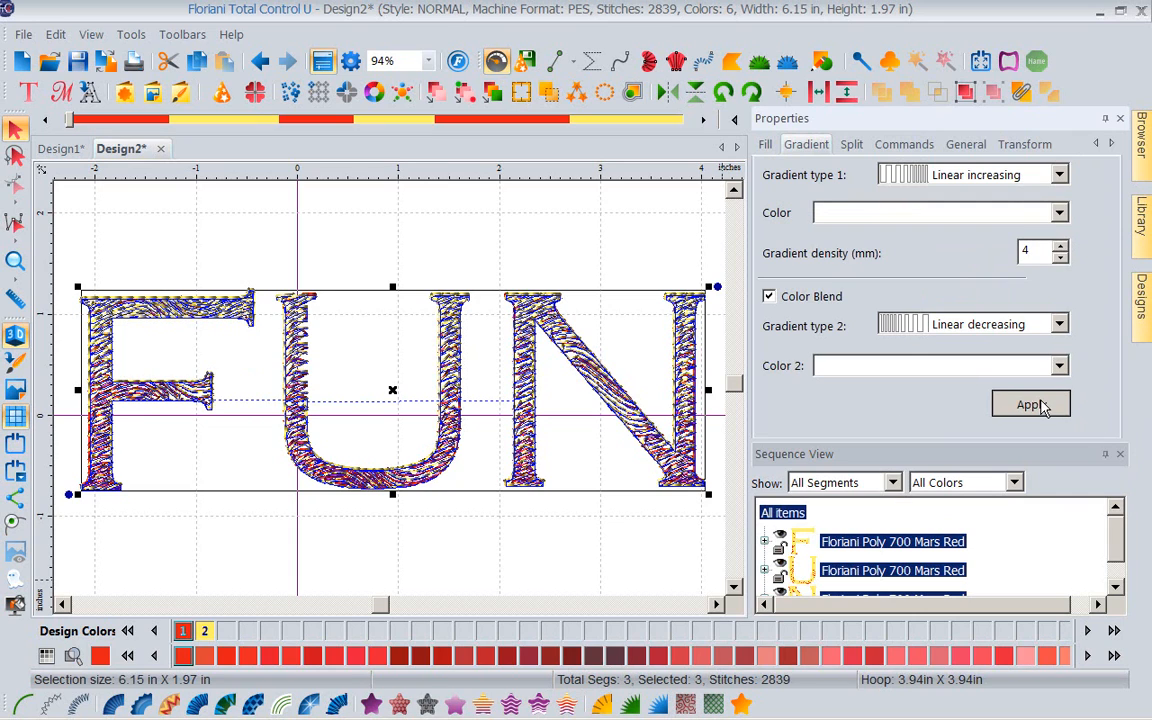
{"action": "left_click", "coordinate": [1030, 404]}
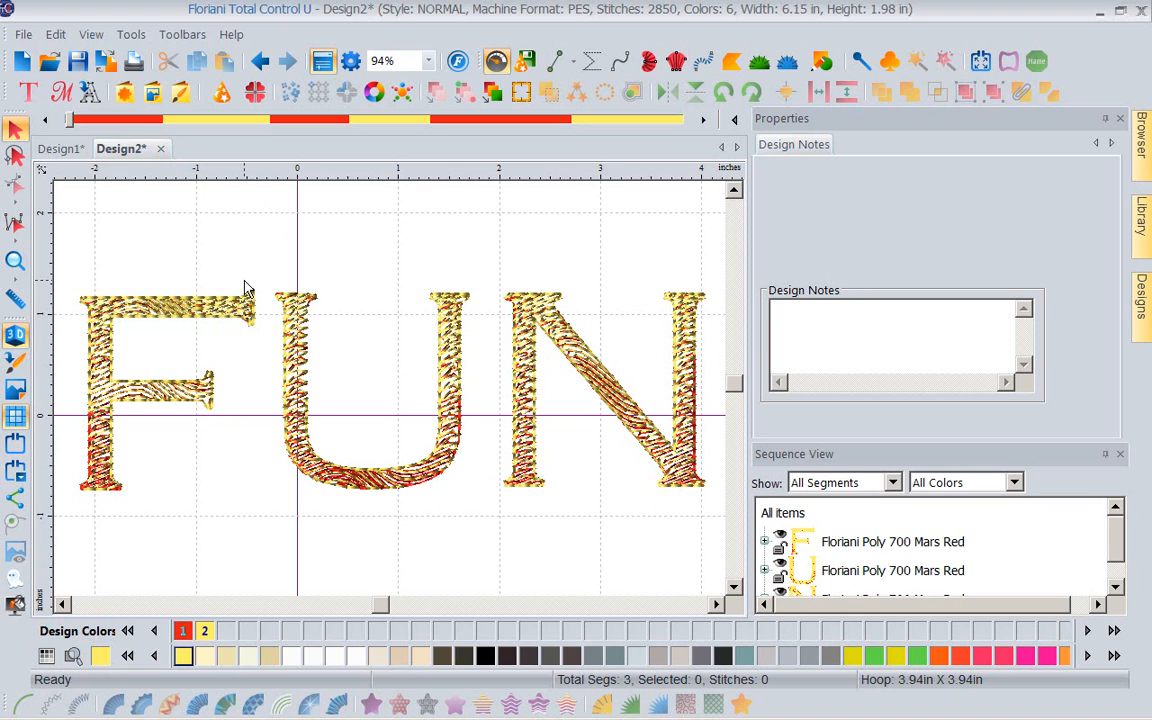
{"action": "mouse_move", "coordinate": [751, 506]}
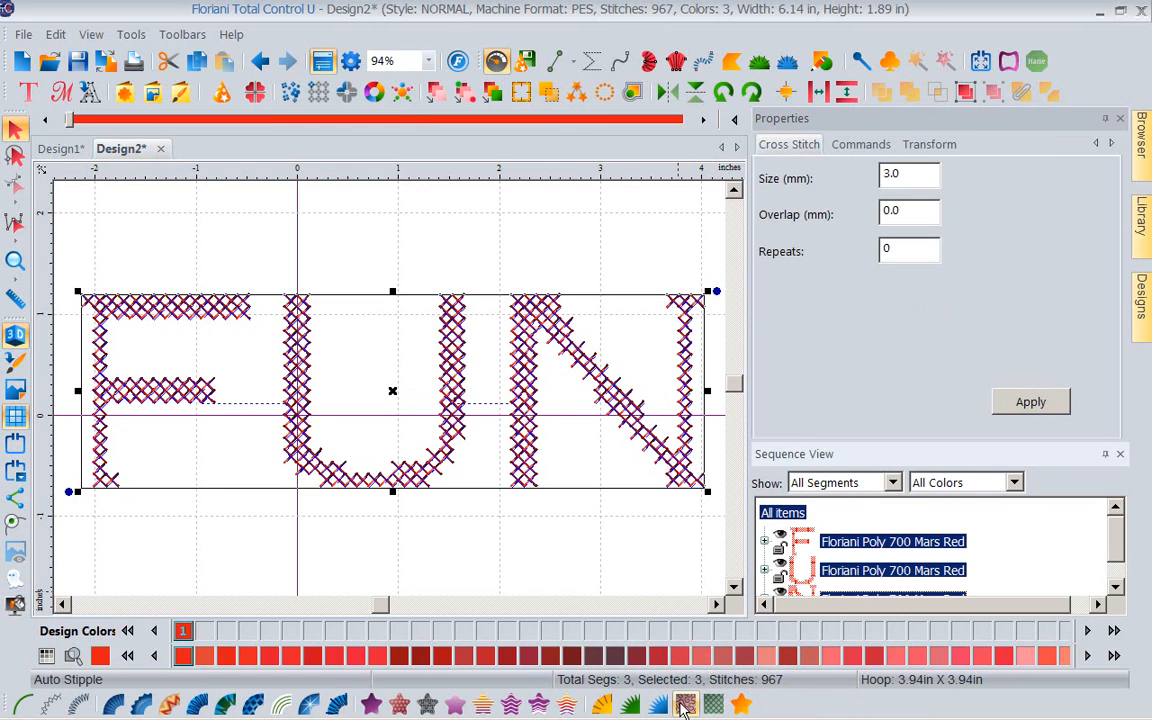
Step: Try stipple and cross-stitch fills on FUN, then convert the letters to AppliStitch appliqué
{"action": "left_click", "coordinate": [684, 703]}
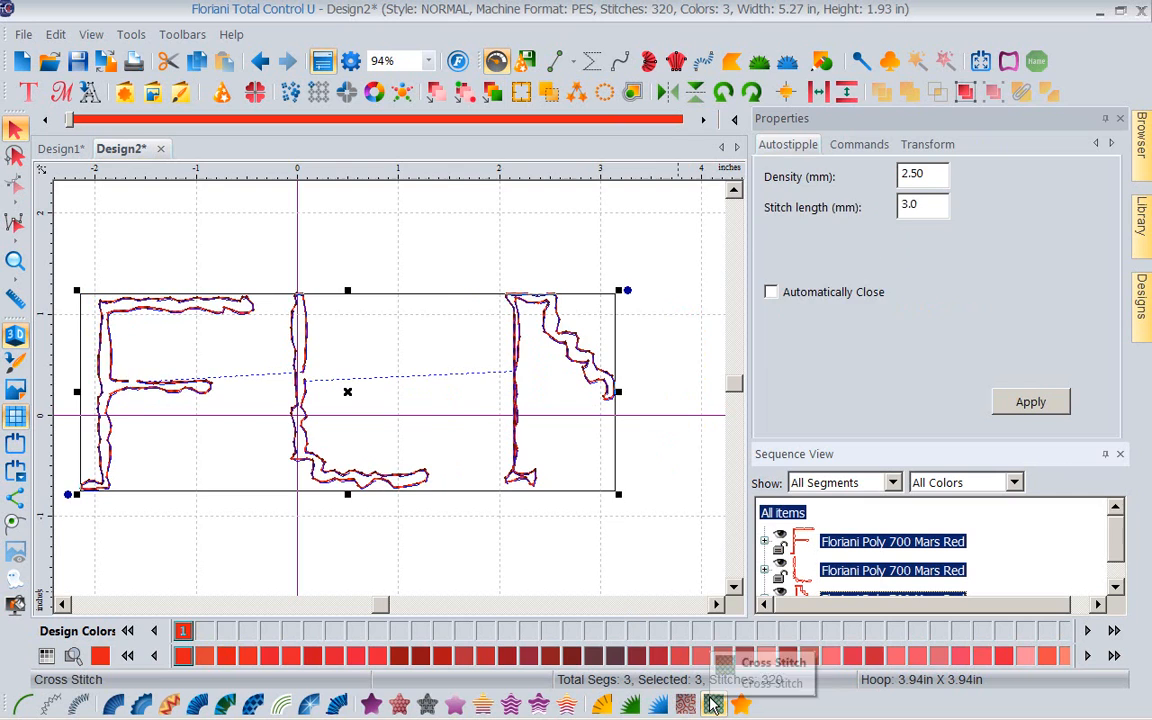
{"action": "left_click", "coordinate": [713, 705]}
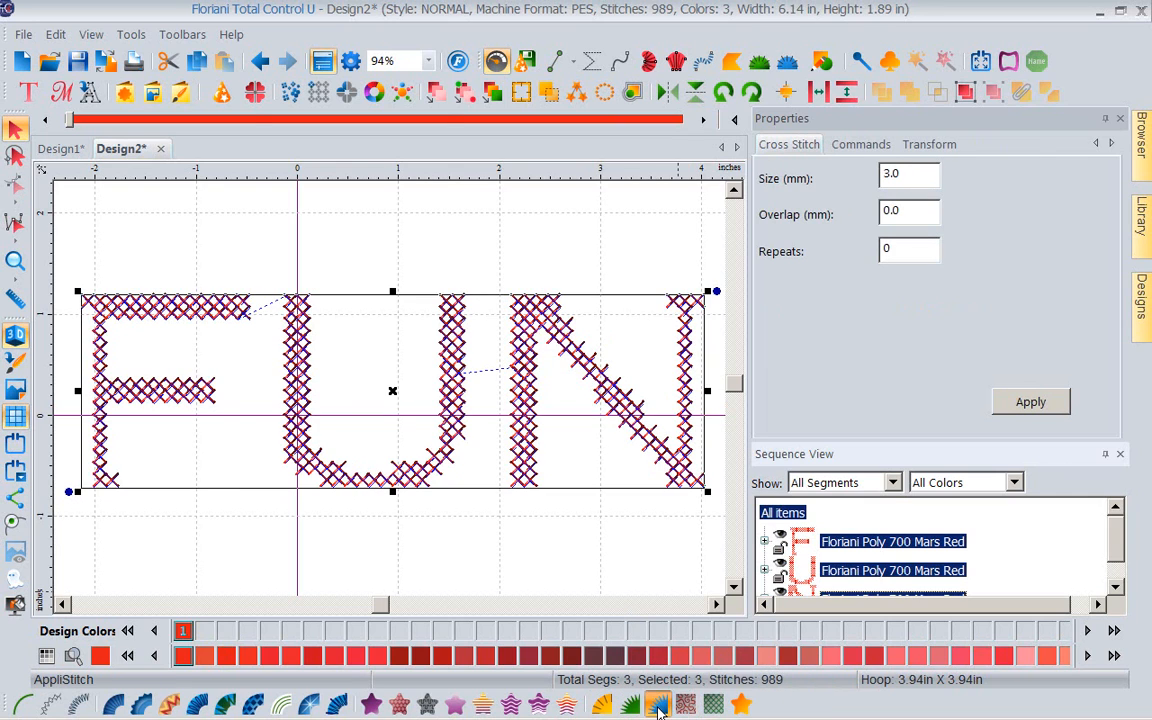
{"action": "left_click", "coordinate": [630, 705]}
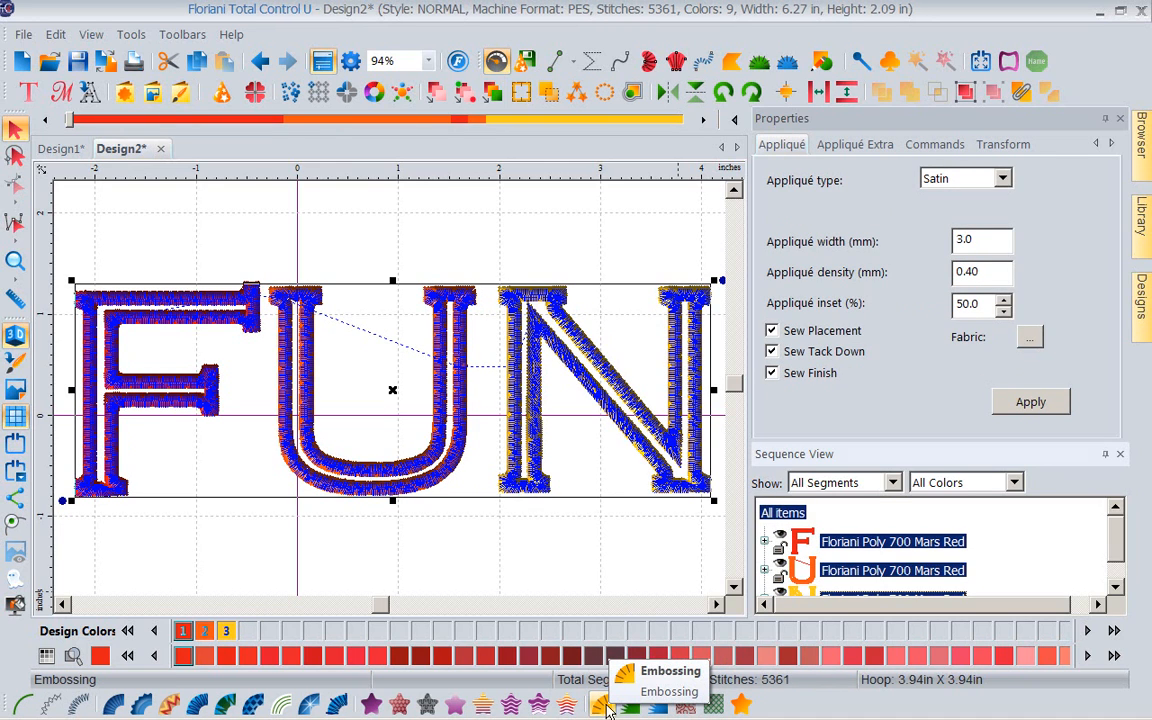
{"action": "mouse_move", "coordinate": [540, 703]}
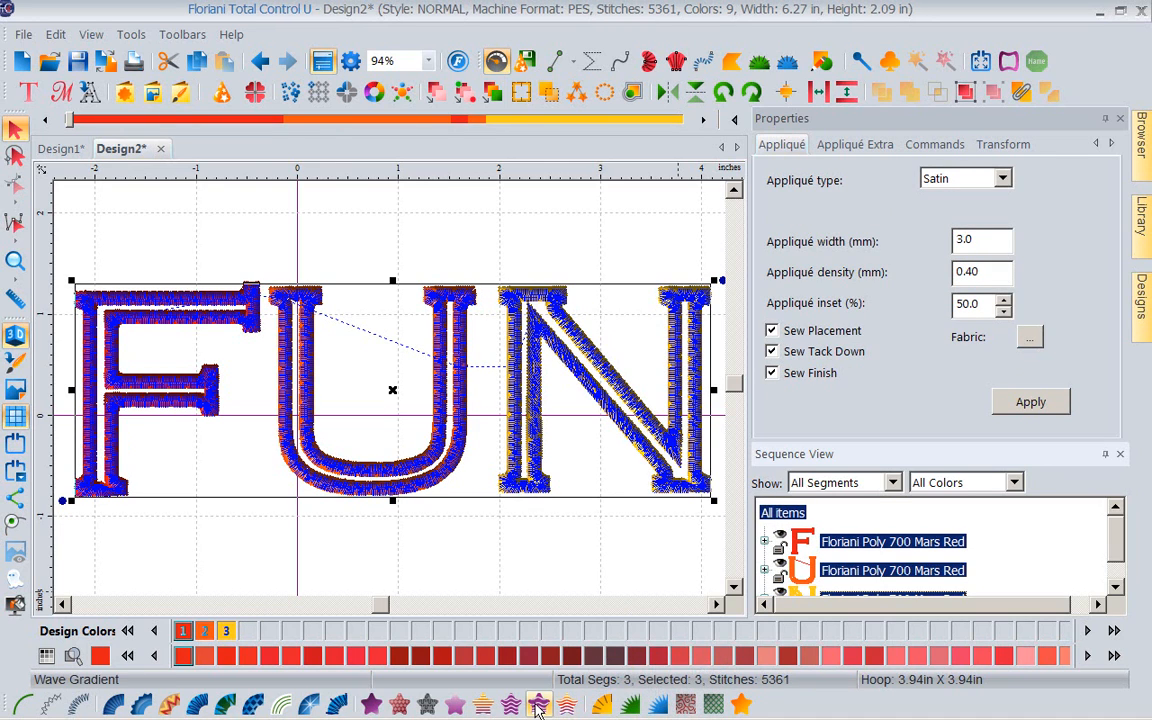